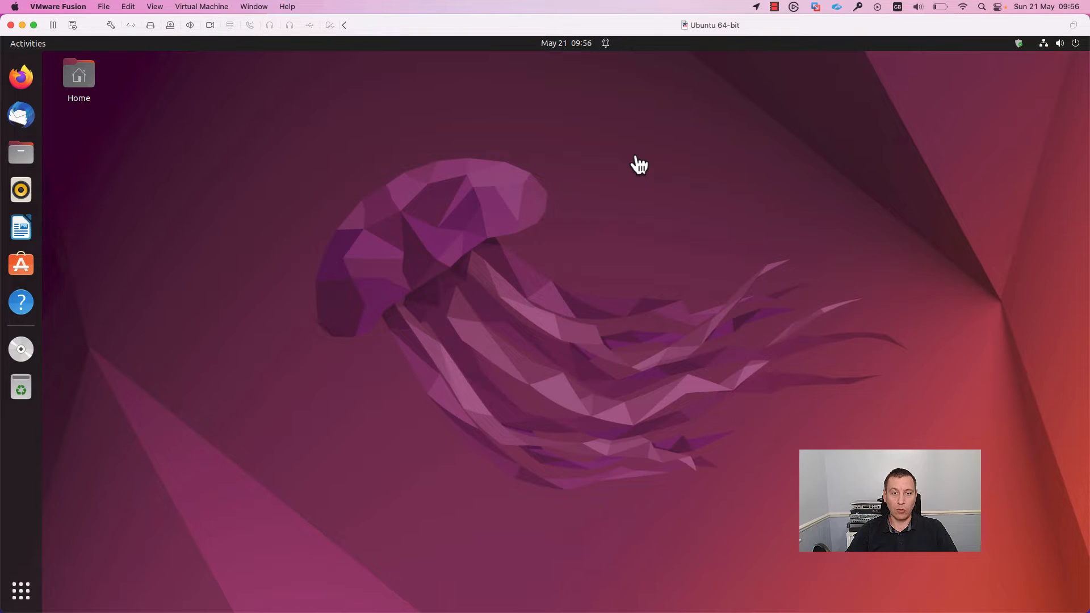
mouse_move(436, 143)
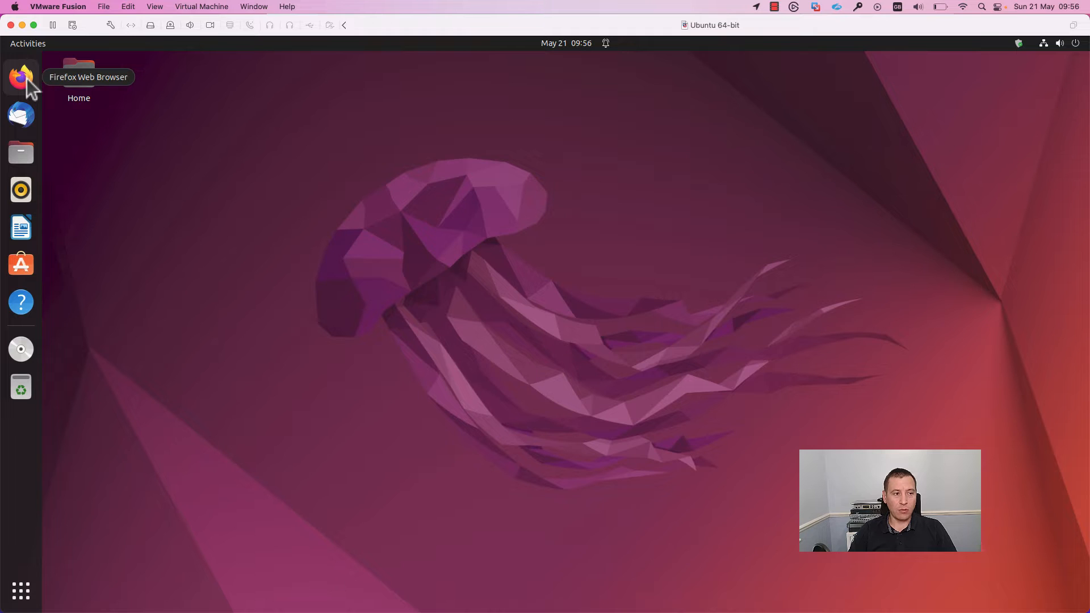
Step: Launch Firefox from the Ubuntu dock icon
left_click(20, 76)
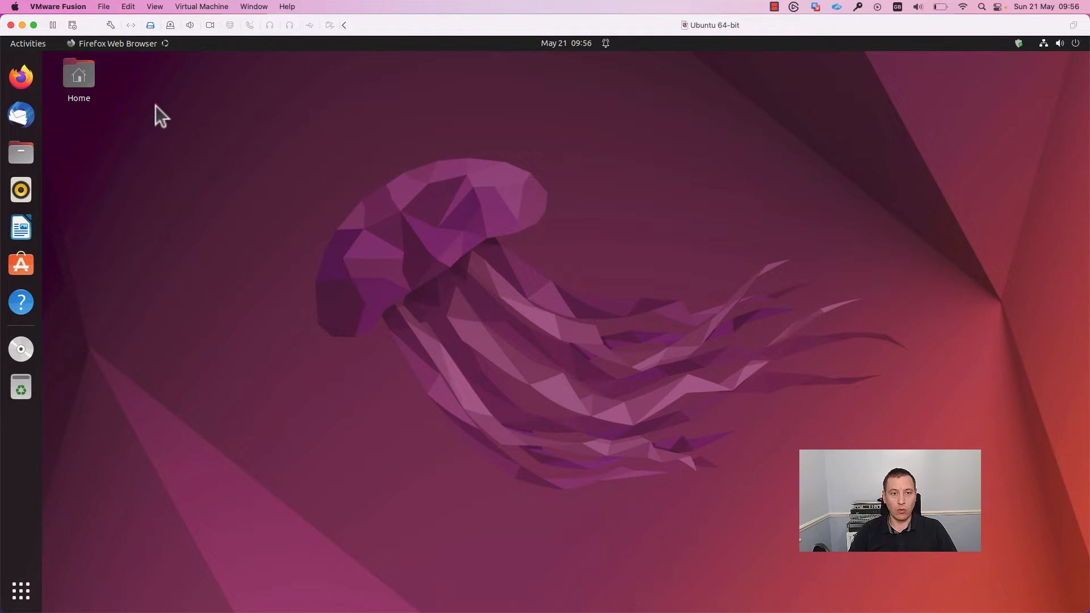
mouse_move(203, 118)
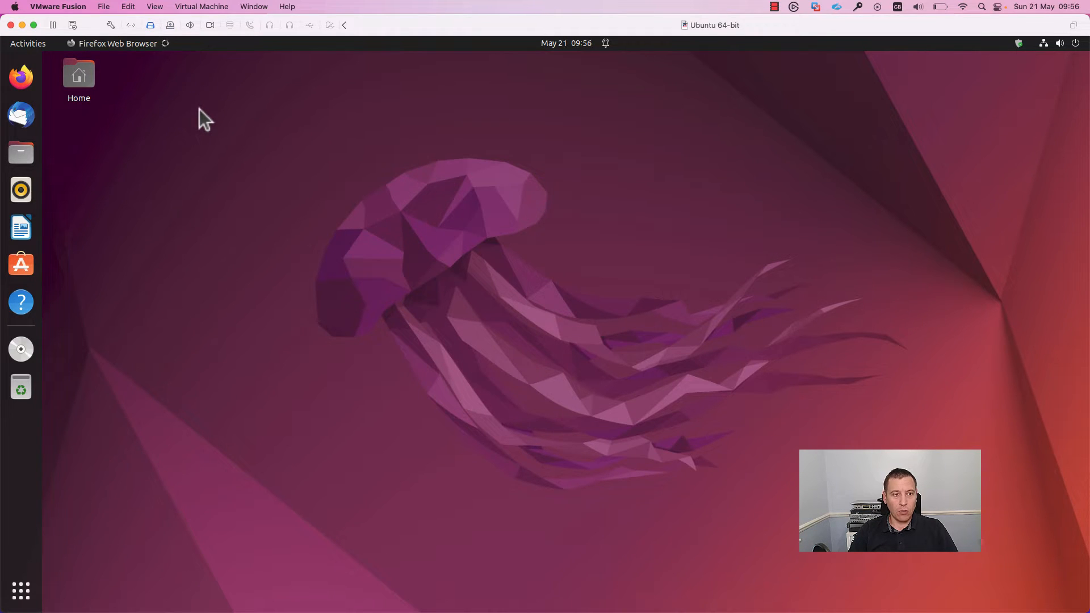
left_click(21, 76)
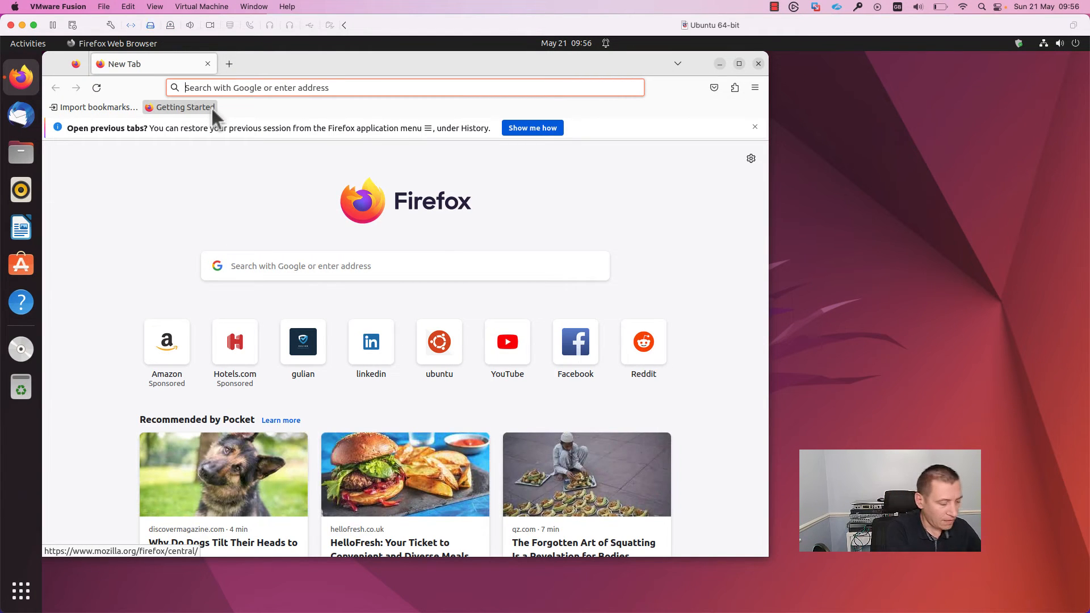
Step: Go to netacad.com in Firefox and show the Log In dropdown
type("netacad.com")
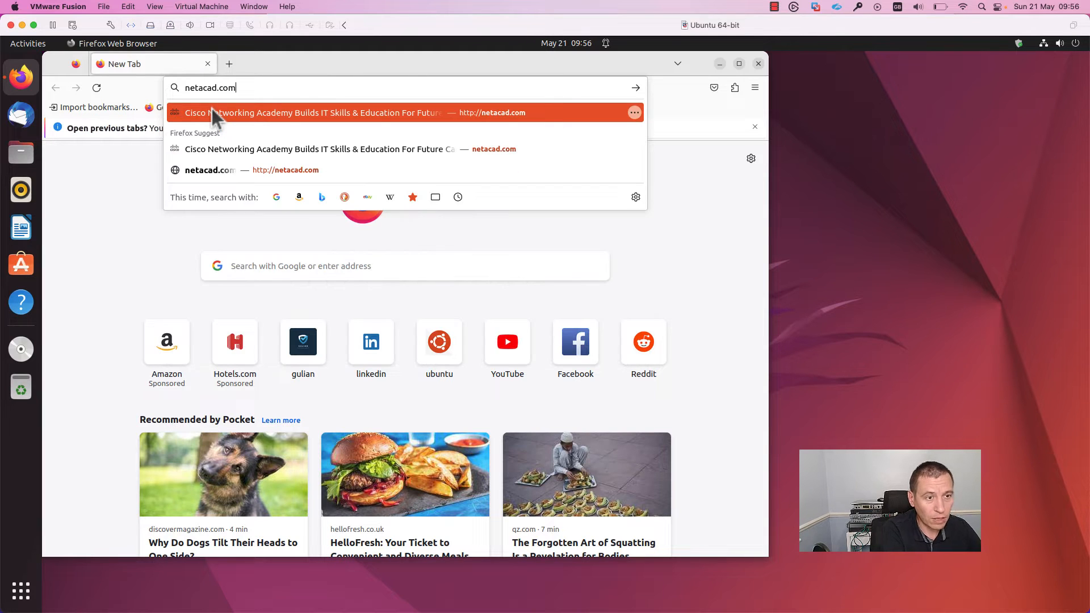
left_click(313, 113)
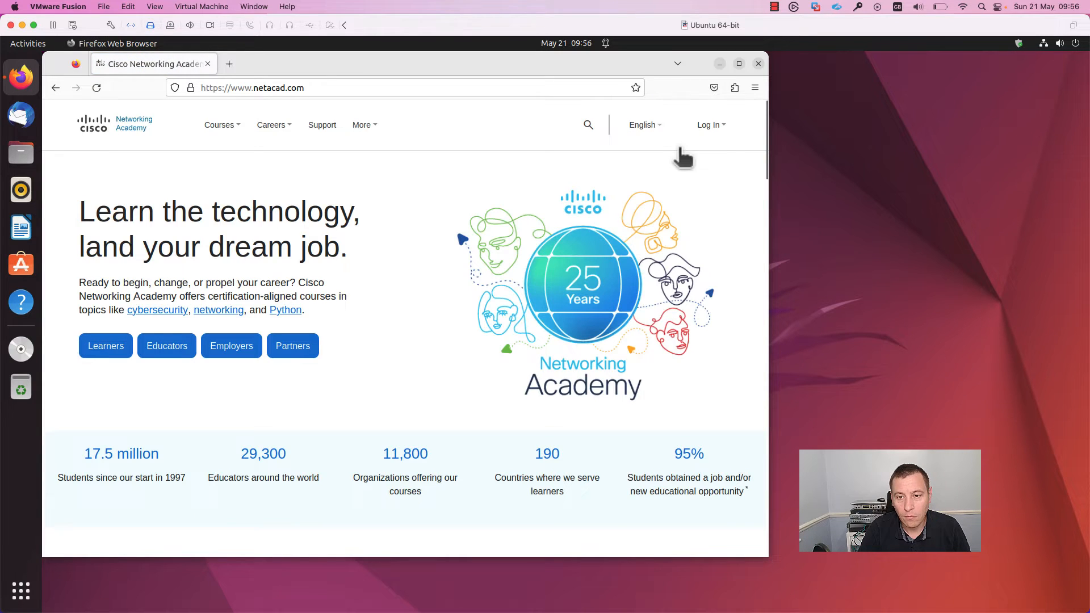
left_click(709, 125)
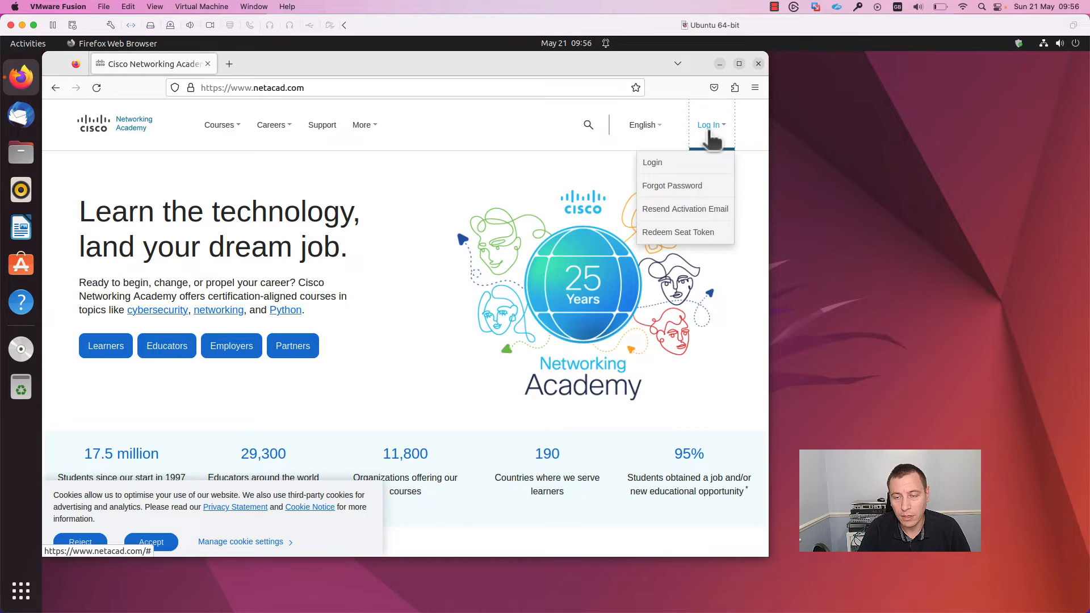
mouse_move(658, 171)
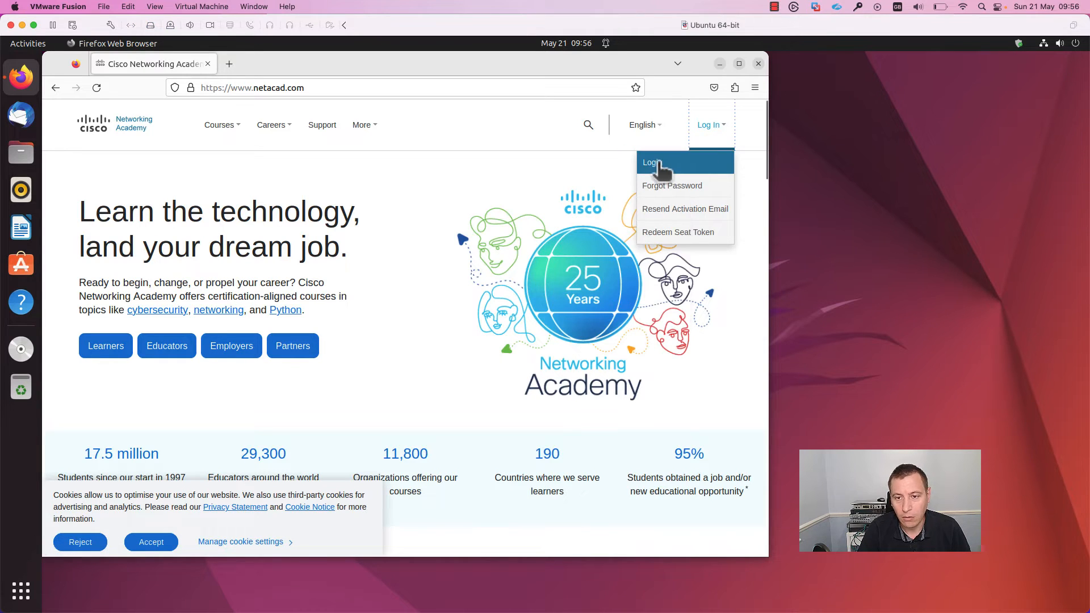
Step: Enter the yahoo.com email address on the Cisco login page and continue to the password step
left_click(652, 162)
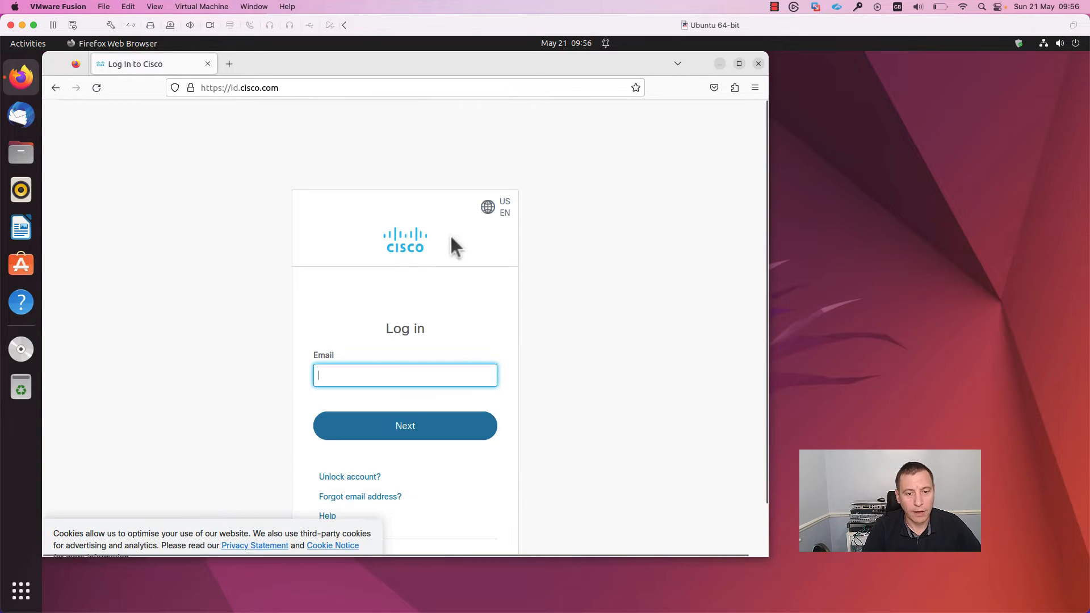
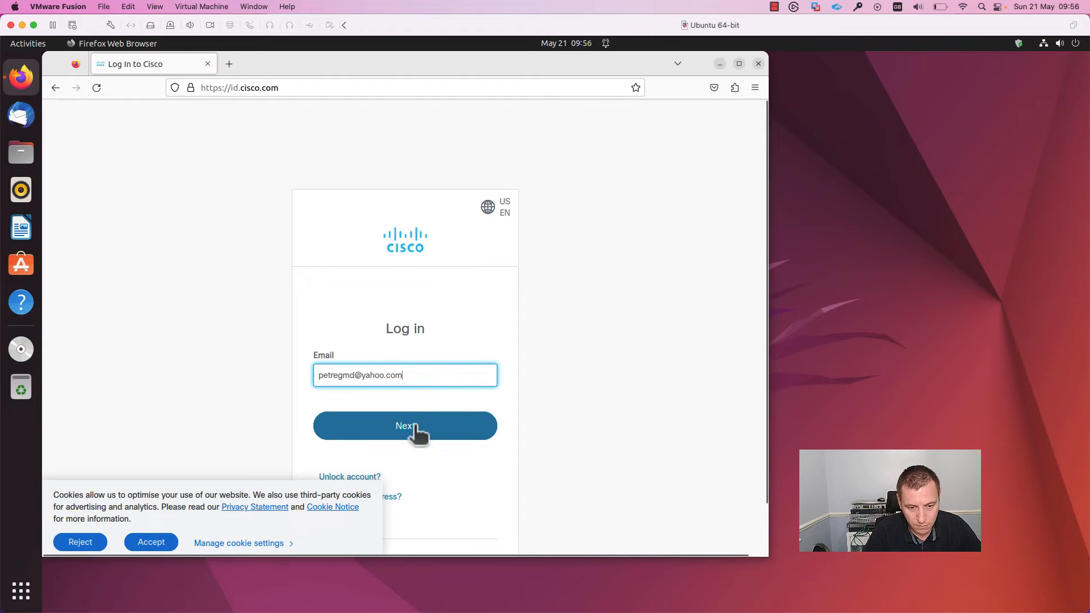
left_click(404, 426)
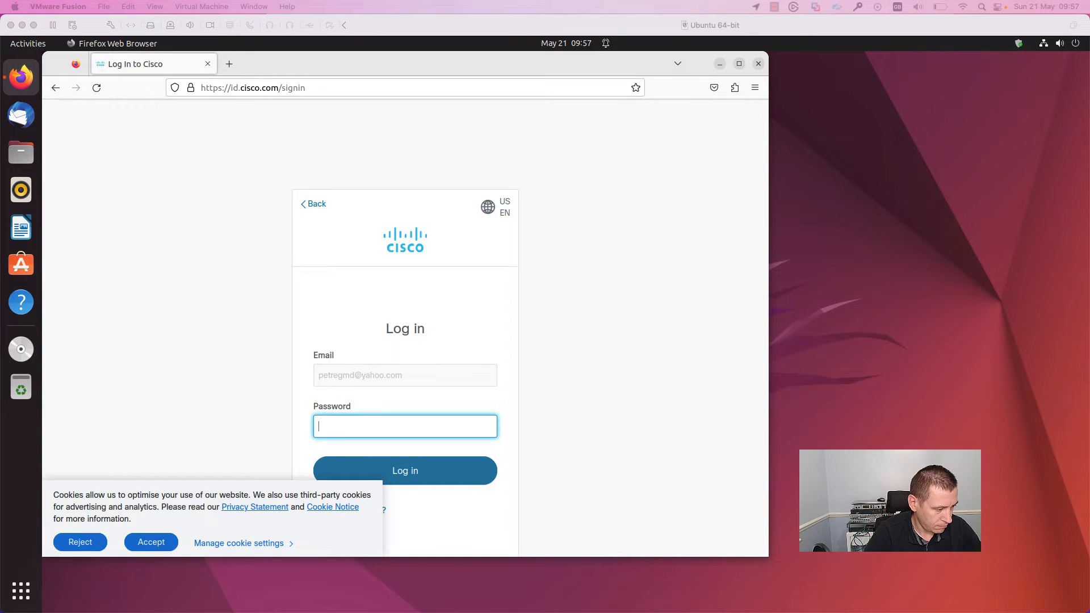
mouse_move(421, 311)
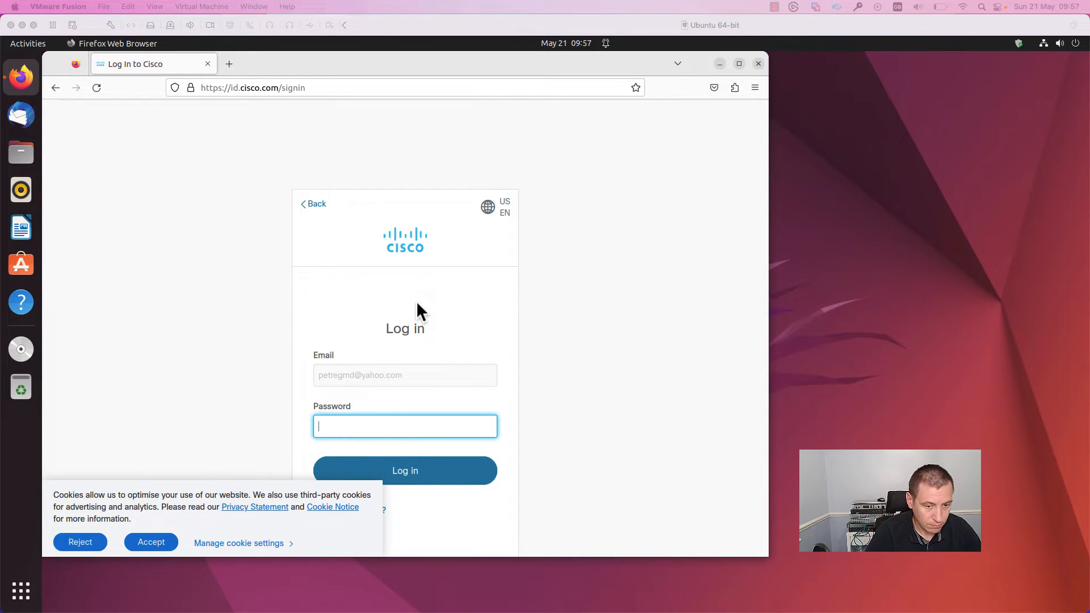
Step: Enter the password, log in, and decline Firefox's save-login prompt
type("•")
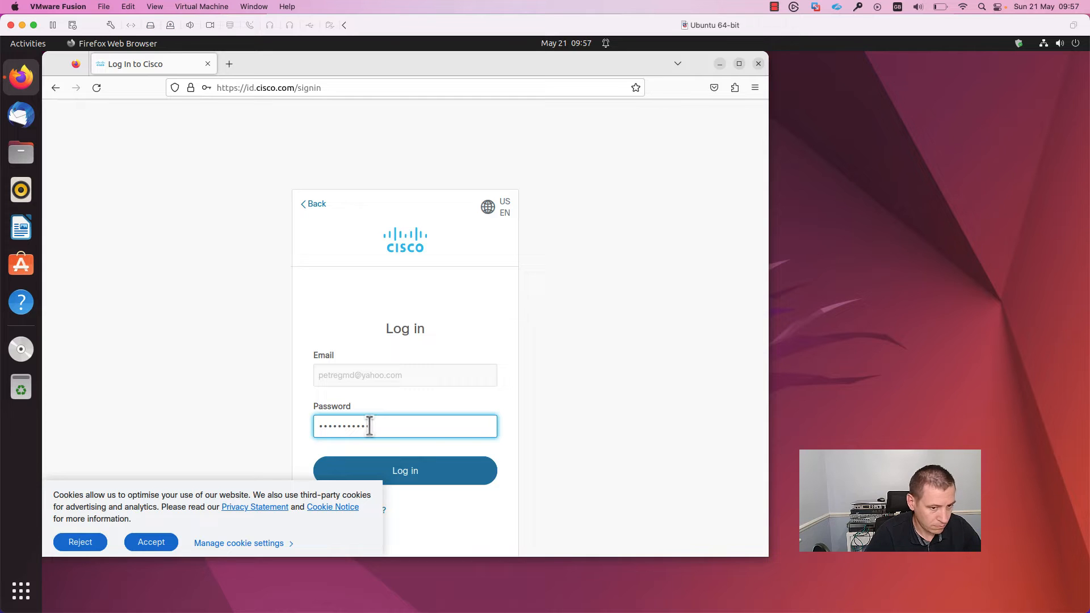
left_click(405, 470)
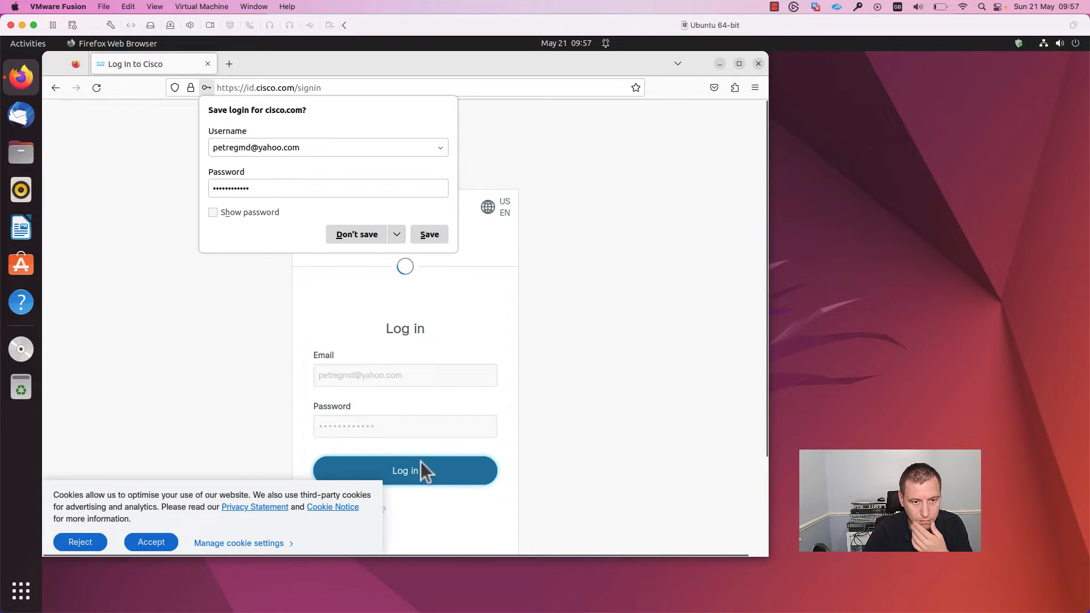
left_click(405, 470)
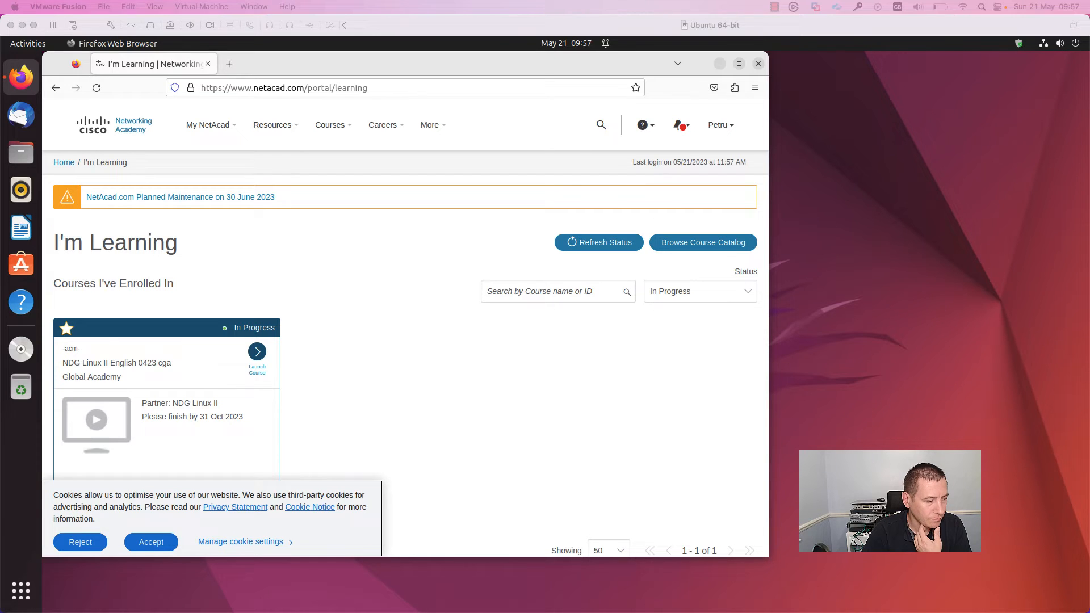
mouse_move(153, 292)
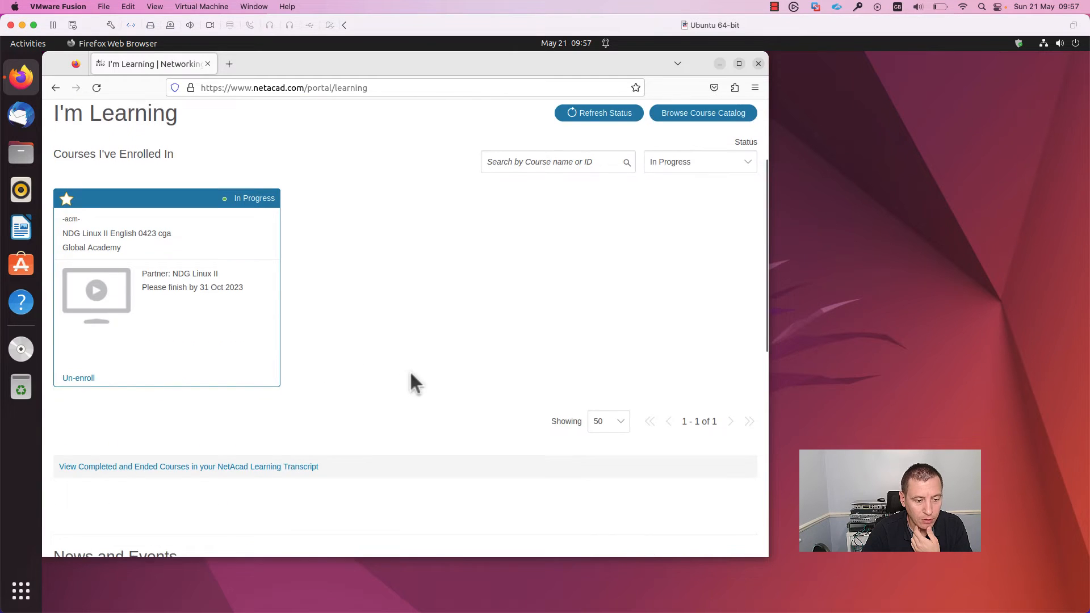
Step: Open the Packet Tracer card under Resources on the I'm Learning dashboard
scroll("down", 3)
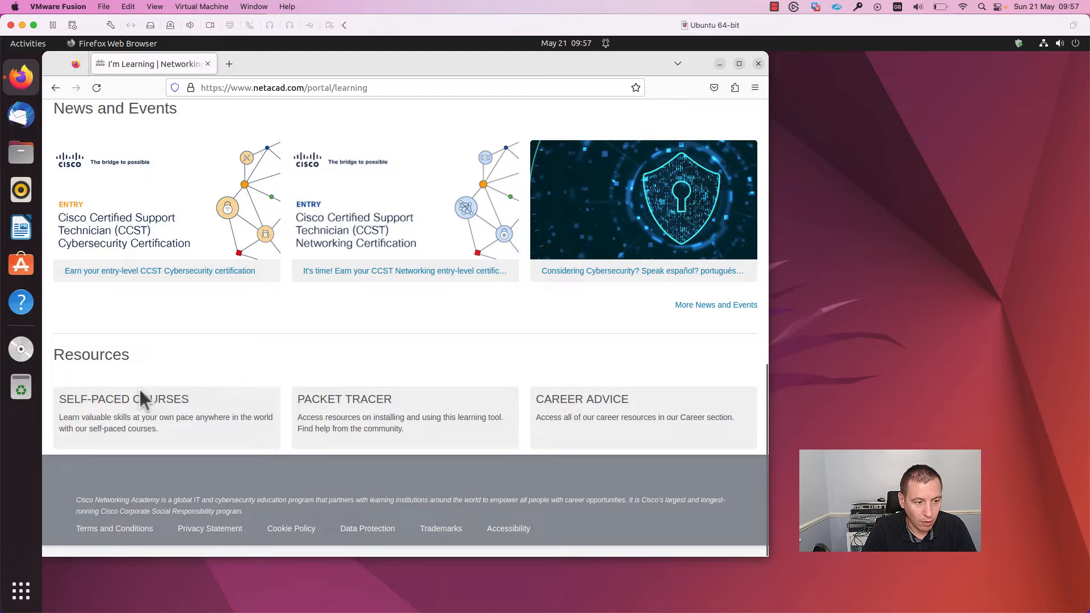
mouse_move(387, 424)
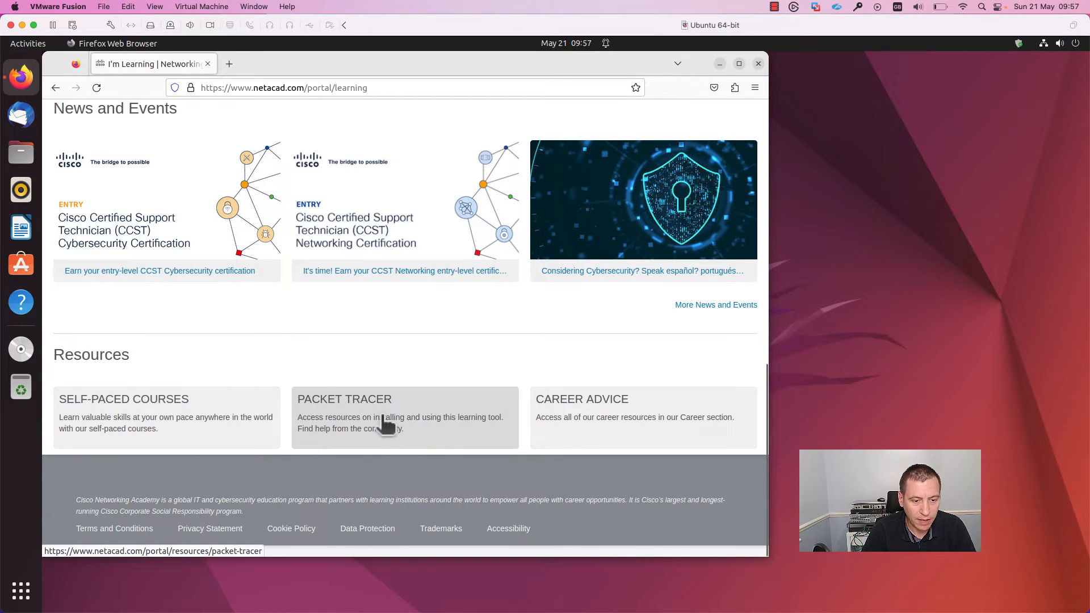
left_click(383, 417)
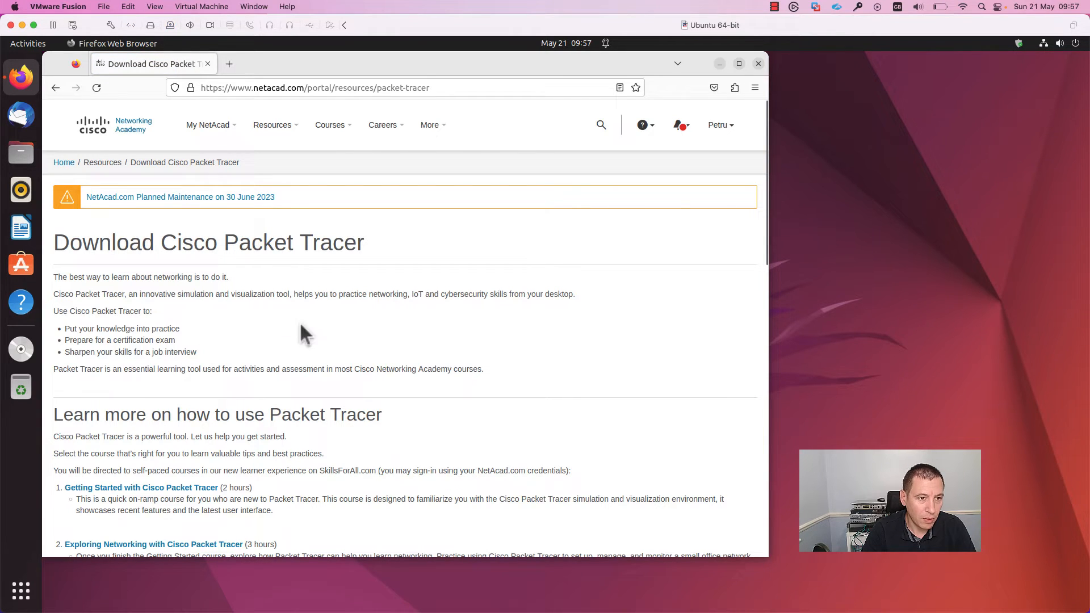
mouse_move(248, 324)
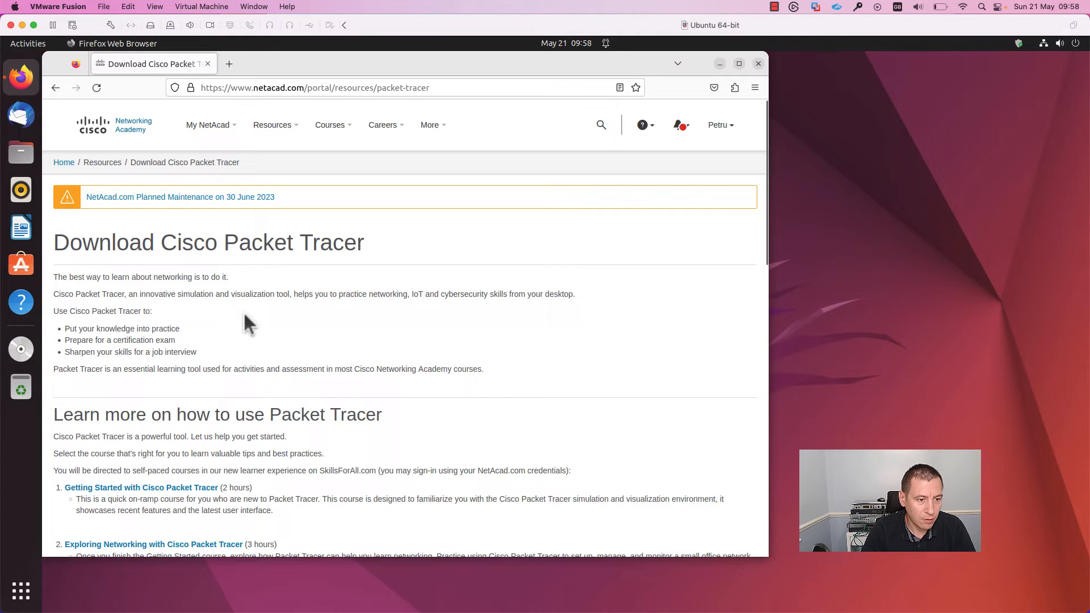
mouse_move(221, 293)
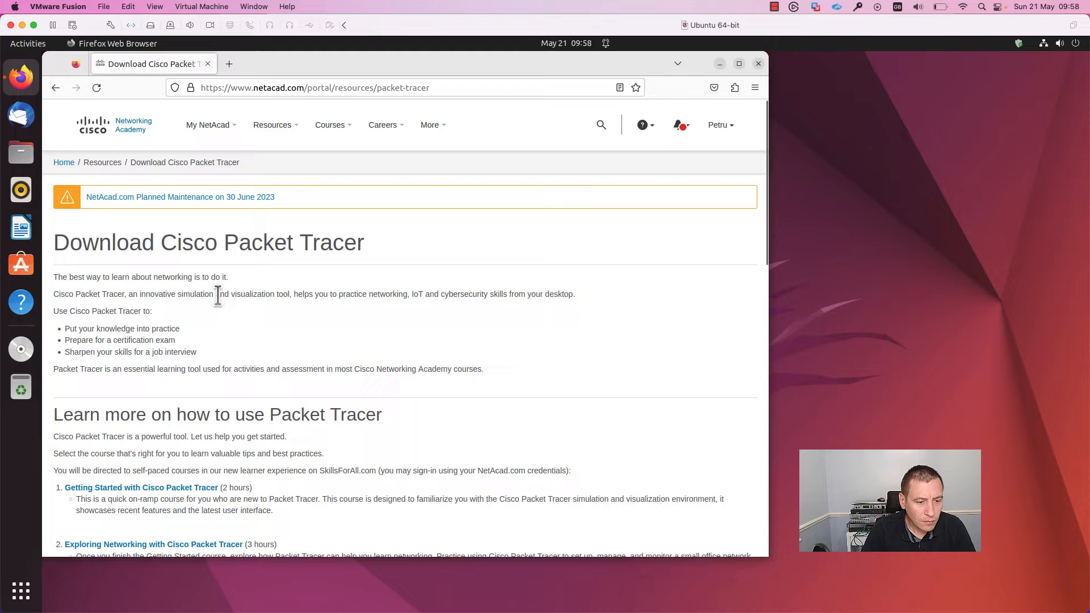
Step: Start the 64 Bit Download for Ubuntu Desktop Version 8.2.1 English
scroll("down", 3)
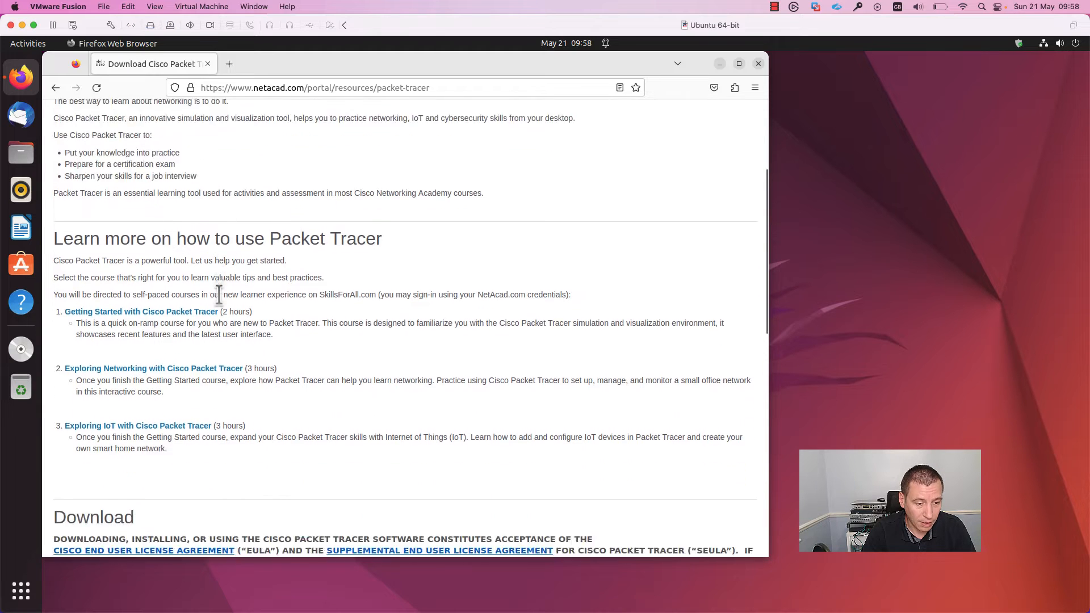
scroll("down", 3)
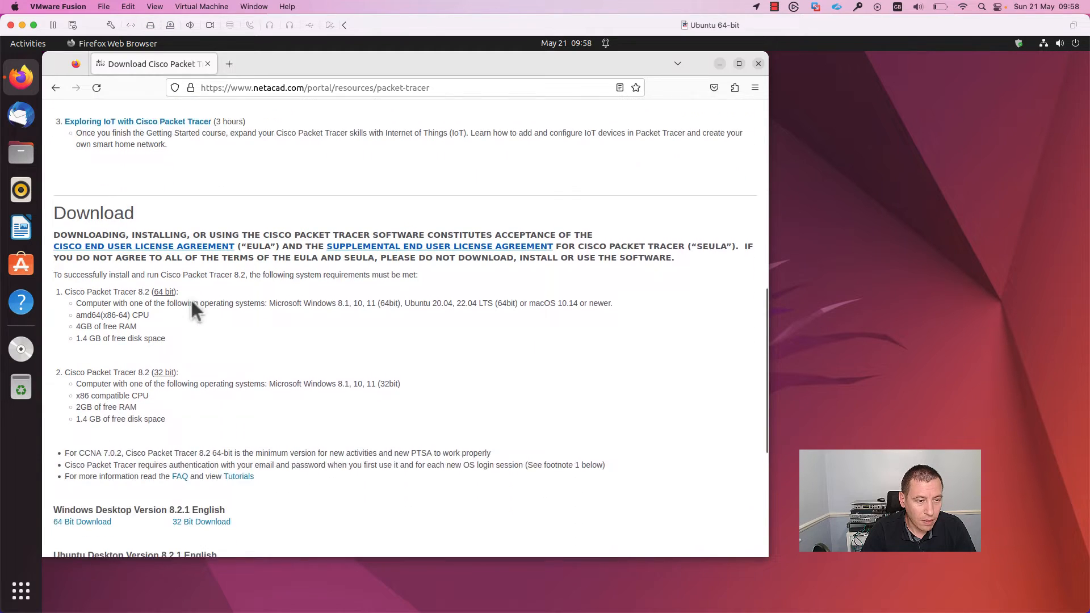
scroll("down", 3)
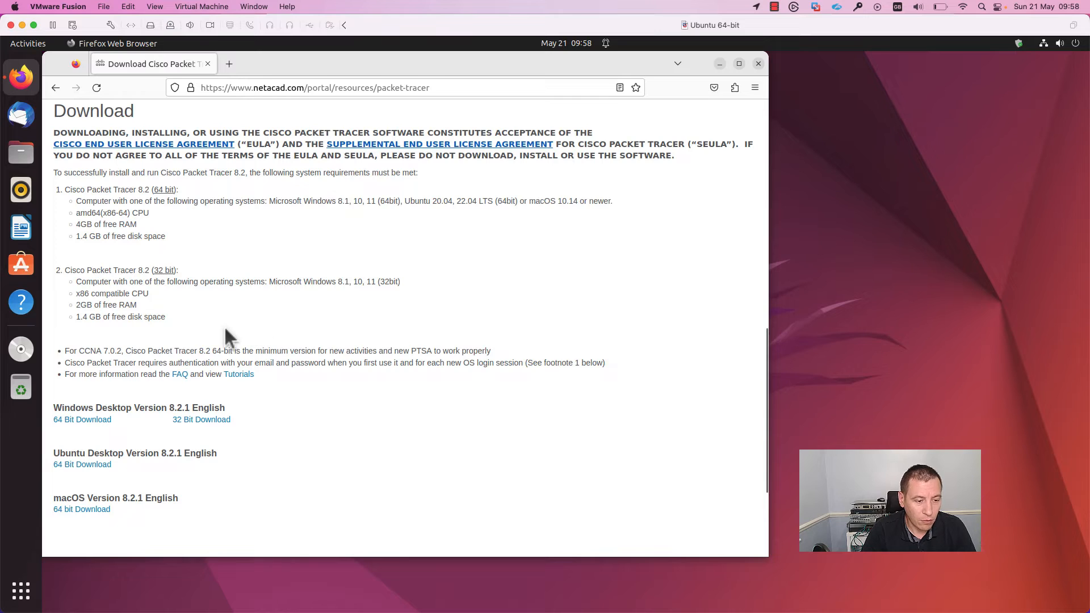
mouse_move(179, 383)
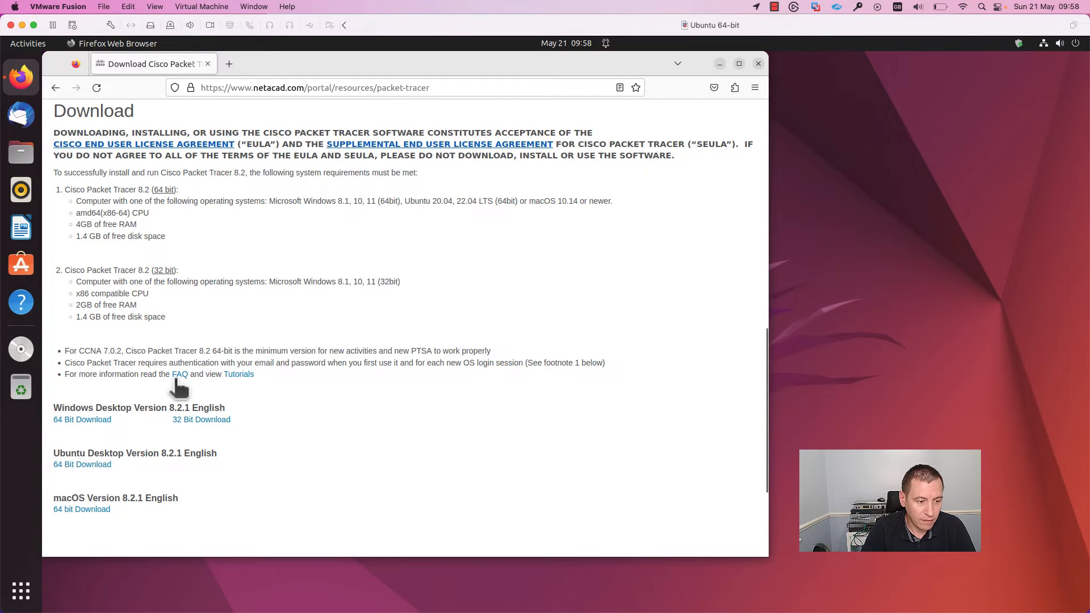
mouse_move(202, 523)
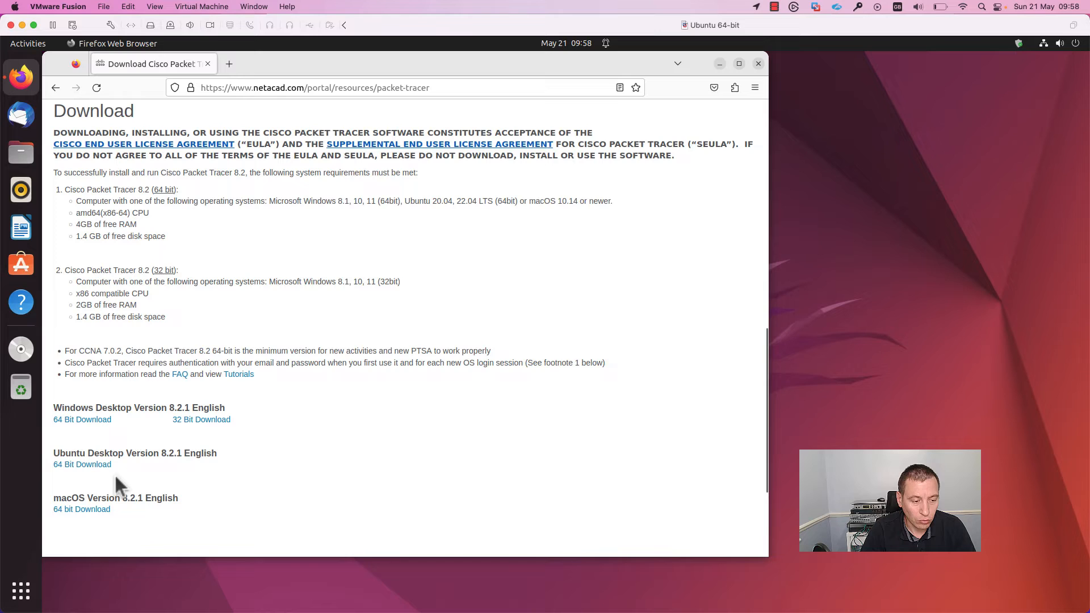
mouse_move(82, 465)
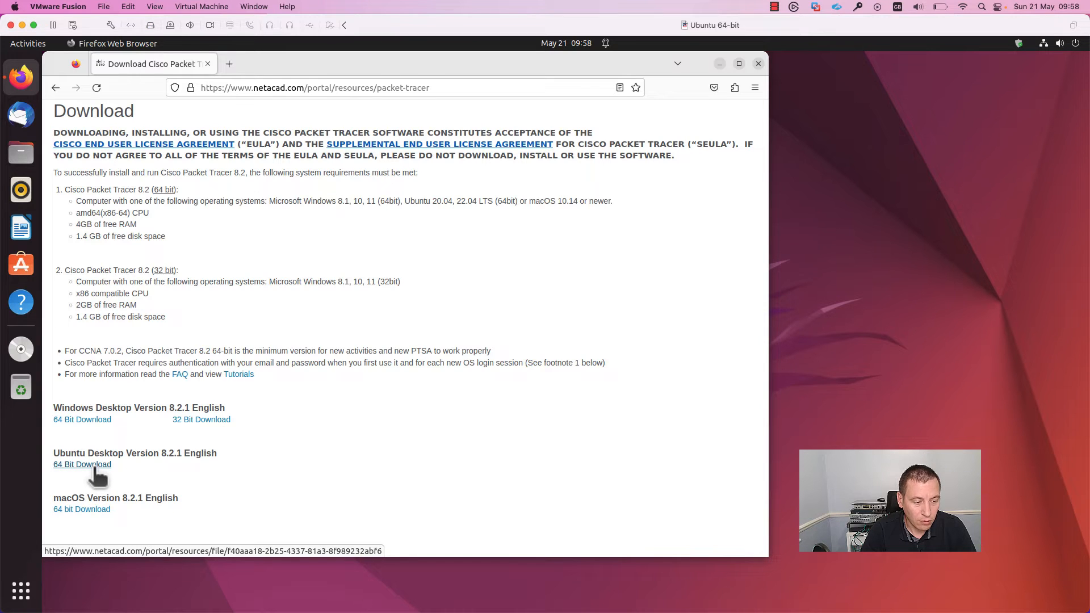
left_click(82, 465)
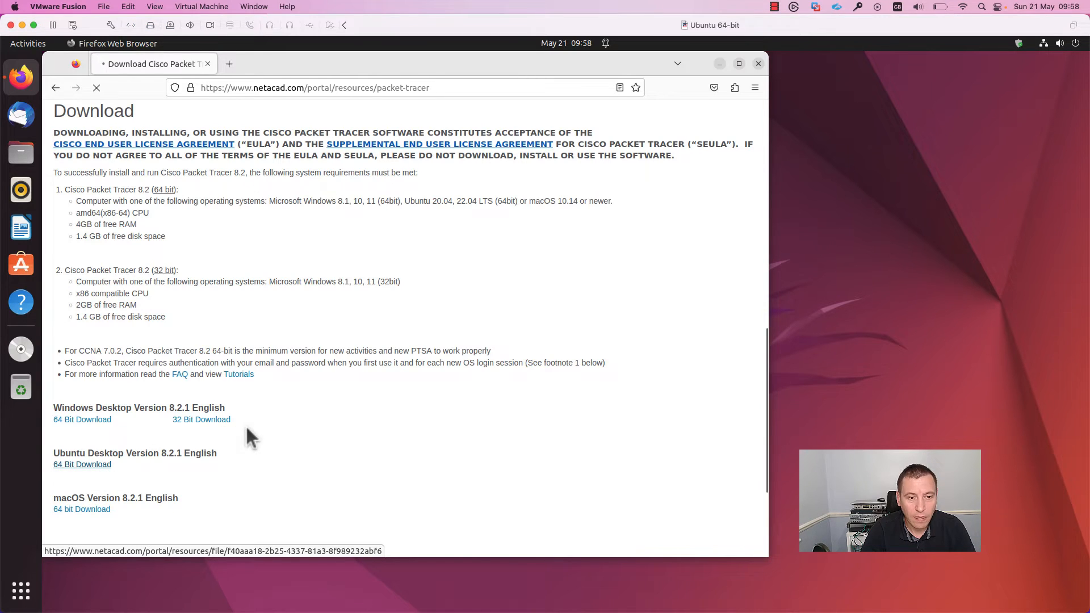
left_click(81, 464)
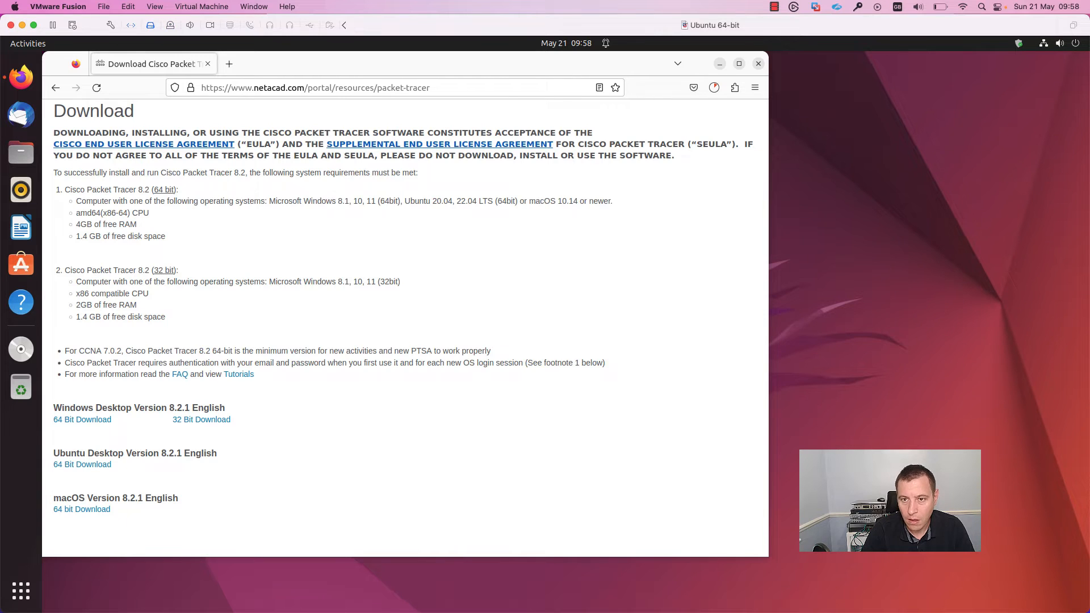
Step: In the terminal, change to the Downloads folder and list its contents with ls -l
left_click(20, 347)
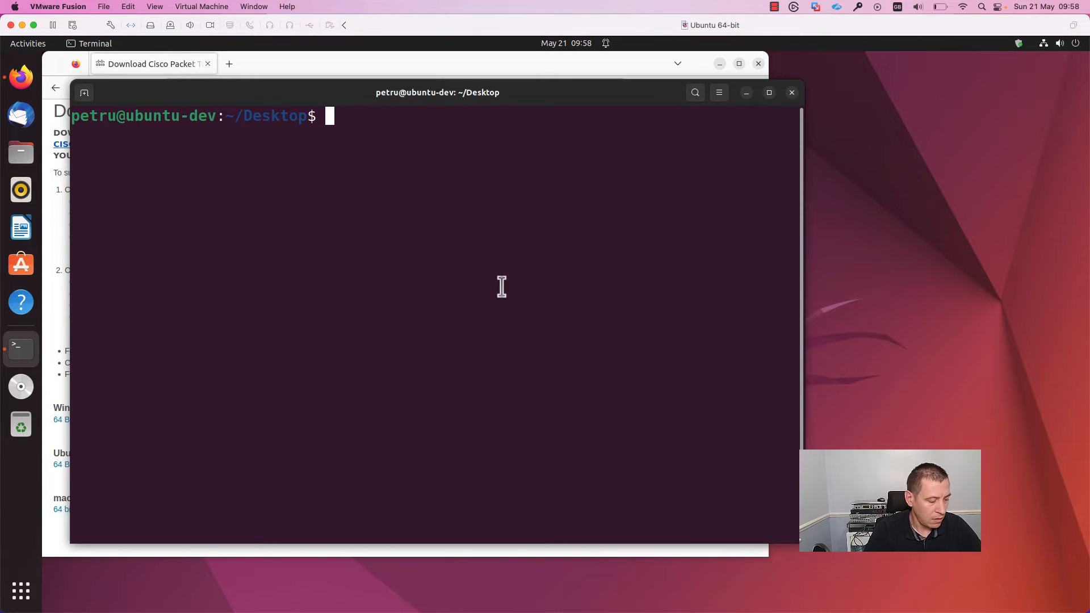
type("cd ..")
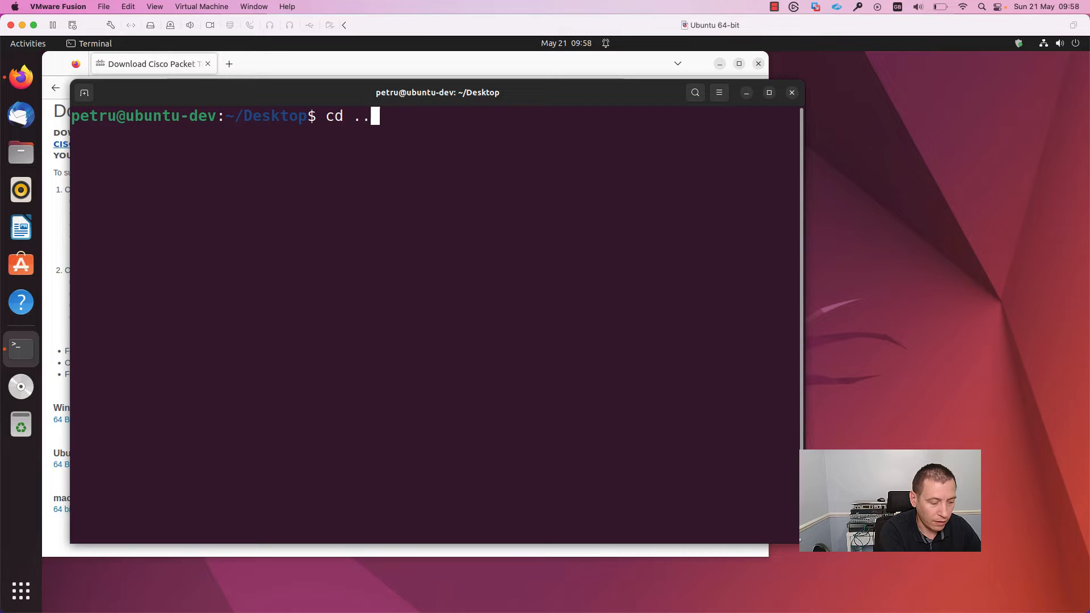
type("/D")
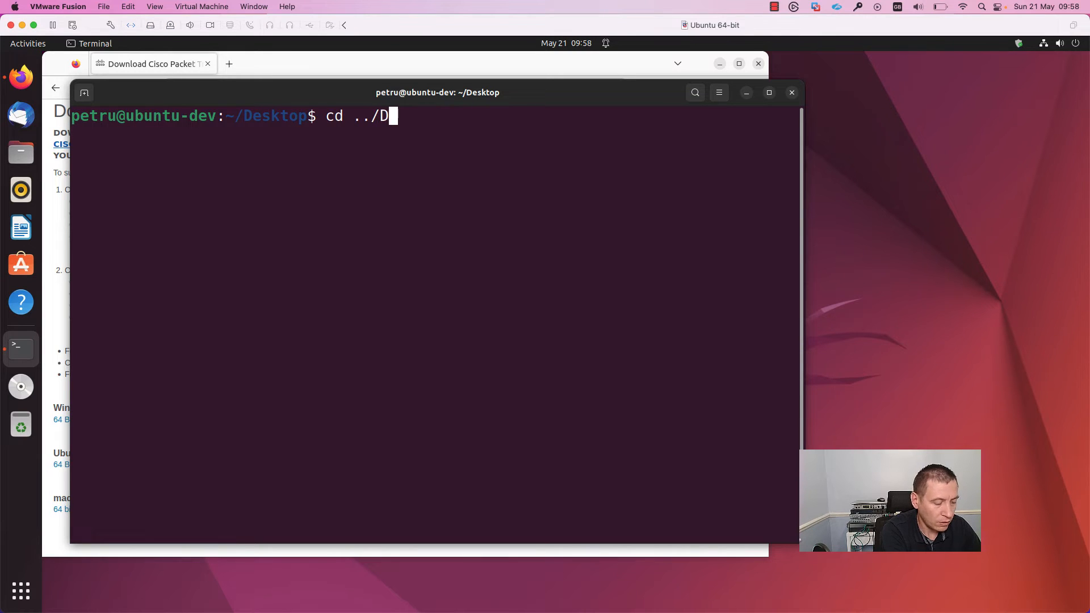
key("Return")
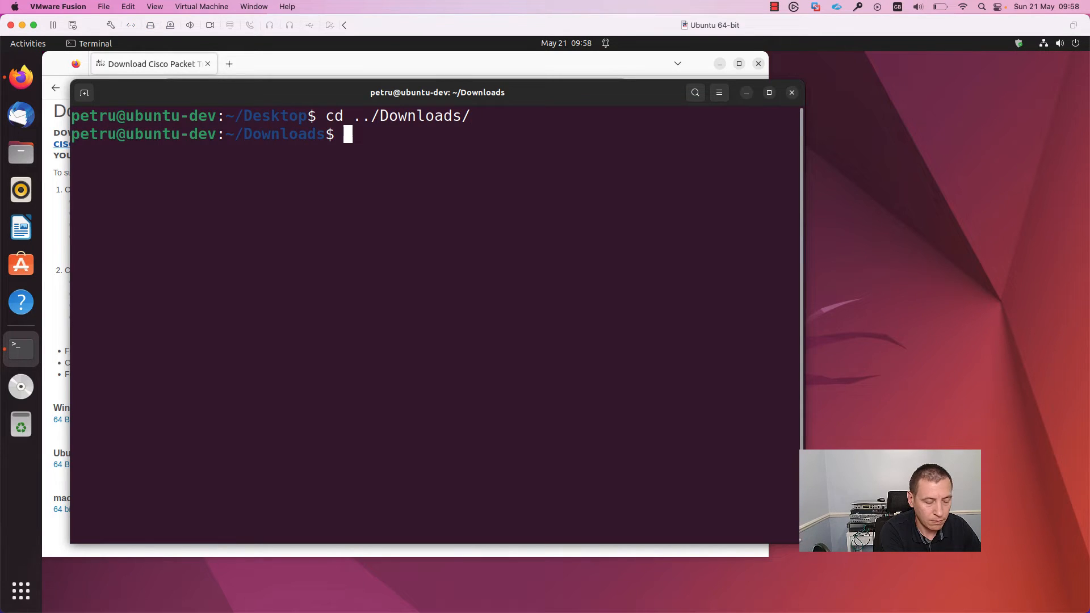
type("ls -l")
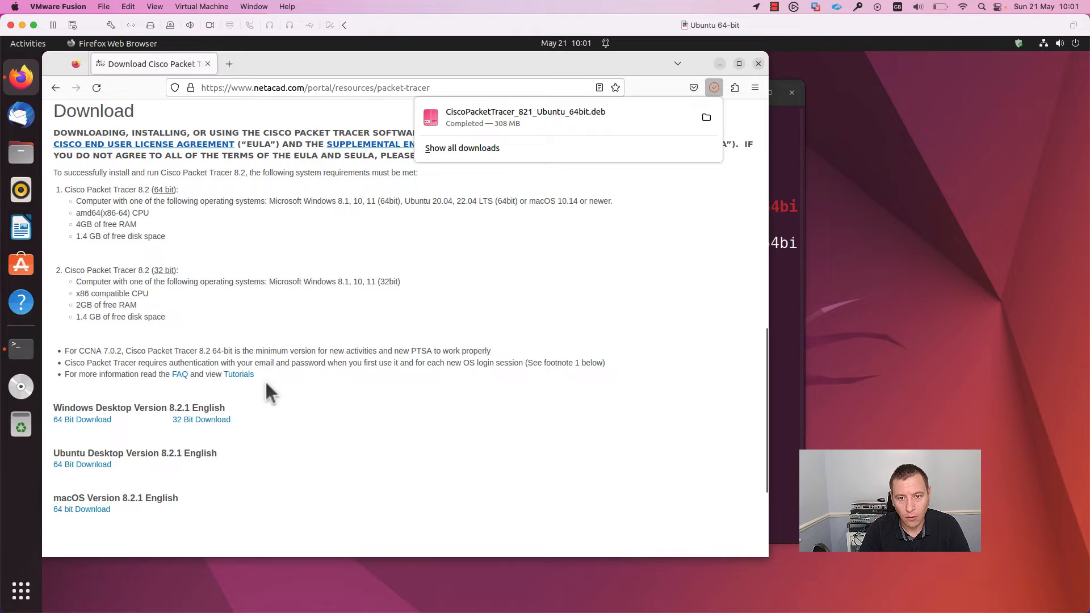
mouse_move(708, 389)
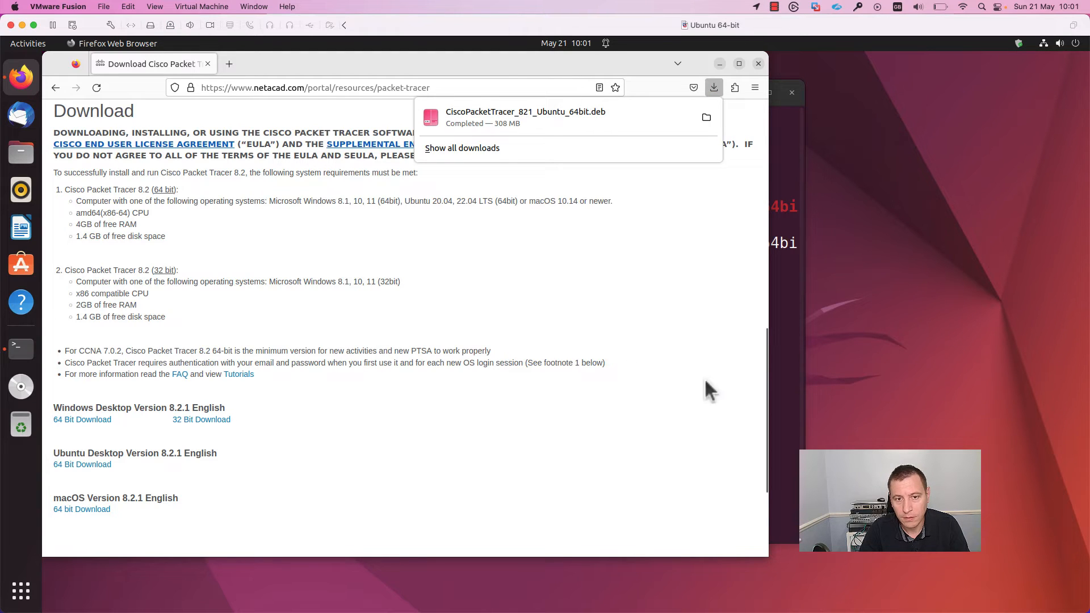
mouse_move(781, 369)
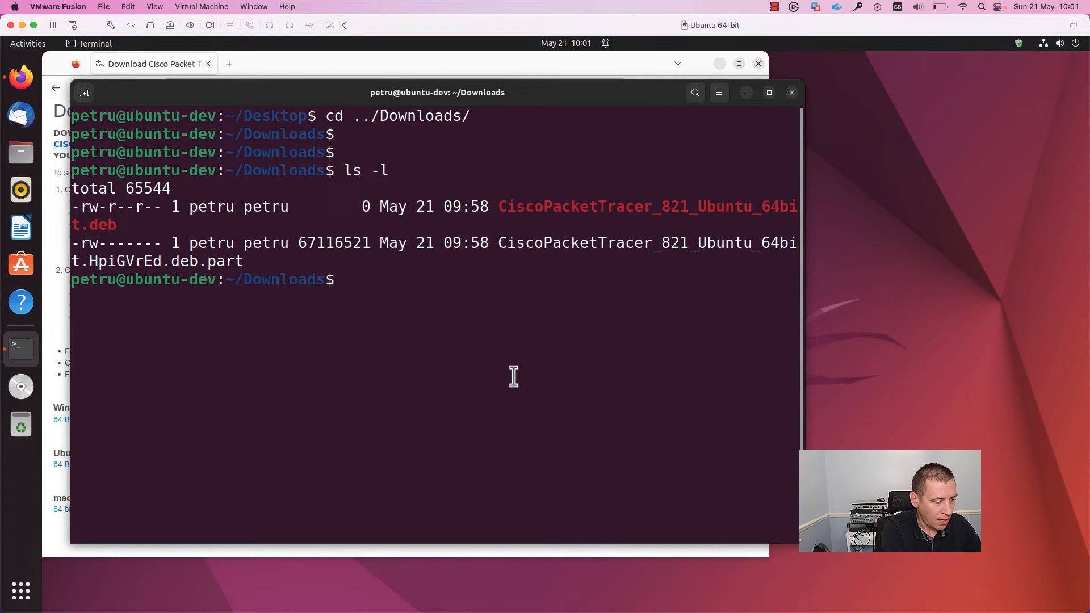
Step: Begin a sudo command in the terminal after confirming the .deb download finished
type("sudo")
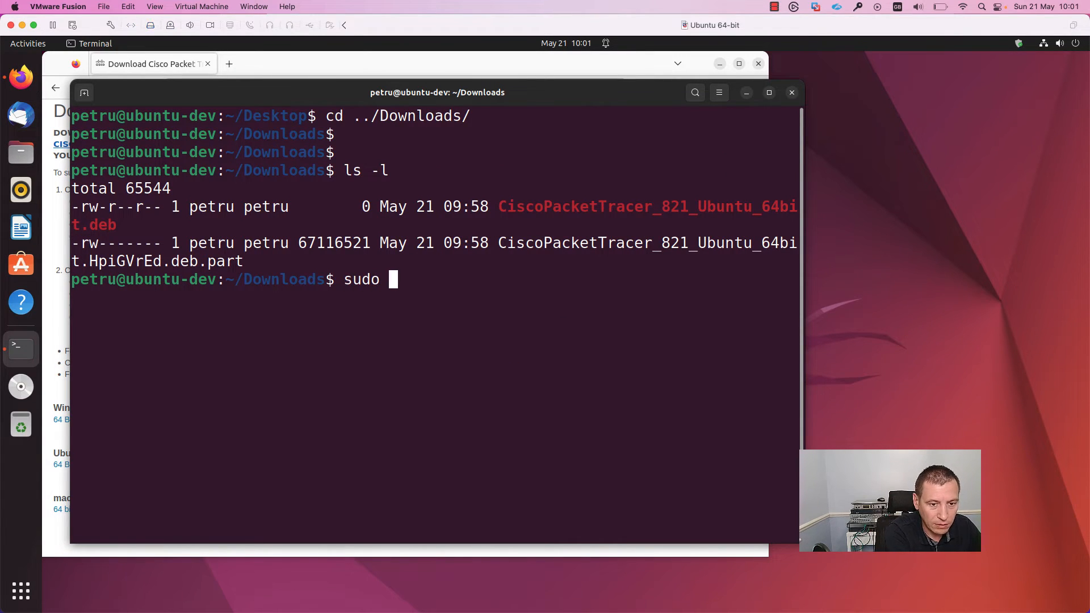
Step: Run sudo apt-get install ./CiscoPacketTracer_821_Ubuntu_64bit.deb and answer y to proceed
type("ap")
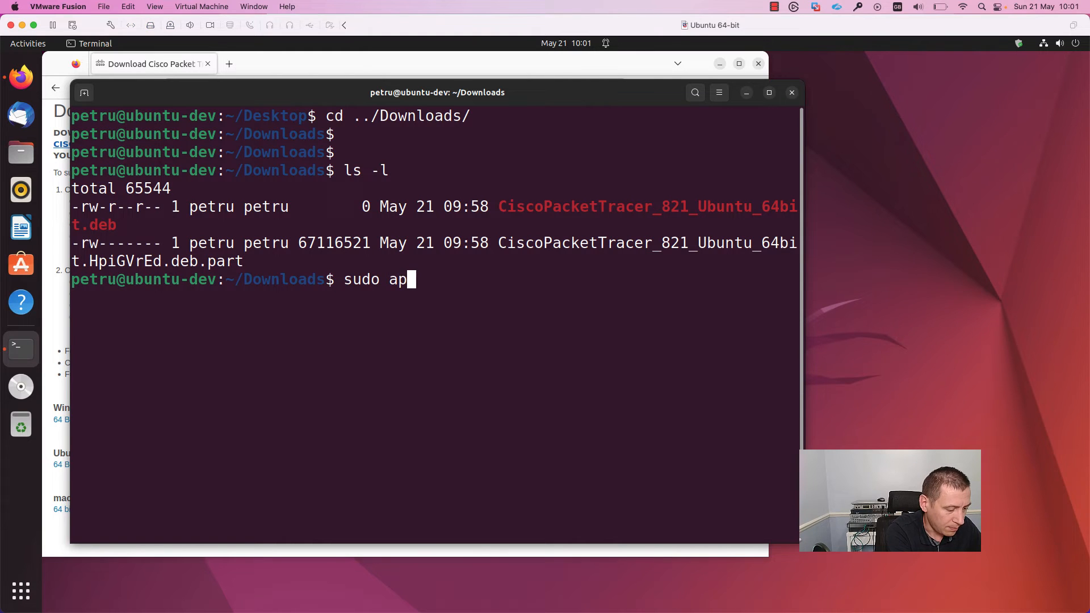
type("-get ins")
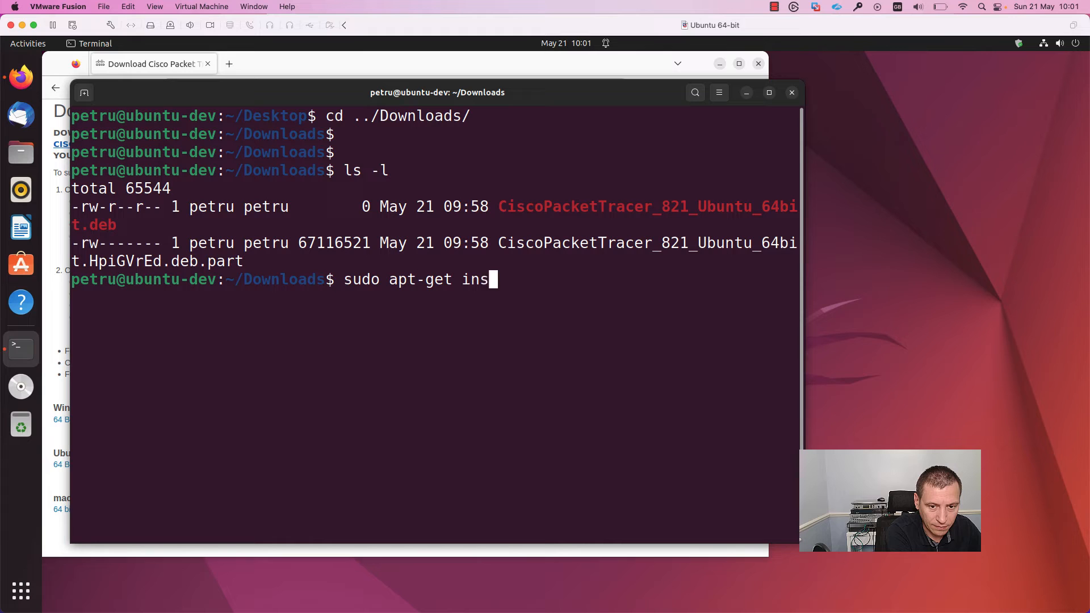
type("tall .")
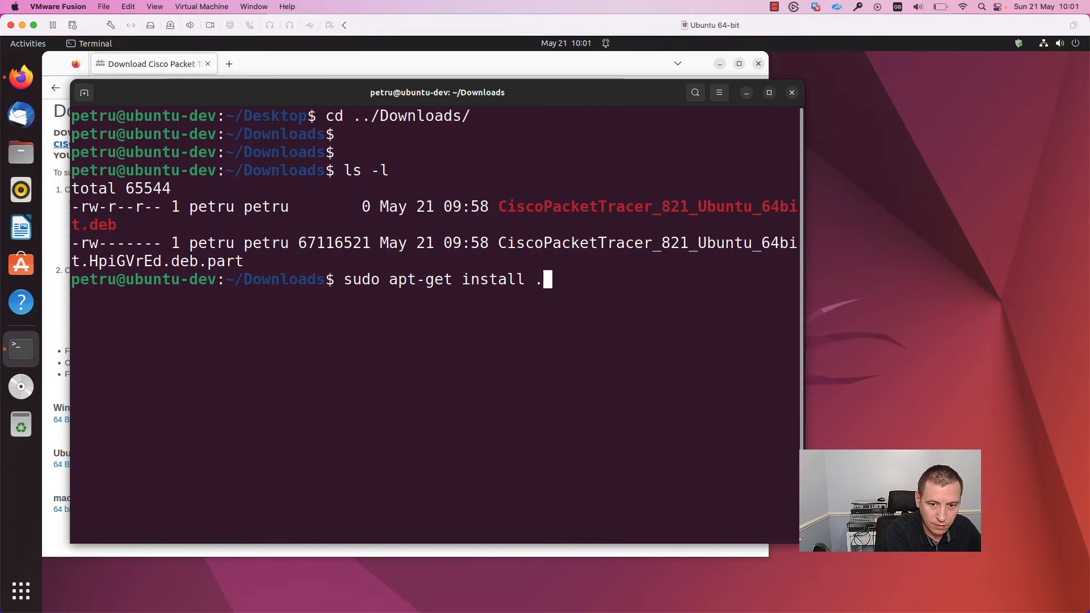
type("/C")
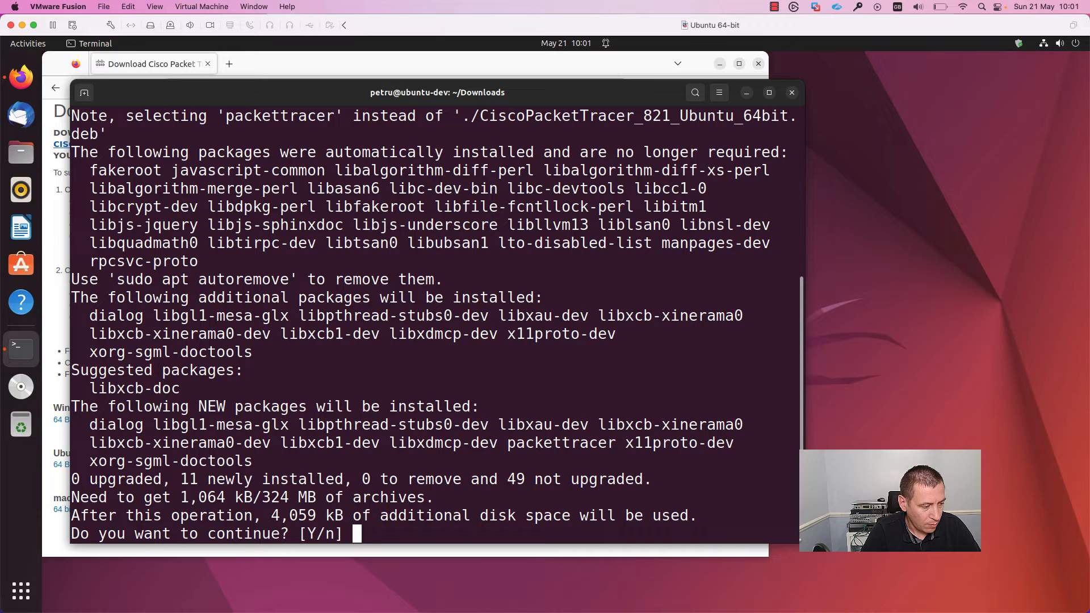
type("y")
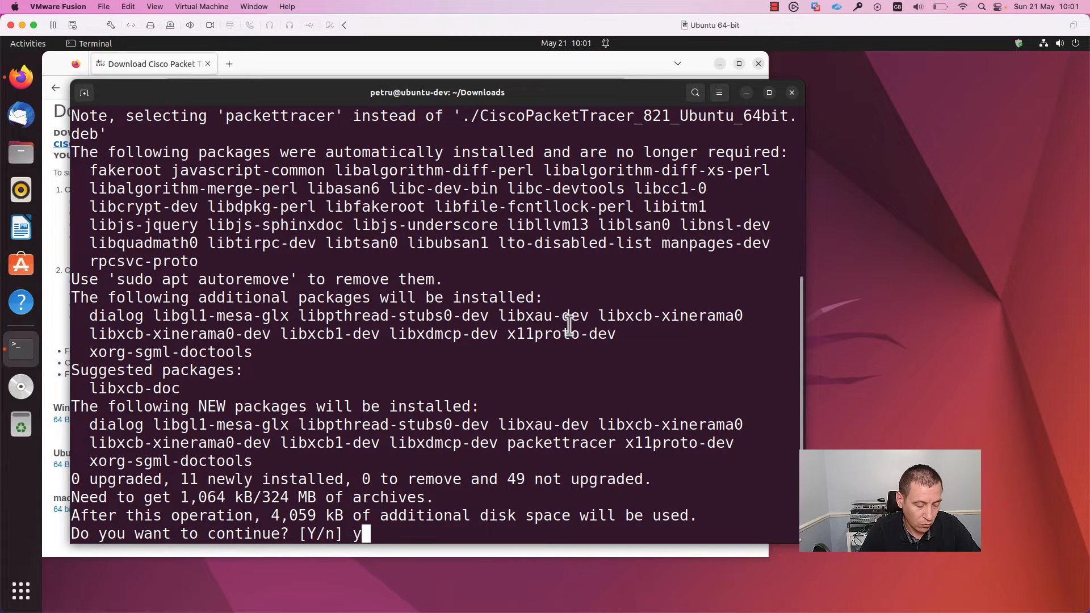
key("Return")
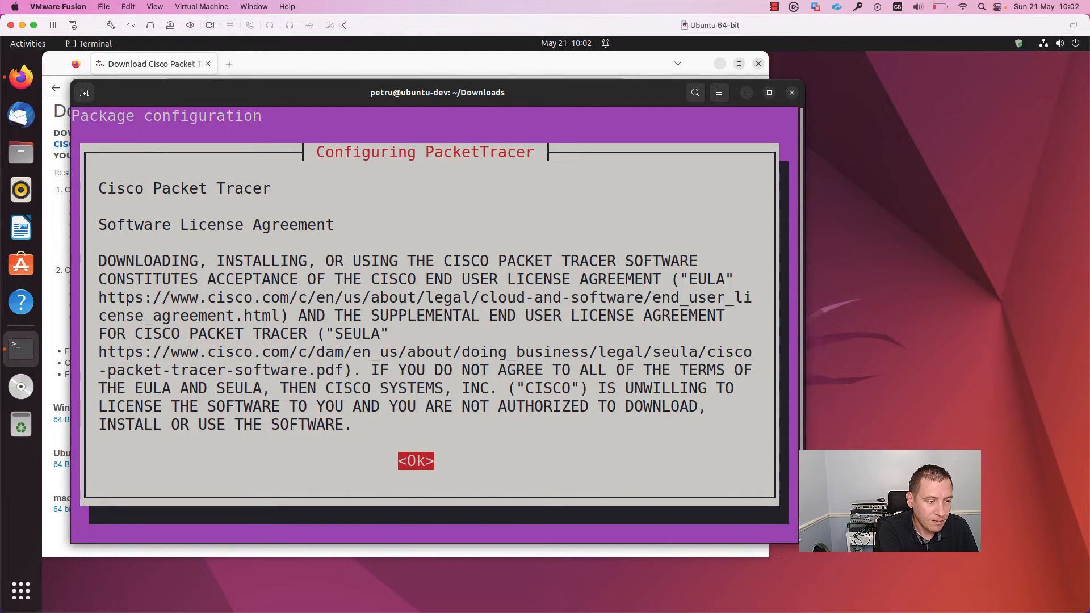
Step: Dismiss the license text and accept the Packet Tracer EULA with <Yes>
left_click(415, 461)
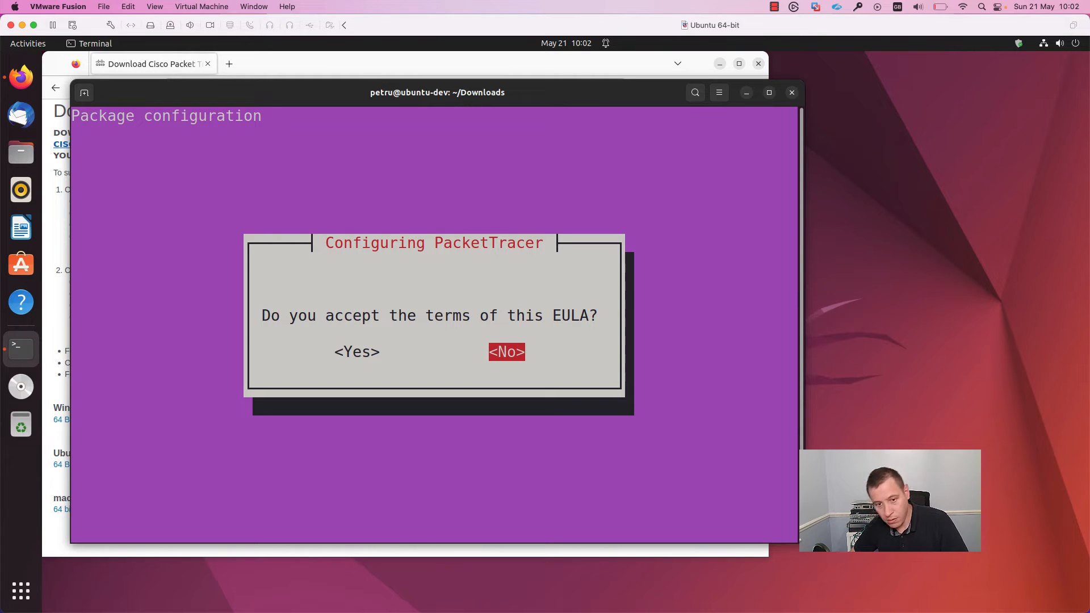
key("Left")
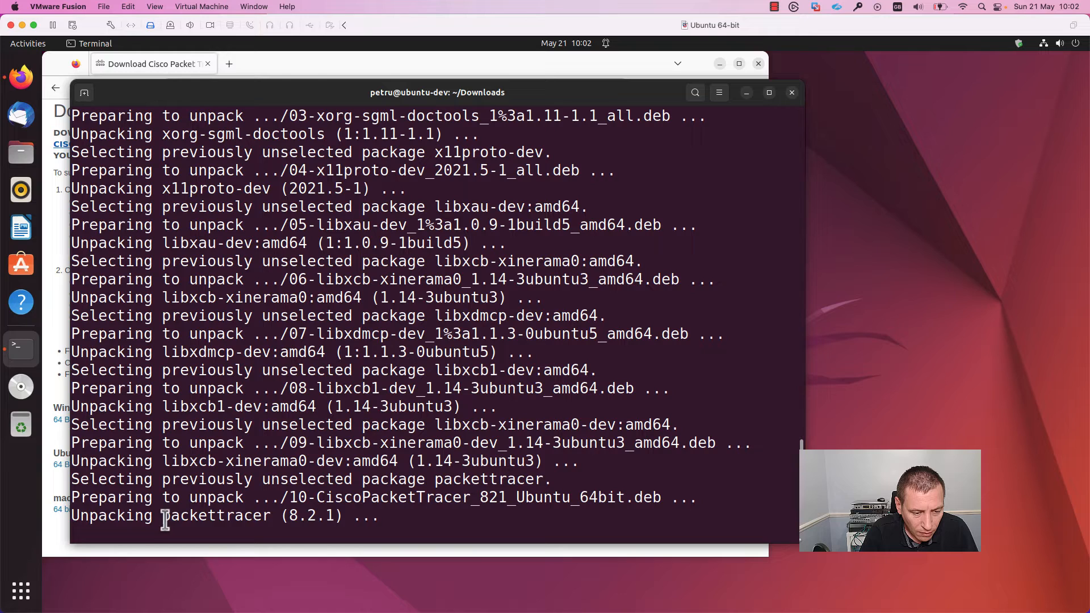
Step: Open the Ubuntu application overview while apt finishes setting up packettracer
double_click(216, 515)
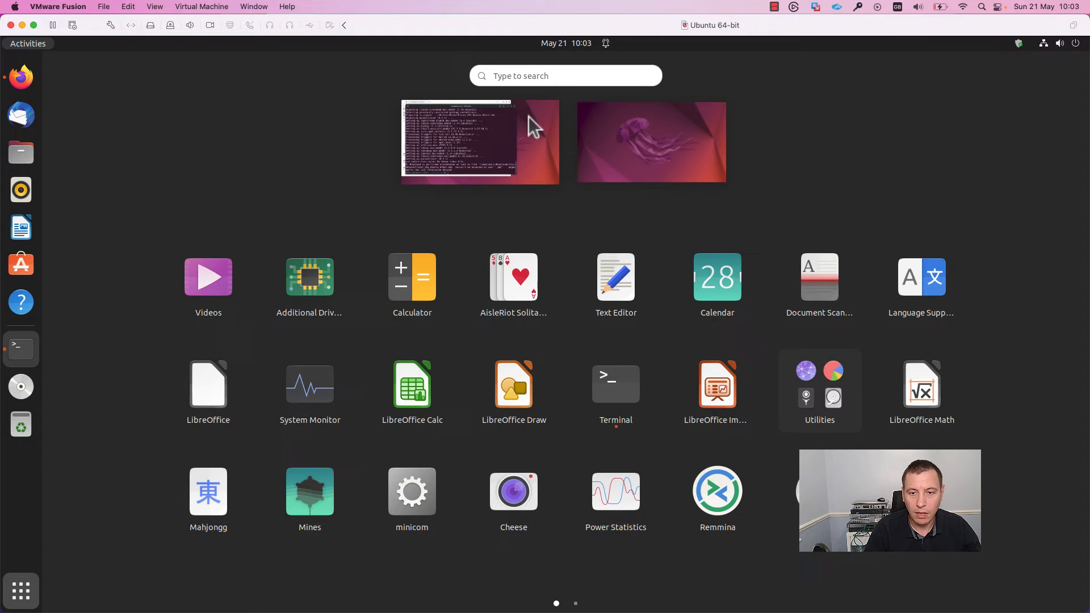
Step: Launch Cisco Packet Tracer from the Activities app search
type("pl")
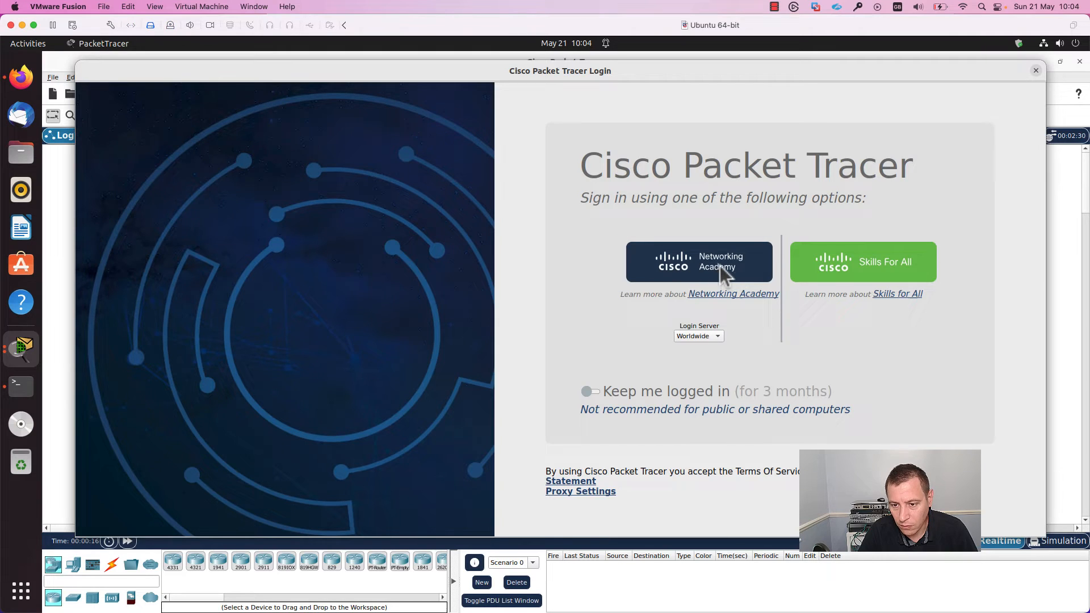
Step: Sign in with Networking Academy, entering the yahoo email address and submitting it
left_click(698, 262)
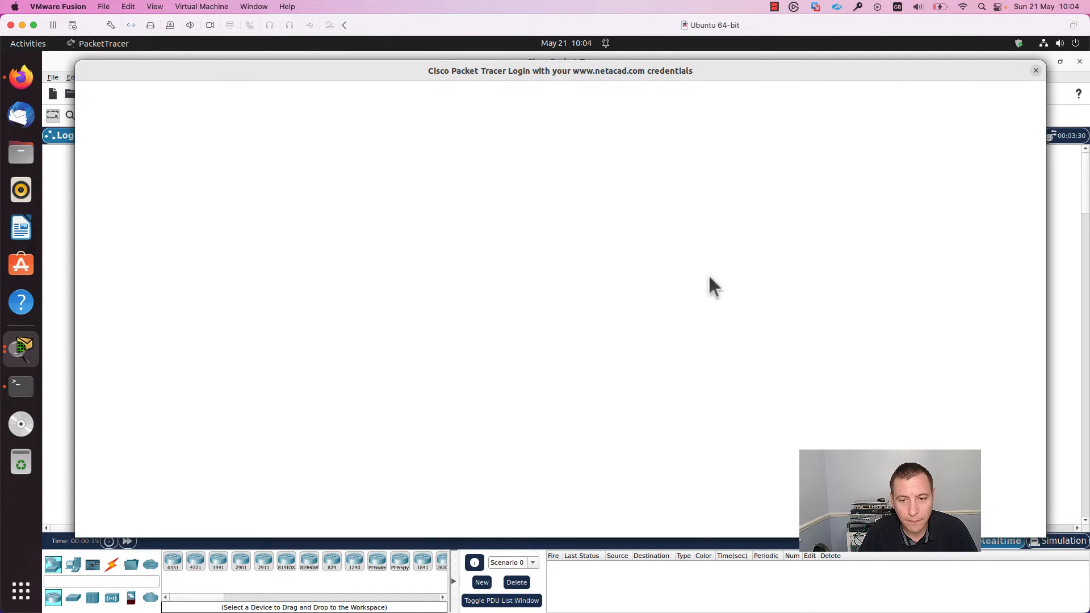
mouse_move(580, 279)
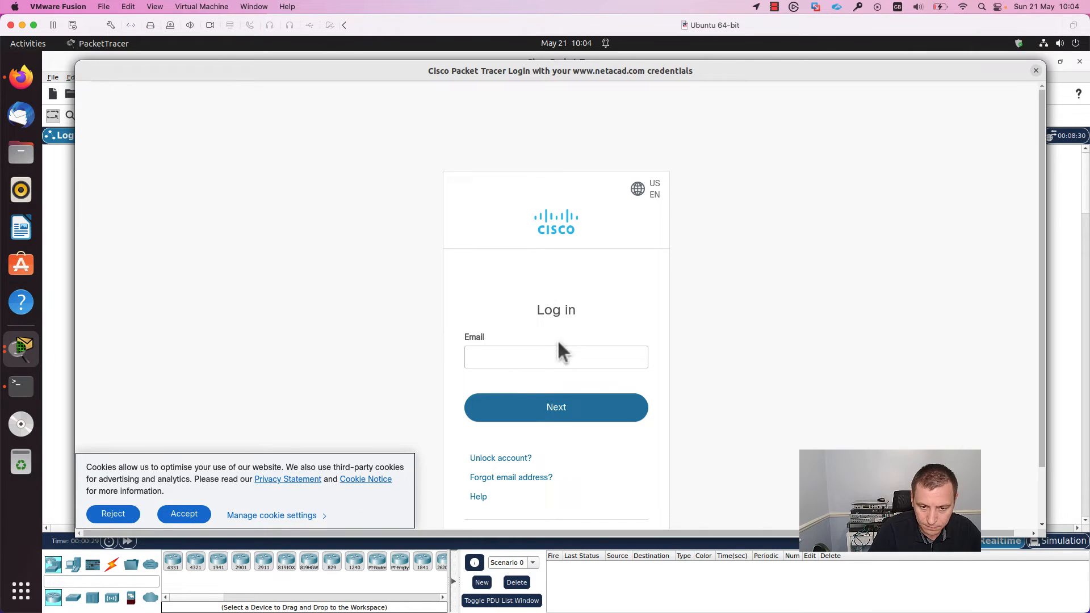
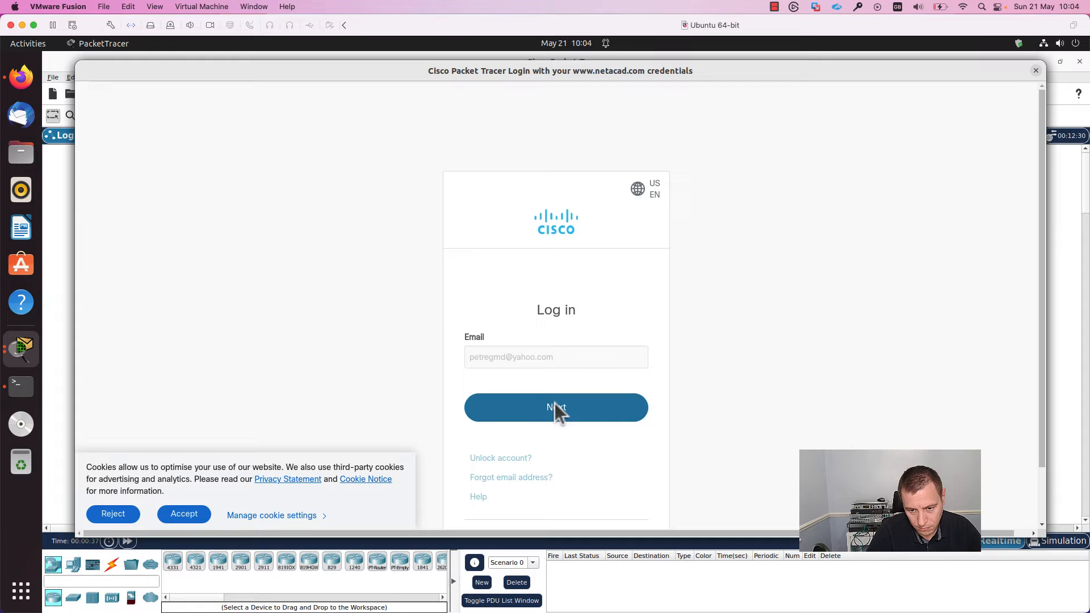
left_click(556, 408)
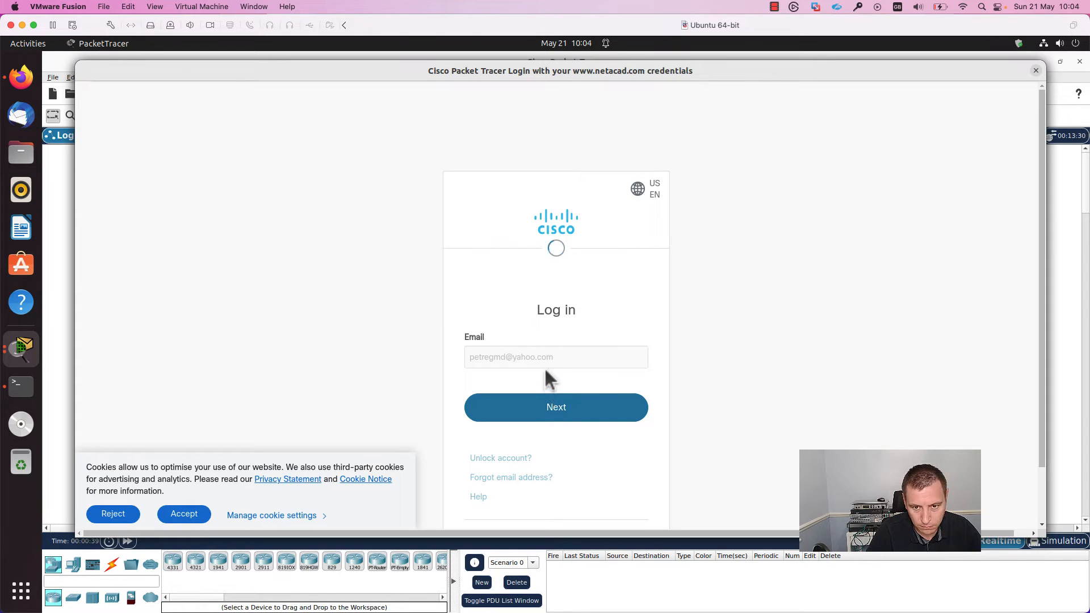
left_click(555, 408)
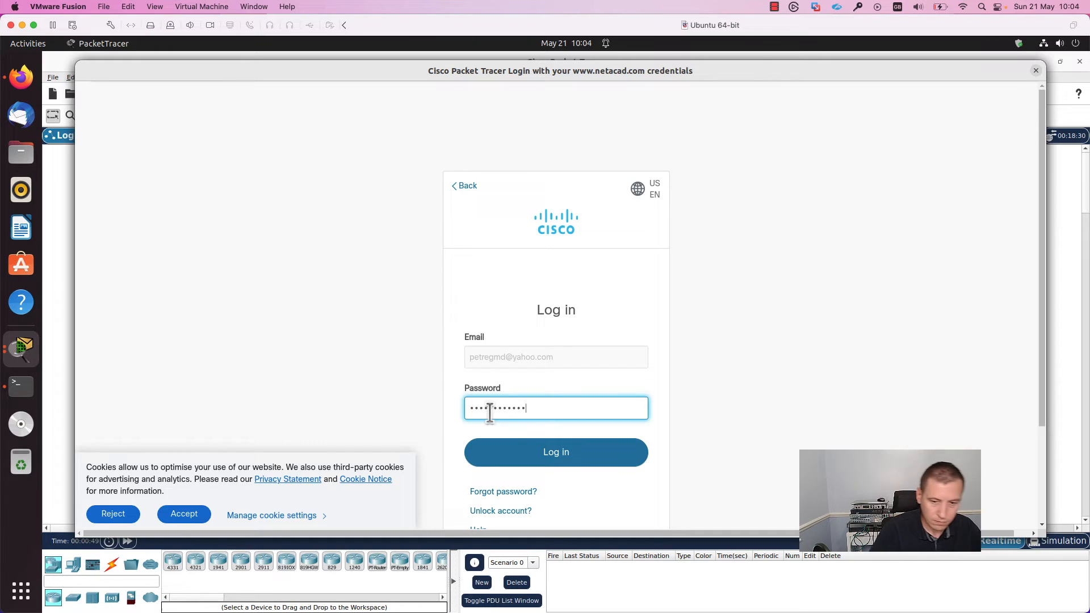
Step: Log in with the password and reach the Packet Tracer workspace with Router0 placed
left_click(555, 452)
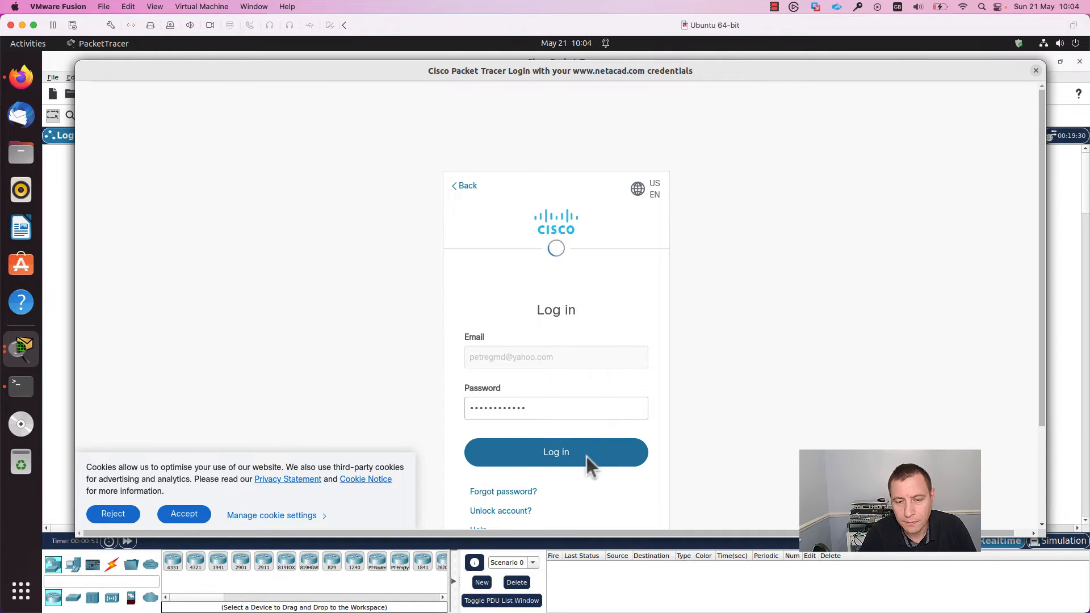
left_click(555, 452)
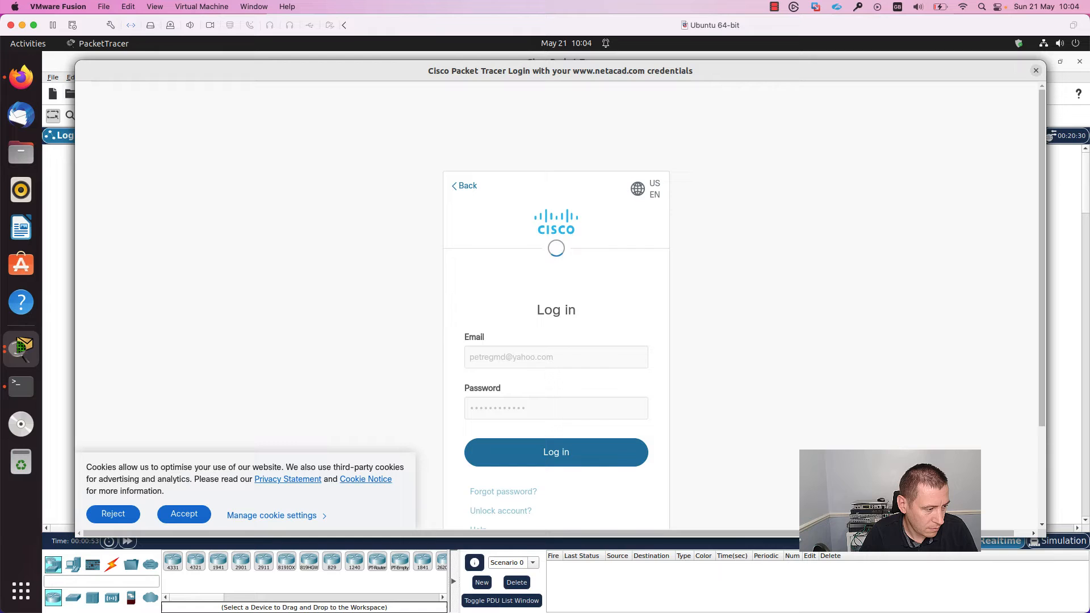
left_click(555, 452)
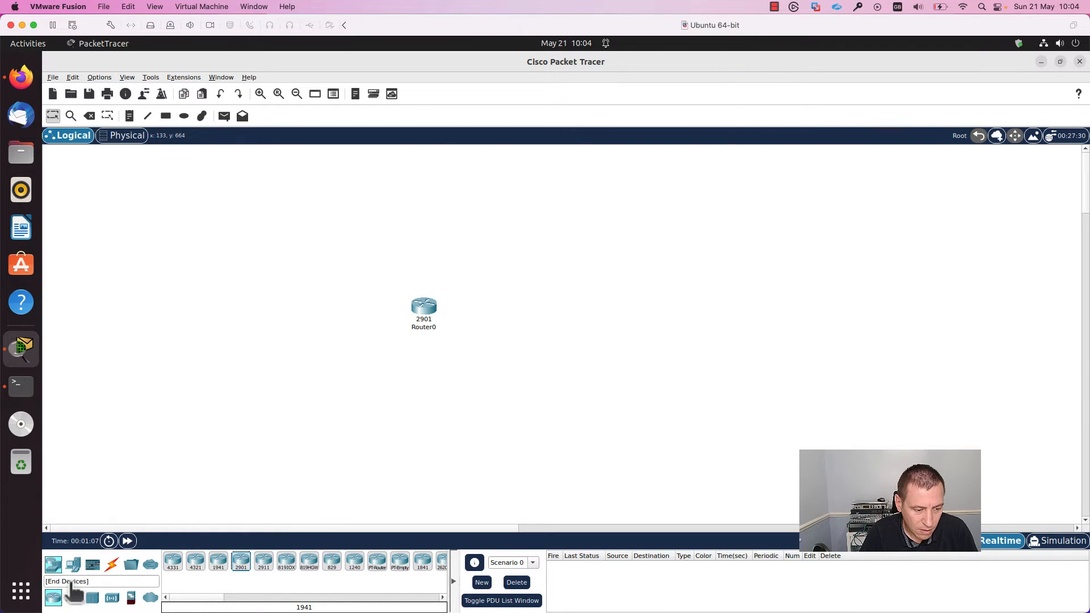
Step: Add PC0, cable it to Router0's GigabitEthernet0/0 with copper straight-through, and open PC0
left_click(73, 564)
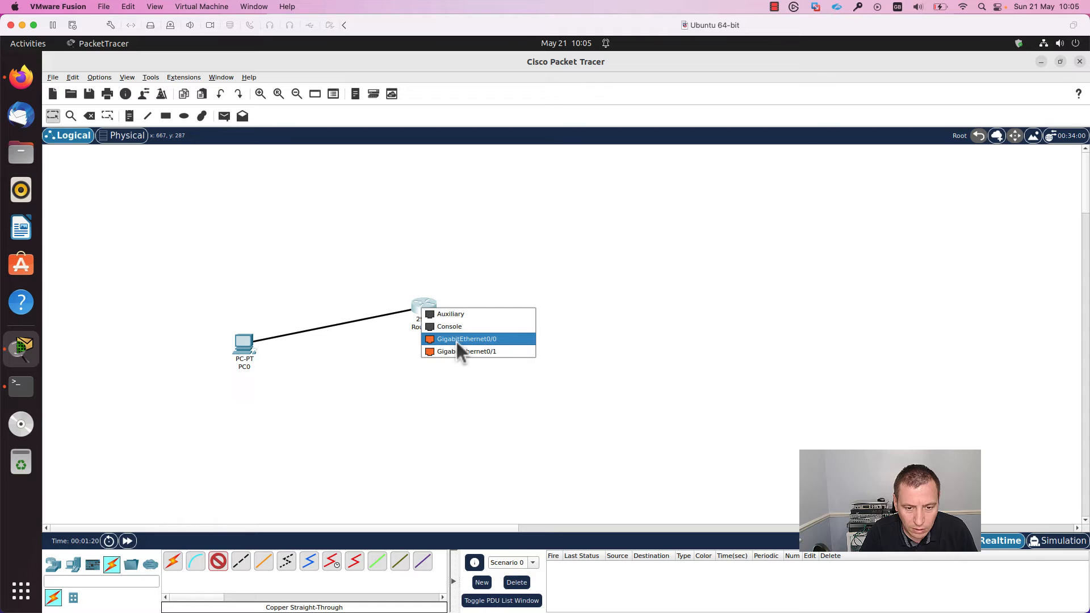
left_click(467, 338)
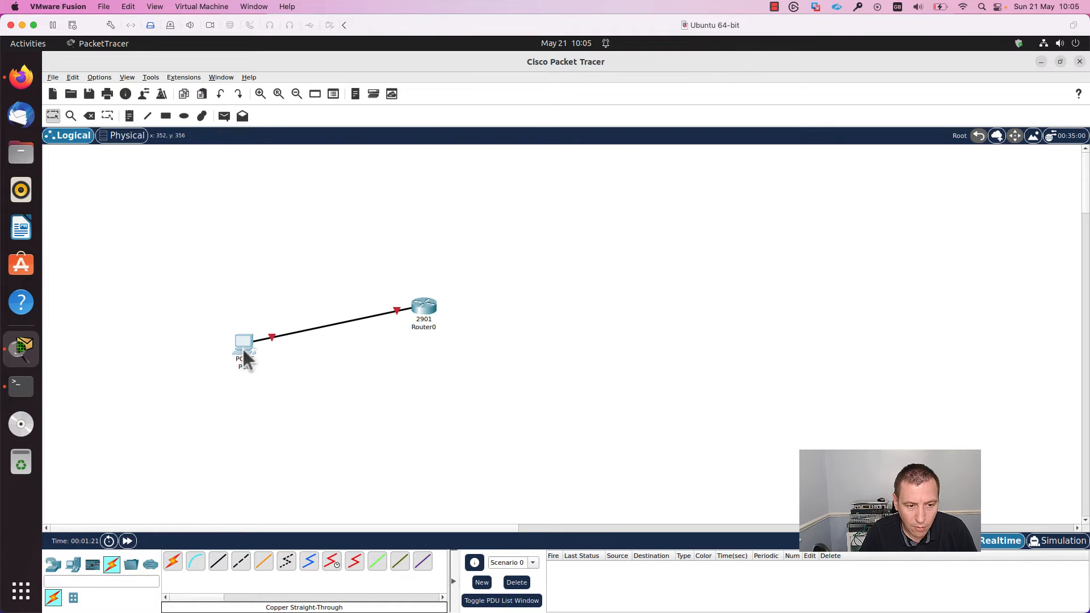
double_click(243, 344)
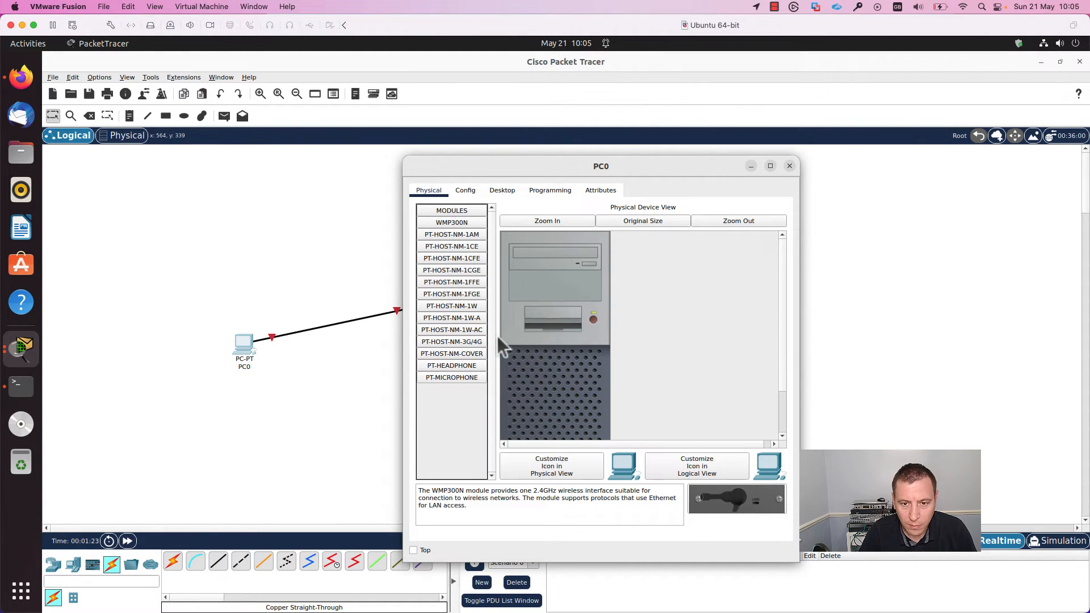
Step: Give PC0 IPv4 192.168.1.10, mask 255.255.255.0, gateway 192.168.1.1, then close its window
left_click(501, 189)
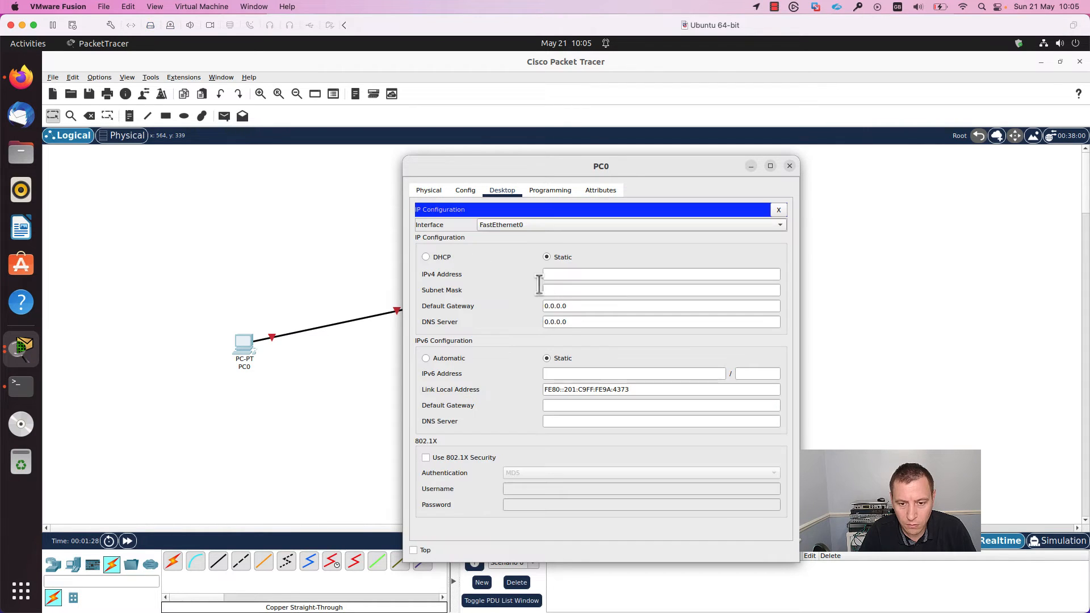
type("1")
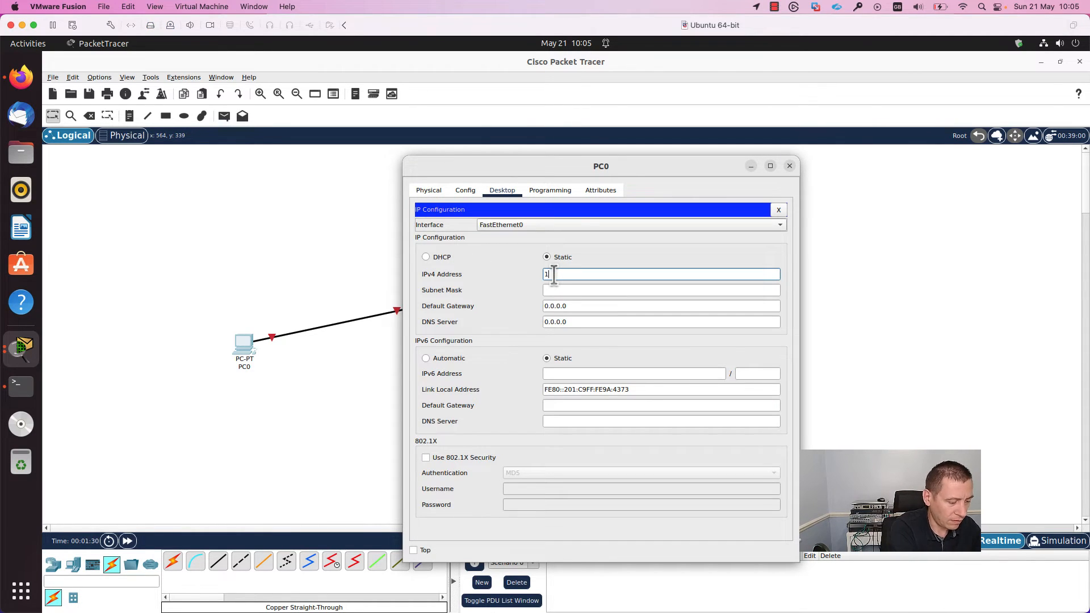
type("9.15")
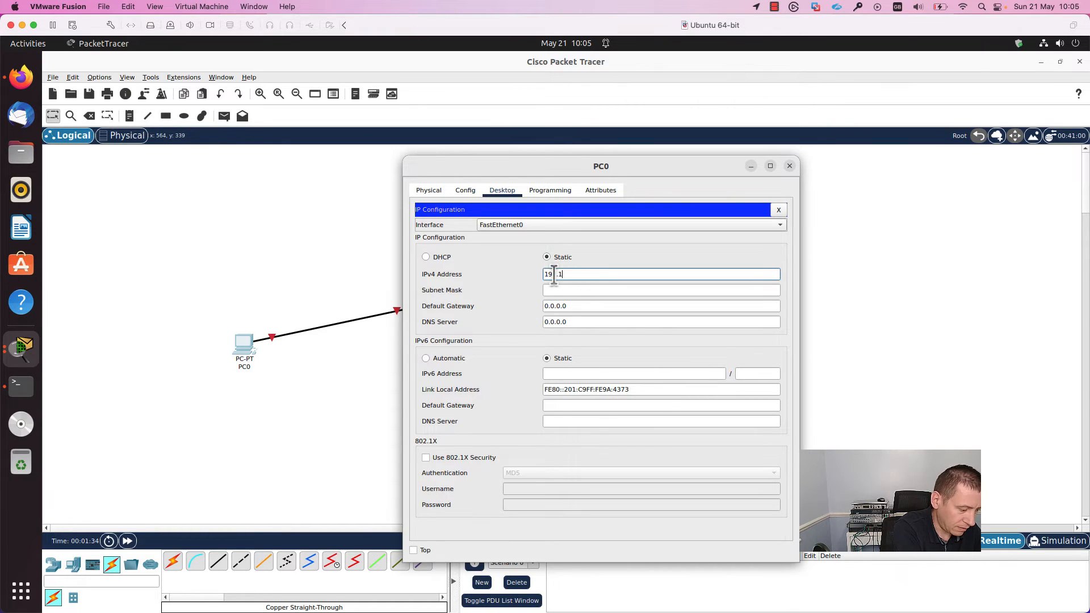
type("68.1.10")
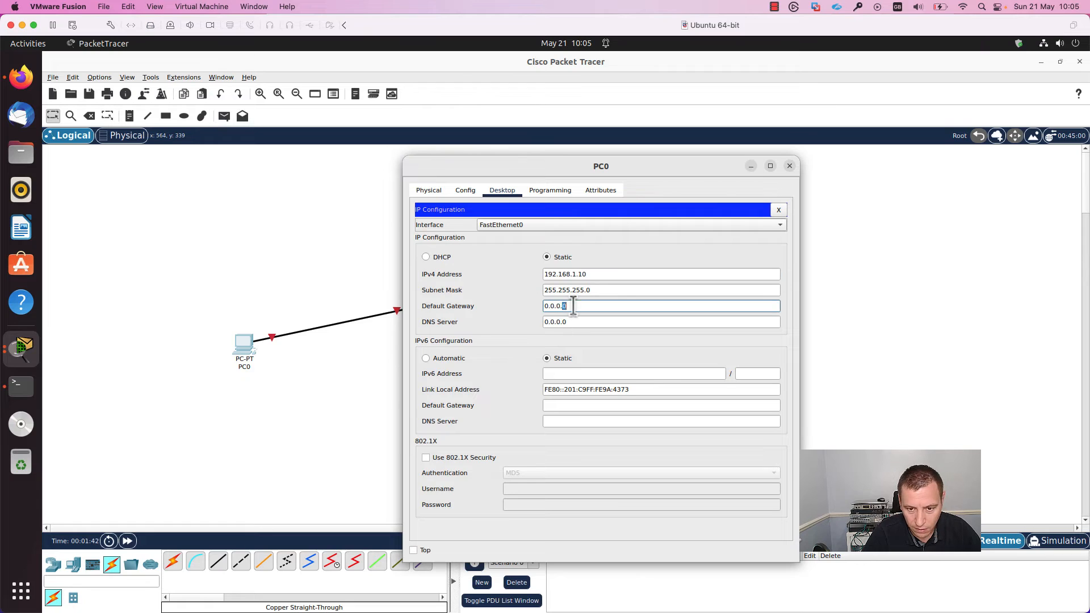
type("192.168.1.10")
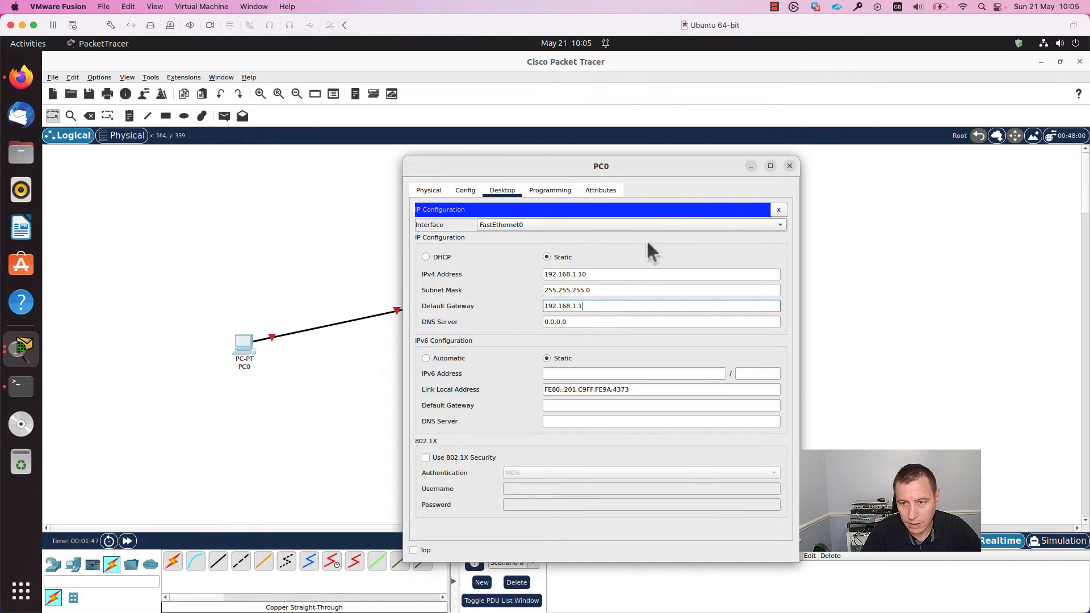
left_click(789, 166)
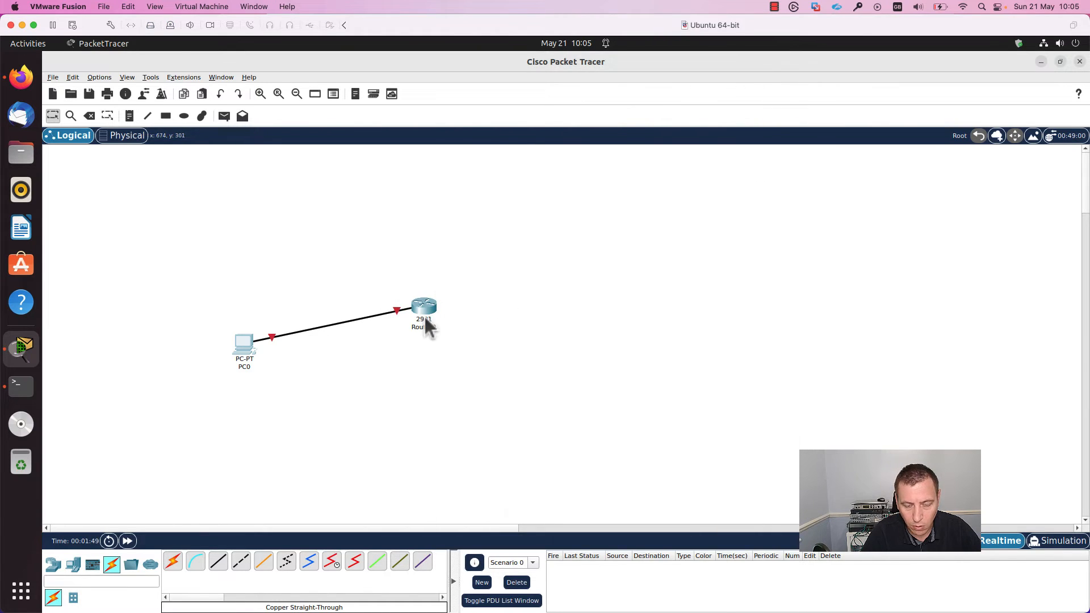
Step: In Router0's CLI, decline initial config, then enter enable and global configuration mode
double_click(423, 306)
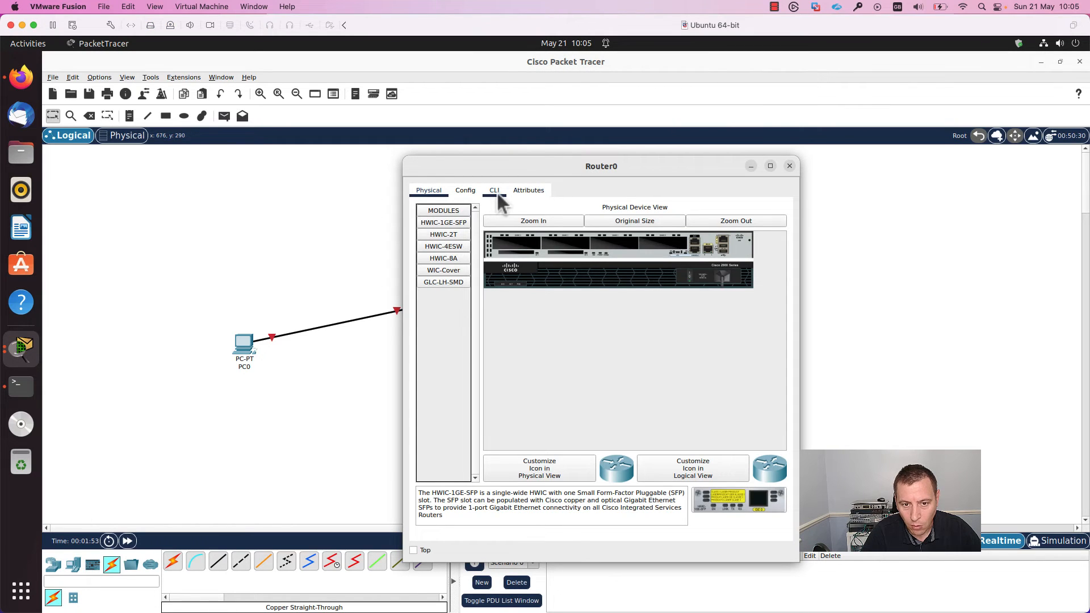
left_click(494, 190)
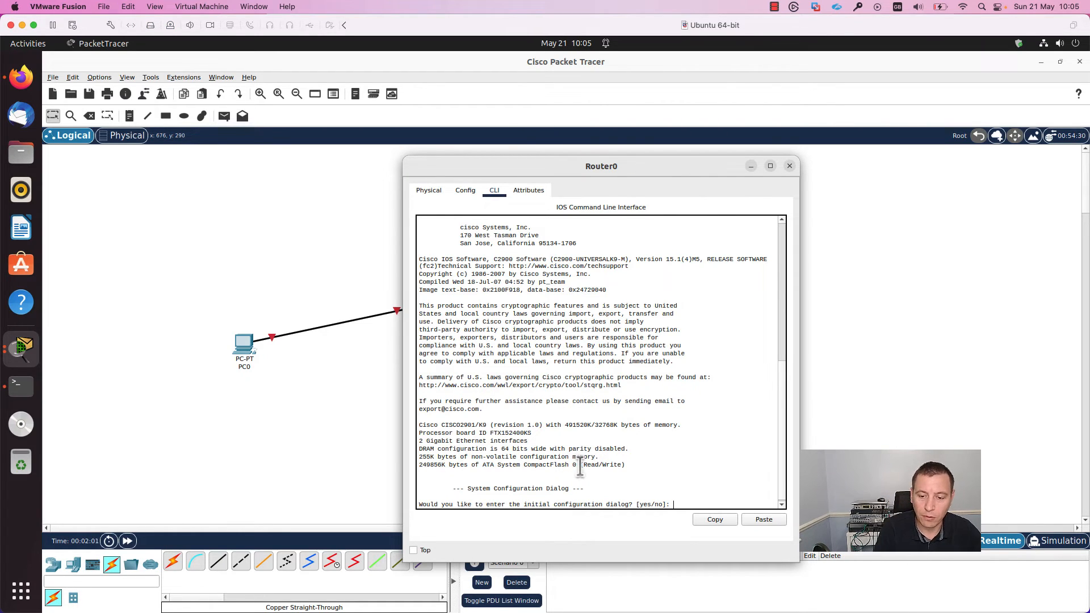
type("no")
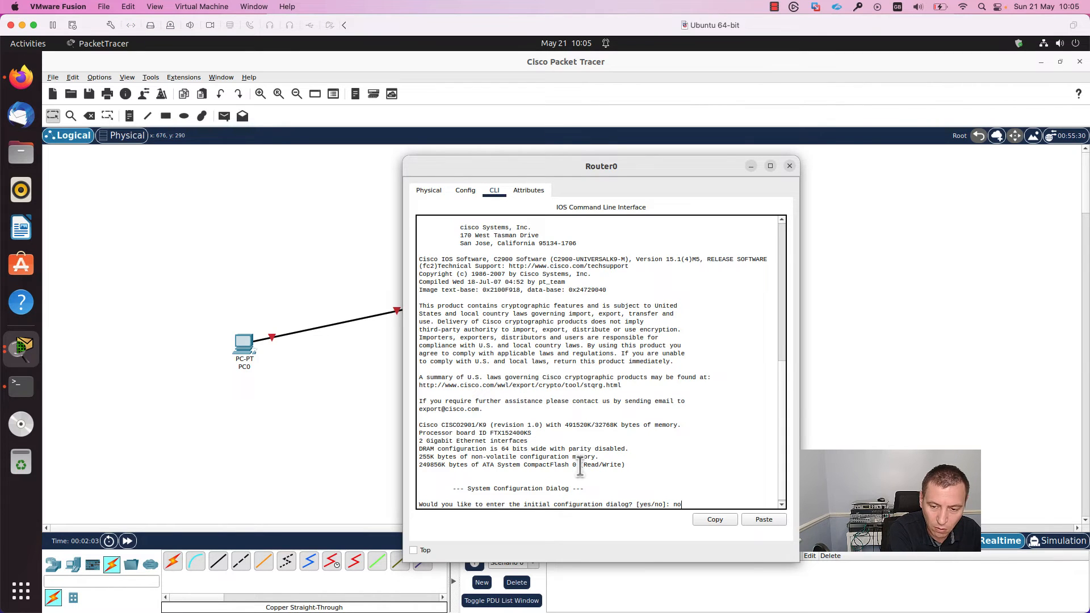
key("Return")
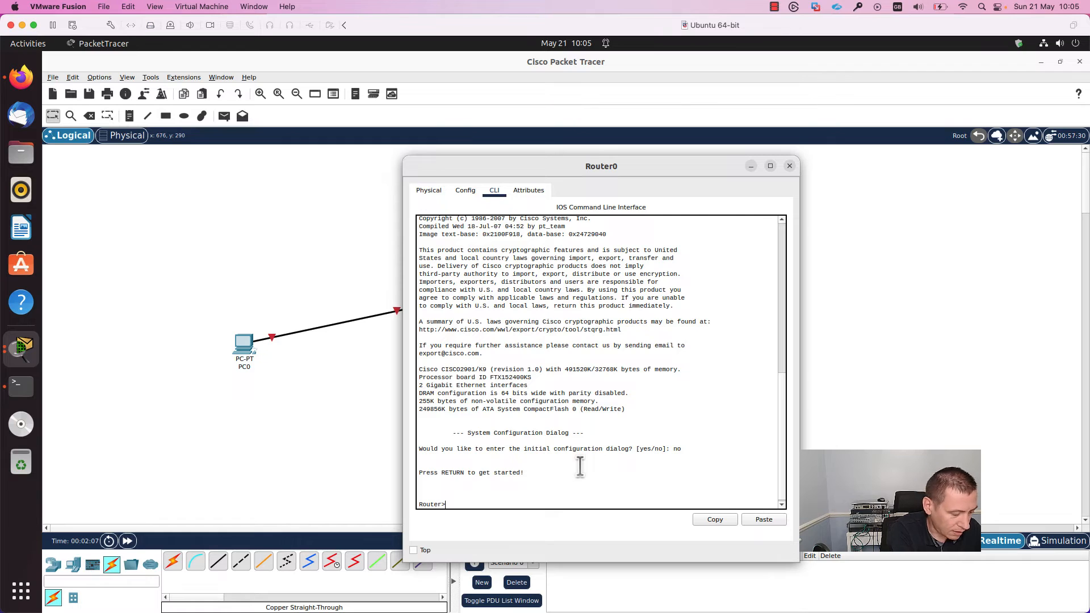
type("en")
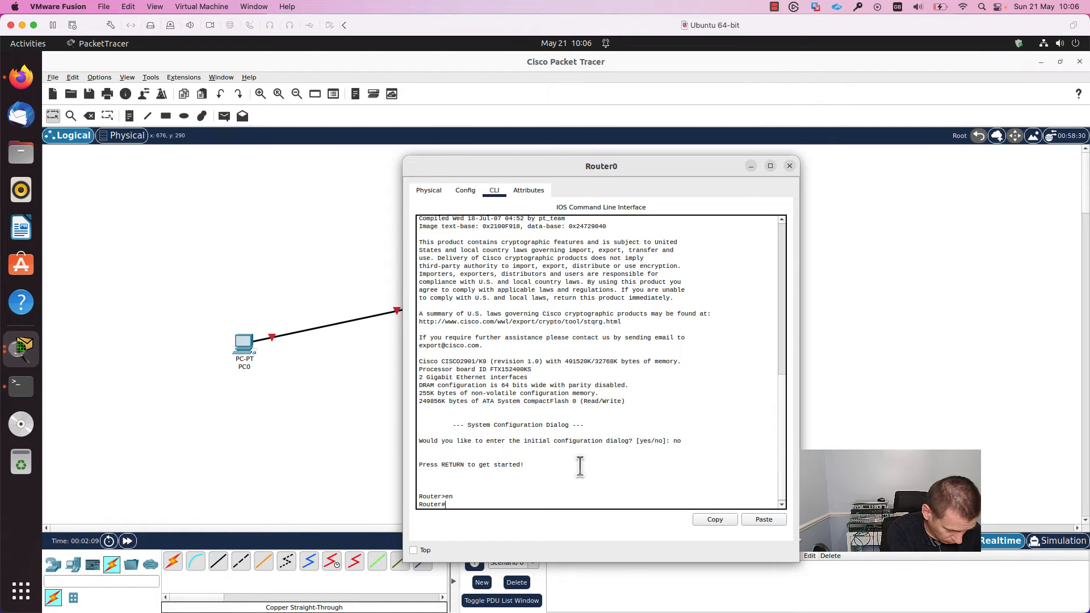
type("conf t")
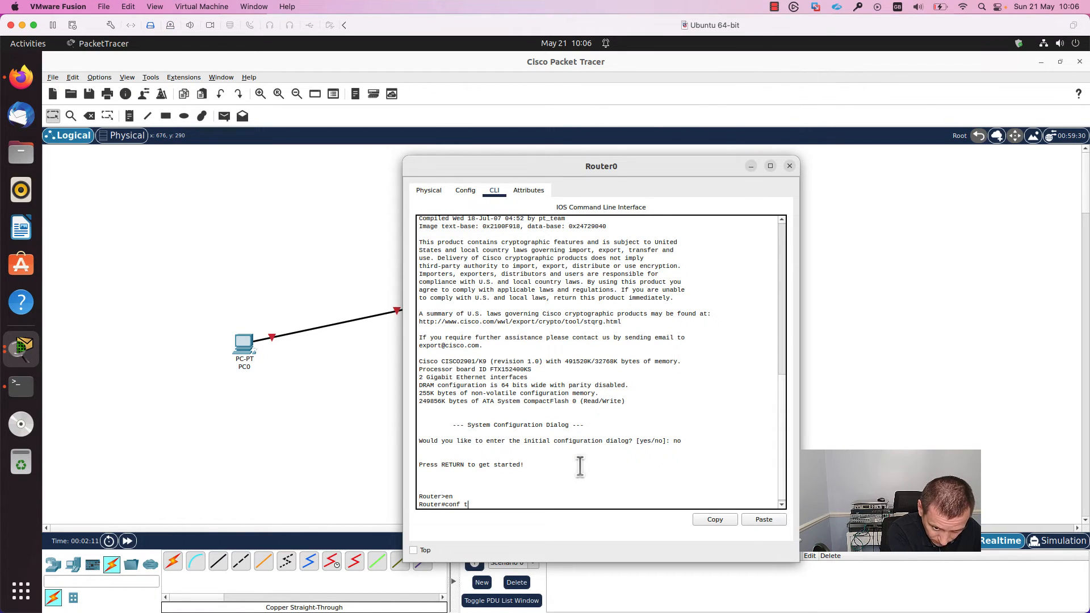
key("Return")
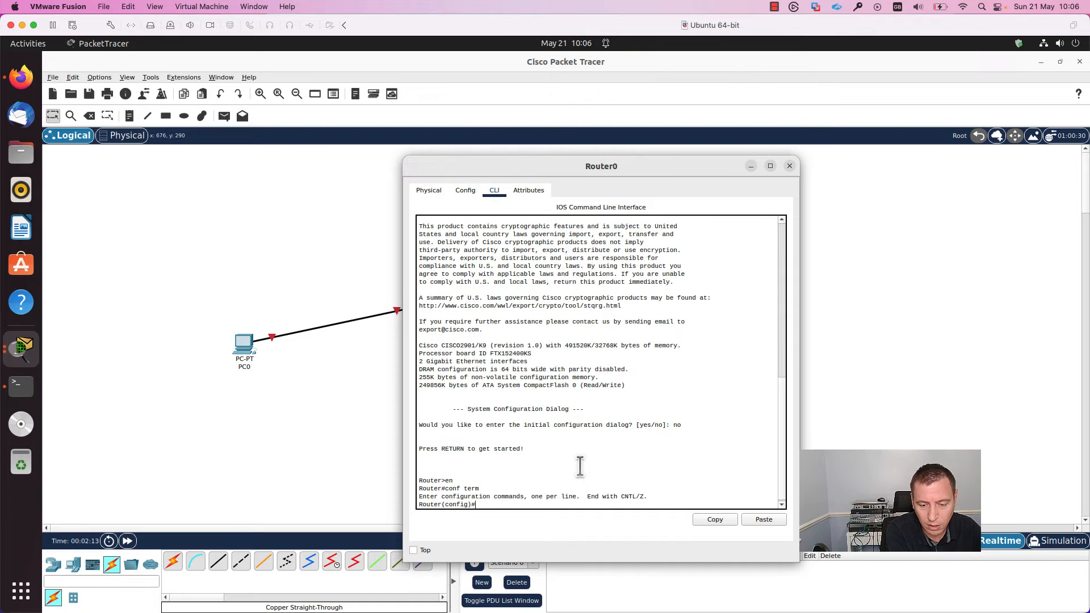
Step: Assign GigabitEthernet0/0 address 192.168.1.1 255.255.255.0 and bring it up with no shut
type("int gig")
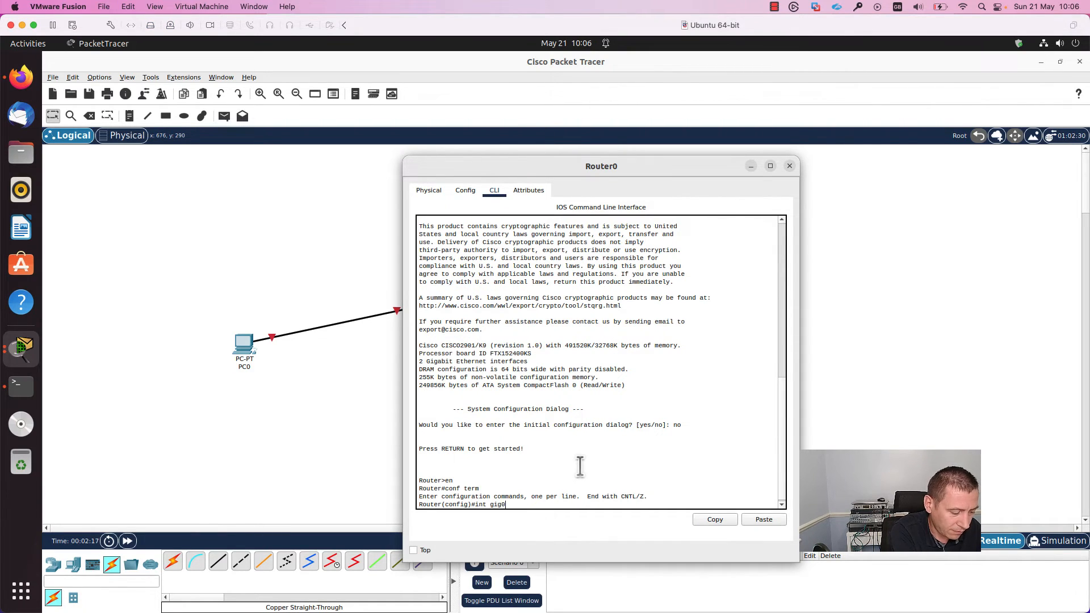
type("0/0/")
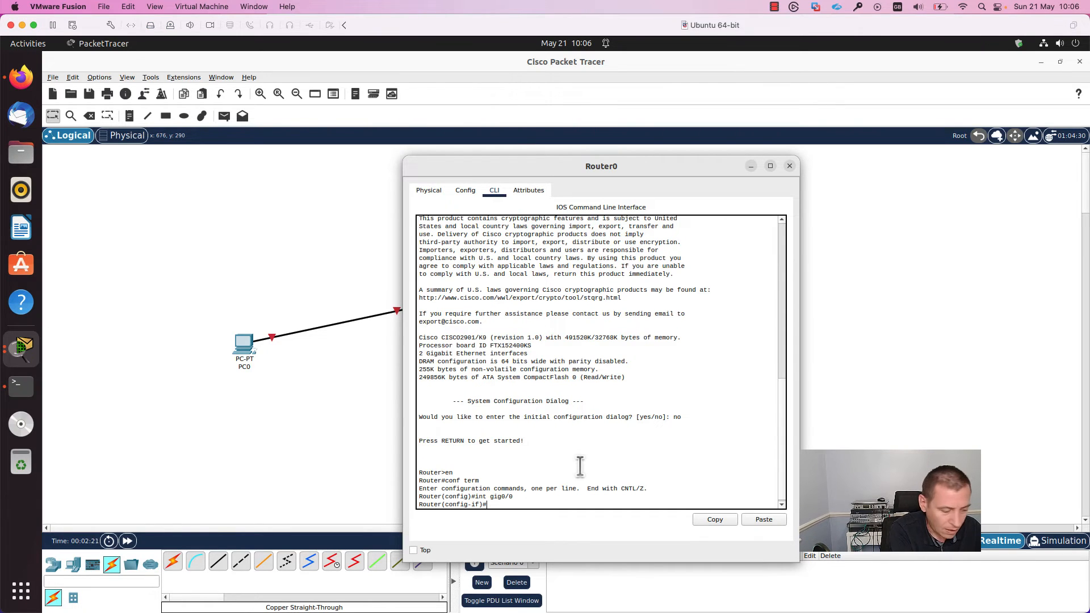
type("ip add")
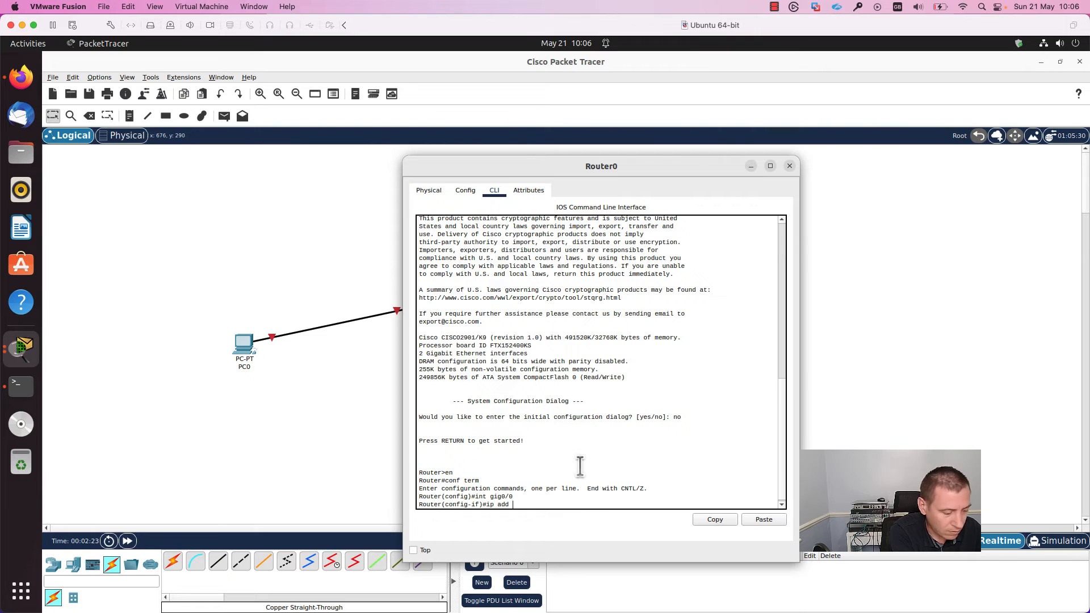
type("192.168.1.1 2")
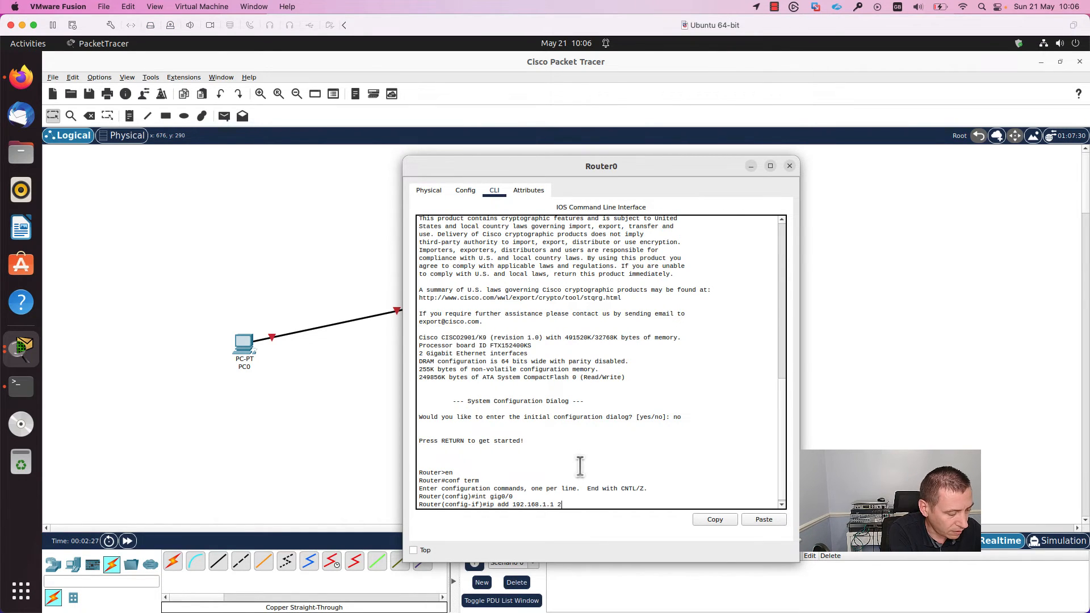
type("55.255.255.0")
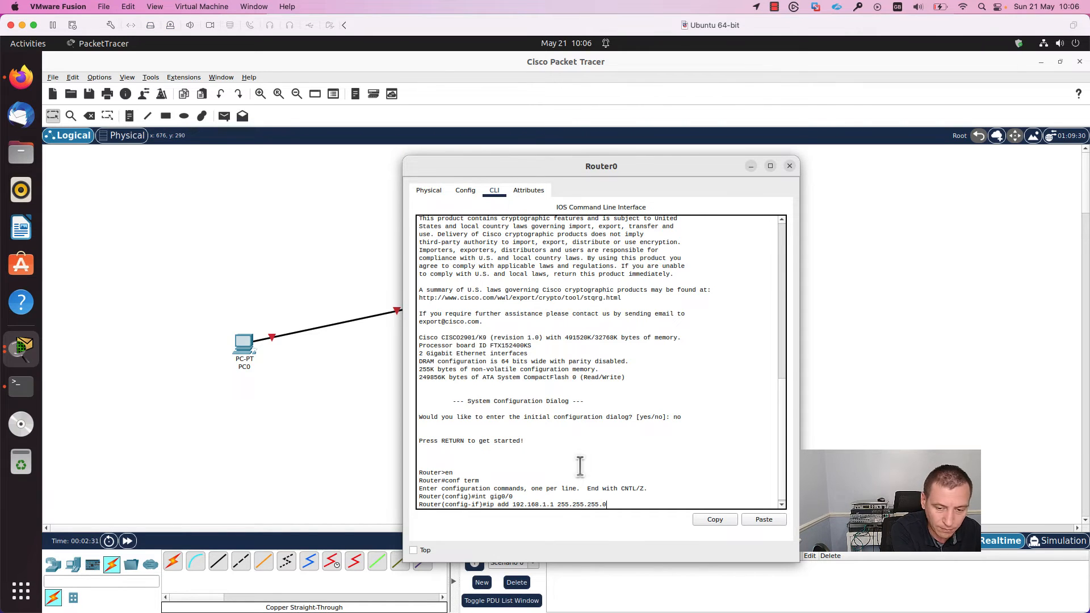
type("no shut")
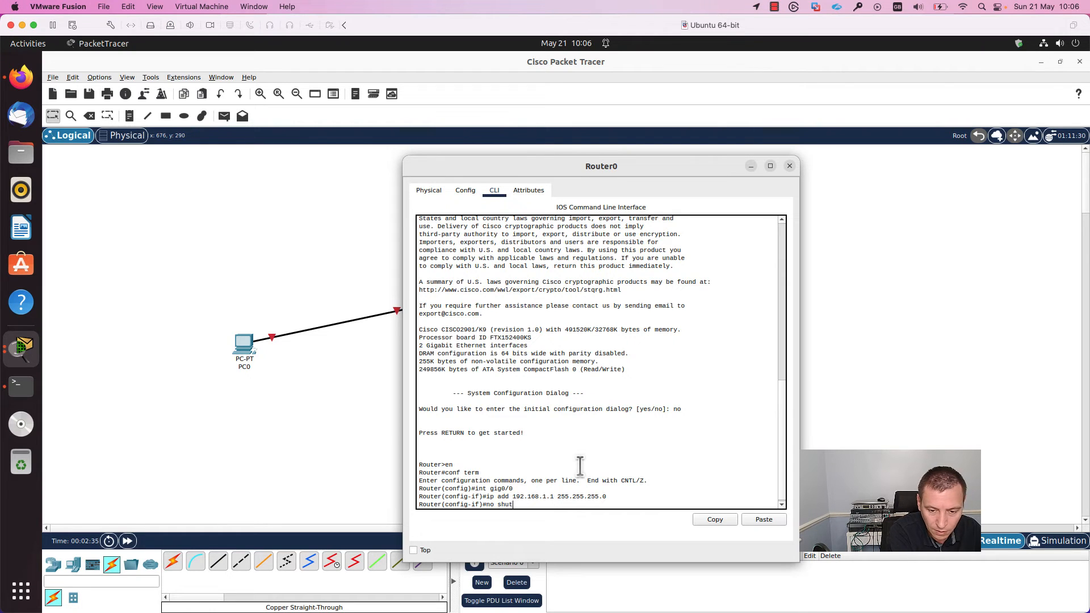
key("Return")
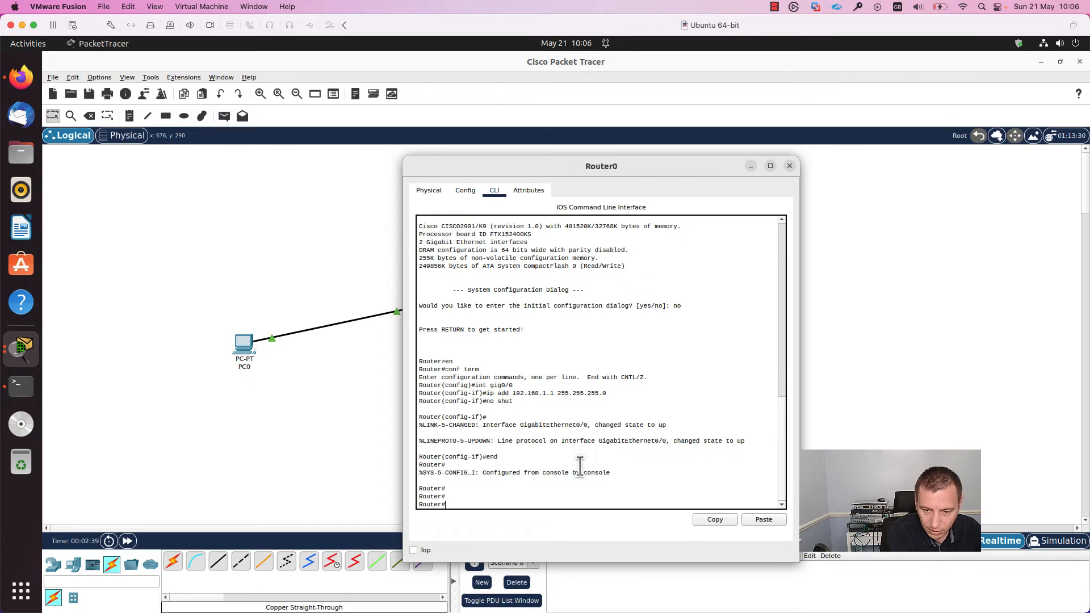
Step: Verify with show ip int brief and move the console aside to reveal Router0
type("show")
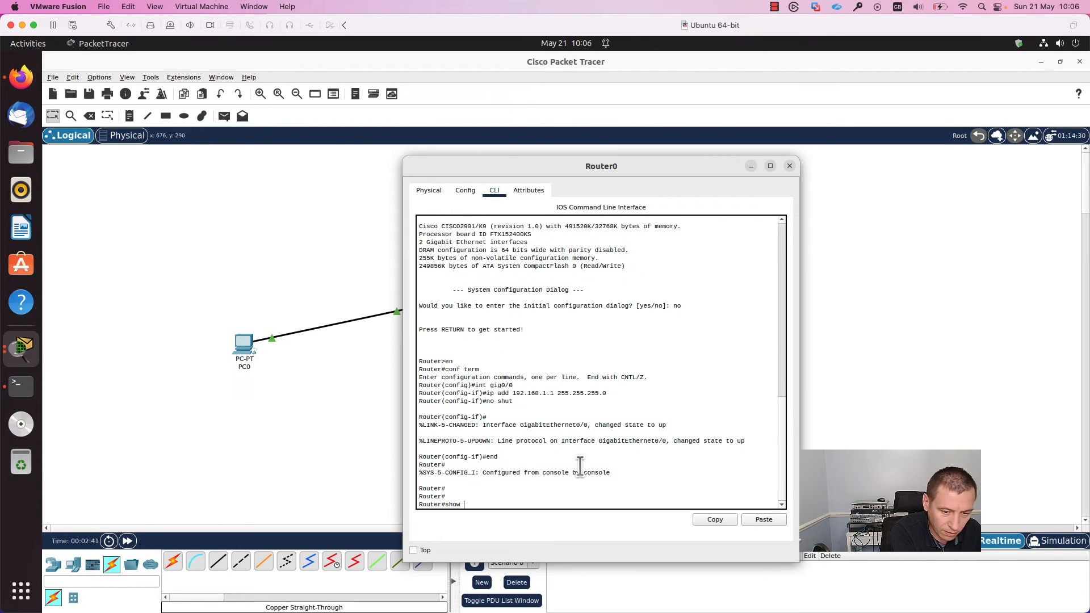
type("ip int brief")
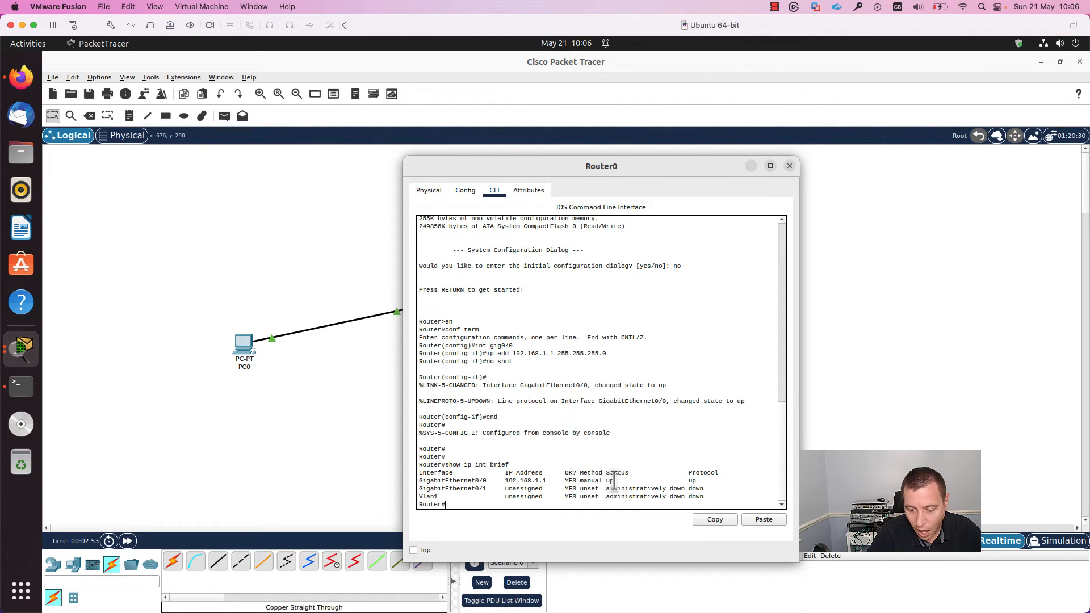
left_click_drag(602, 166, 729, 145)
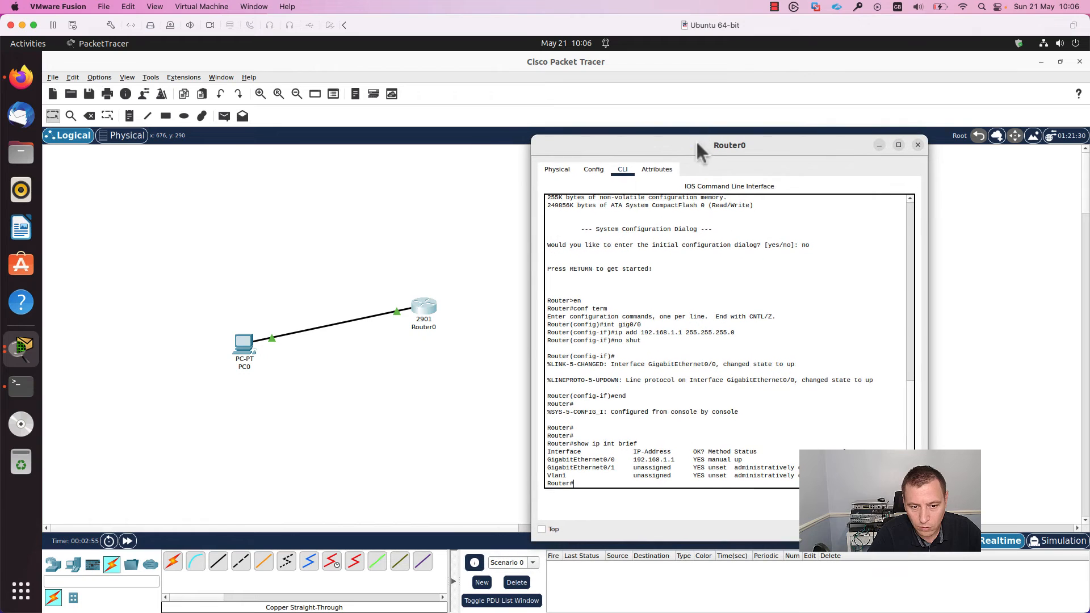
mouse_move(271, 348)
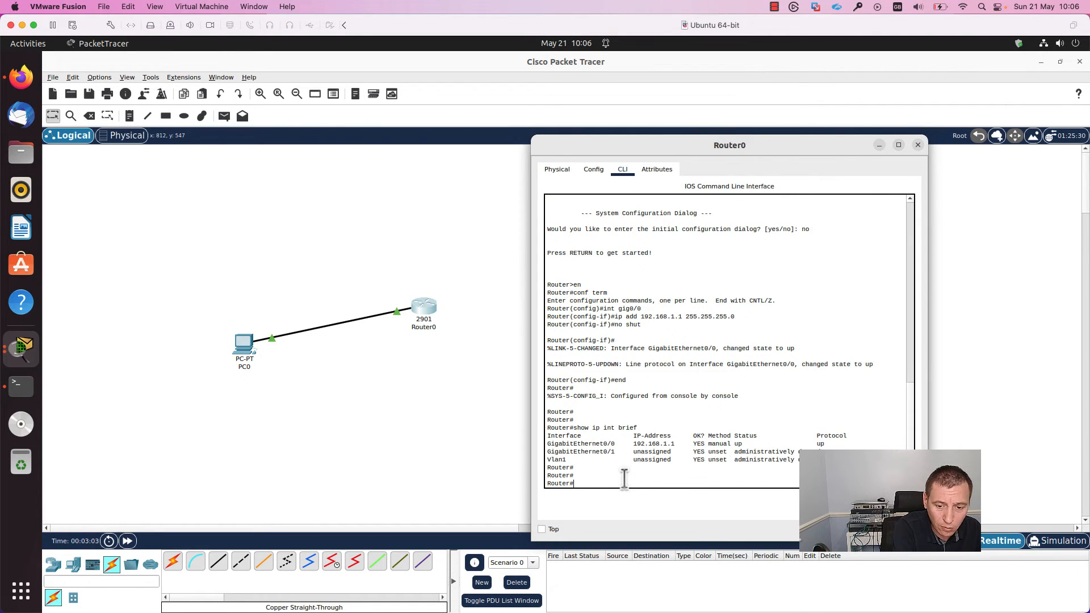
Step: Ping 192.168.1.10 from Router0, getting 4 of 5 replies
type("ping")
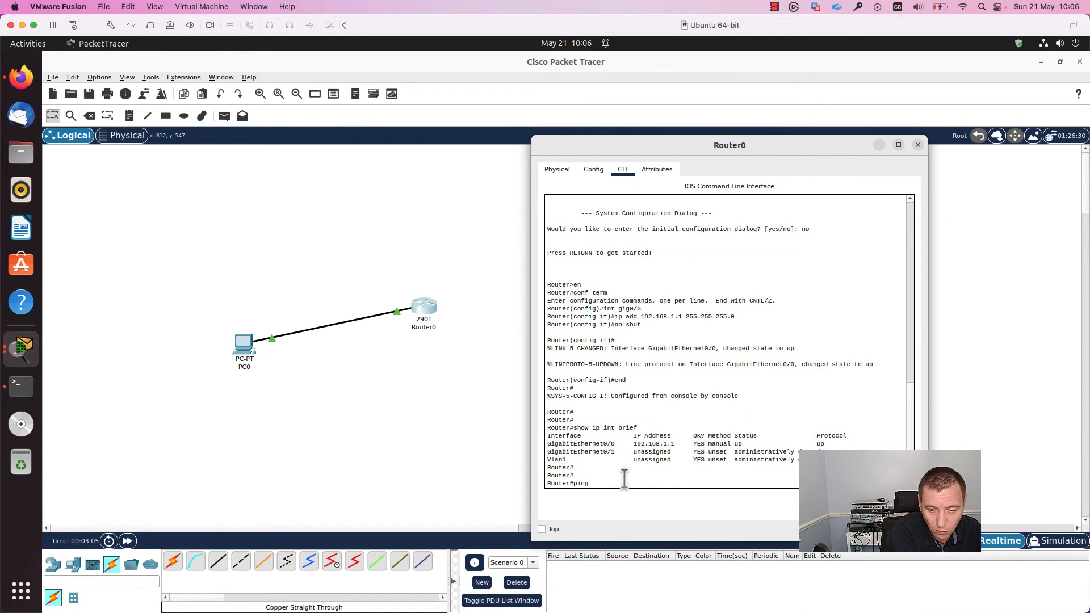
type("\" \"")
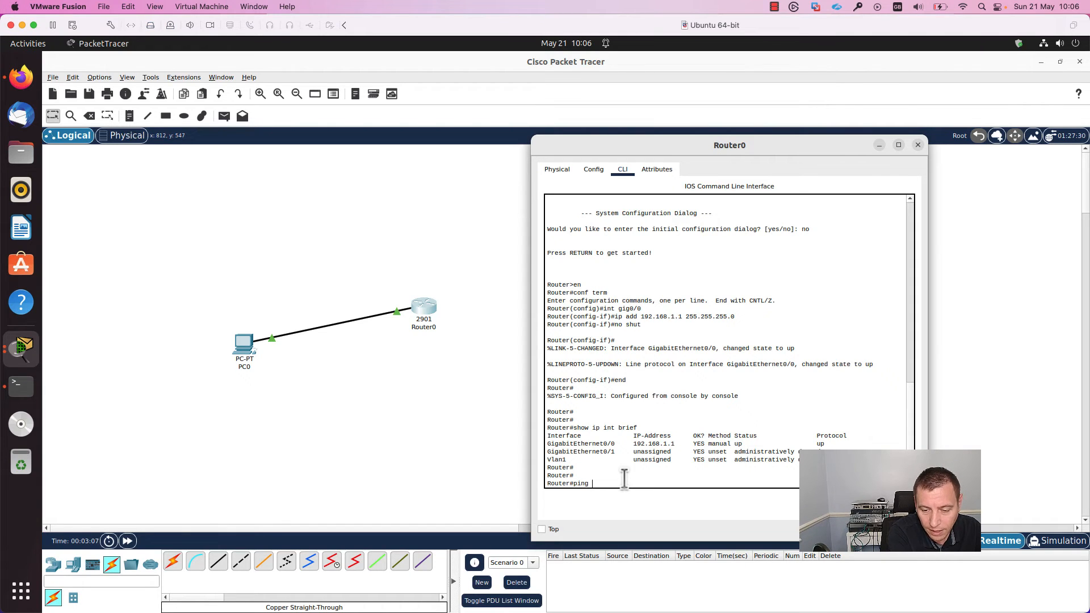
type("19")
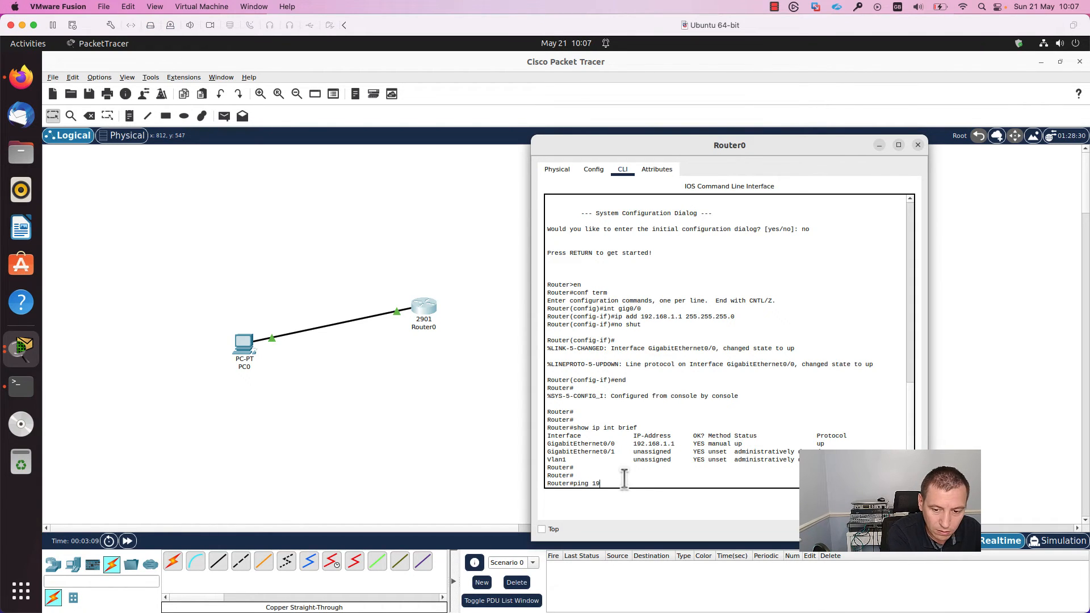
type("2.168.1.10")
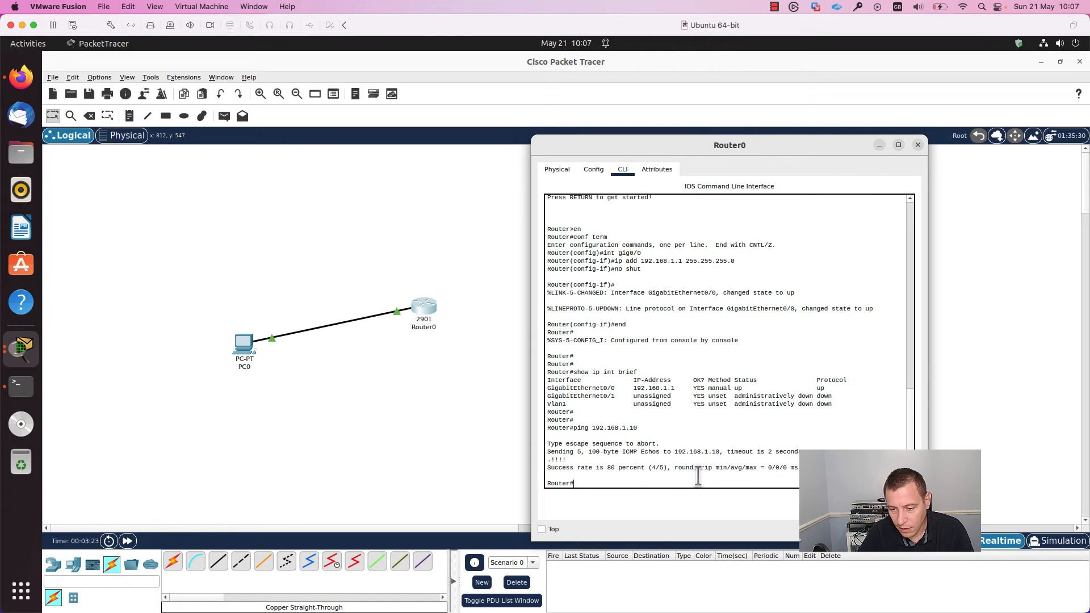
mouse_move(538, 422)
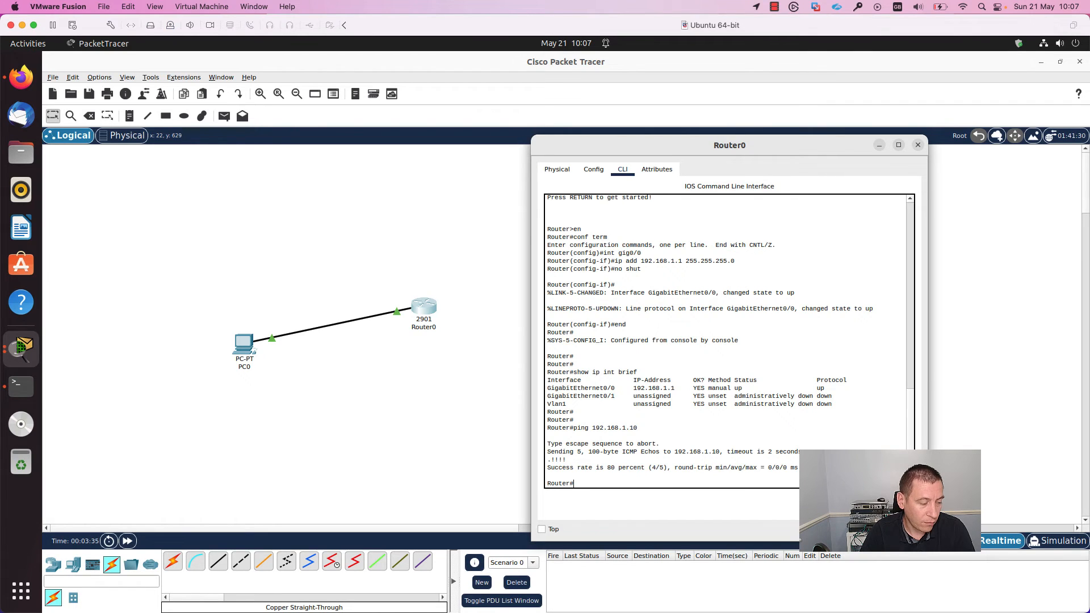
mouse_move(219, 233)
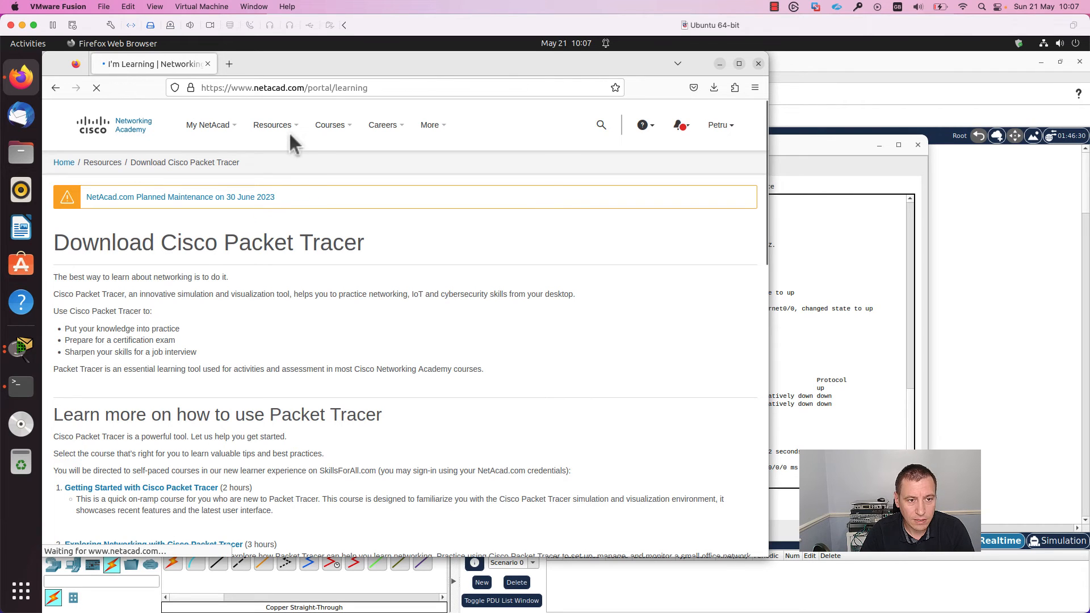
Step: Go to the netacad Packet Tracer course page and scroll to the Download and Get Started courses
left_click(331, 125)
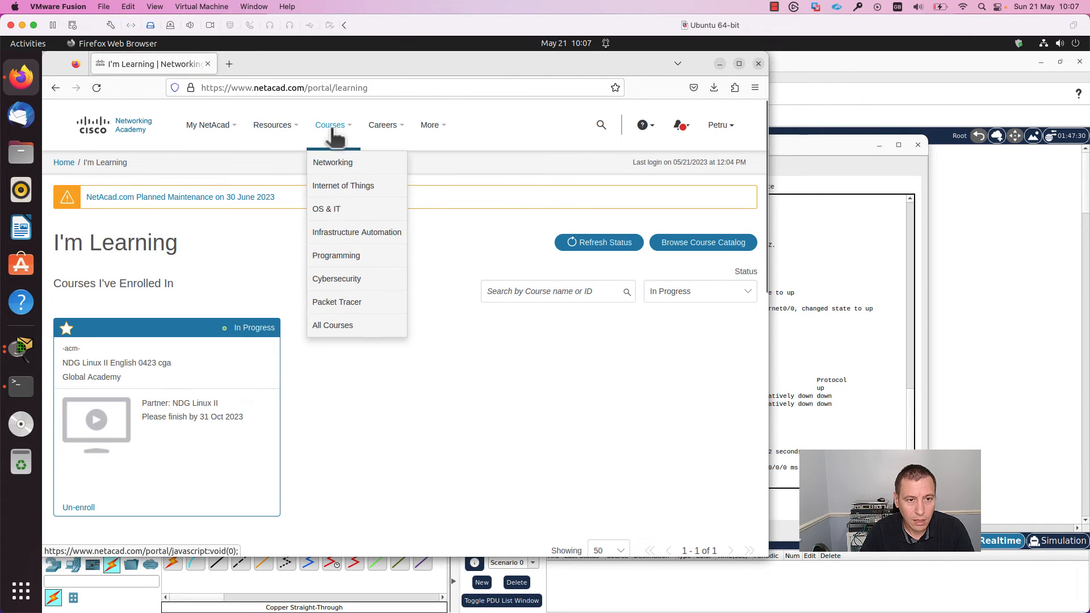
mouse_move(337, 302)
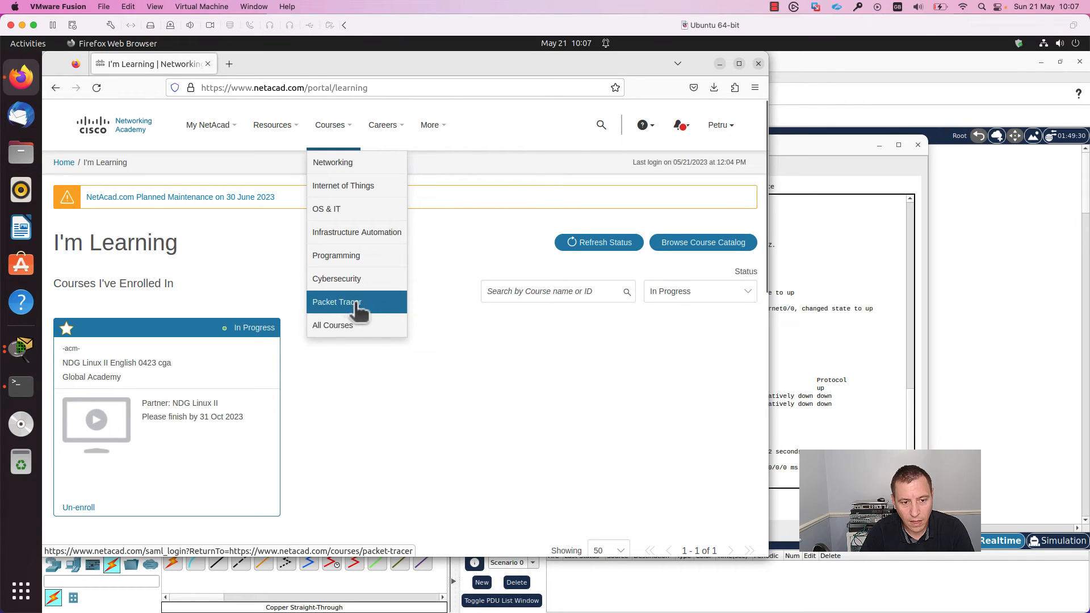
left_click(336, 302)
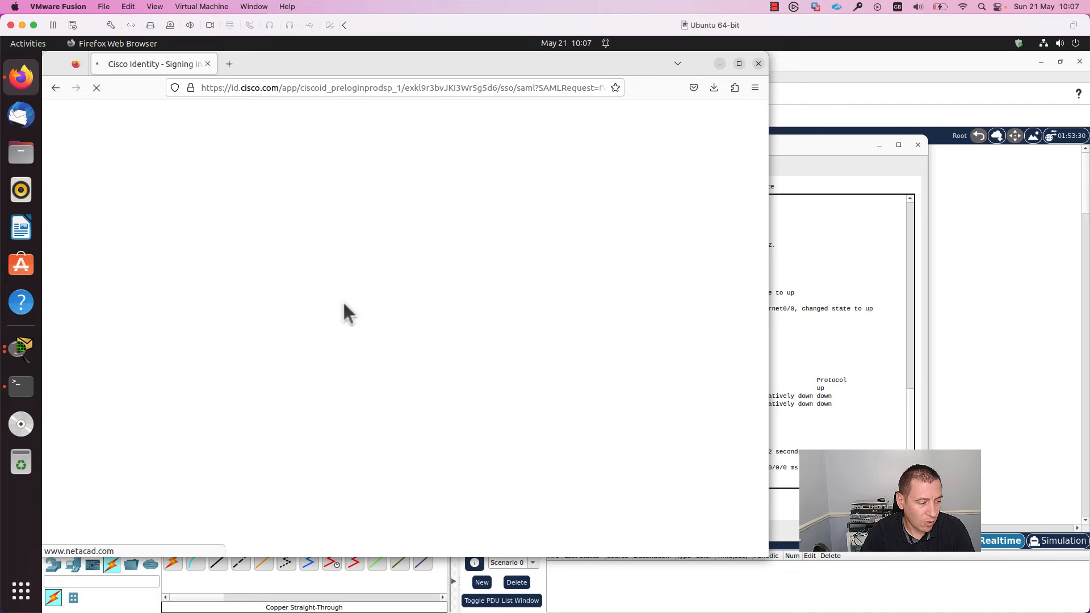
mouse_move(395, 318)
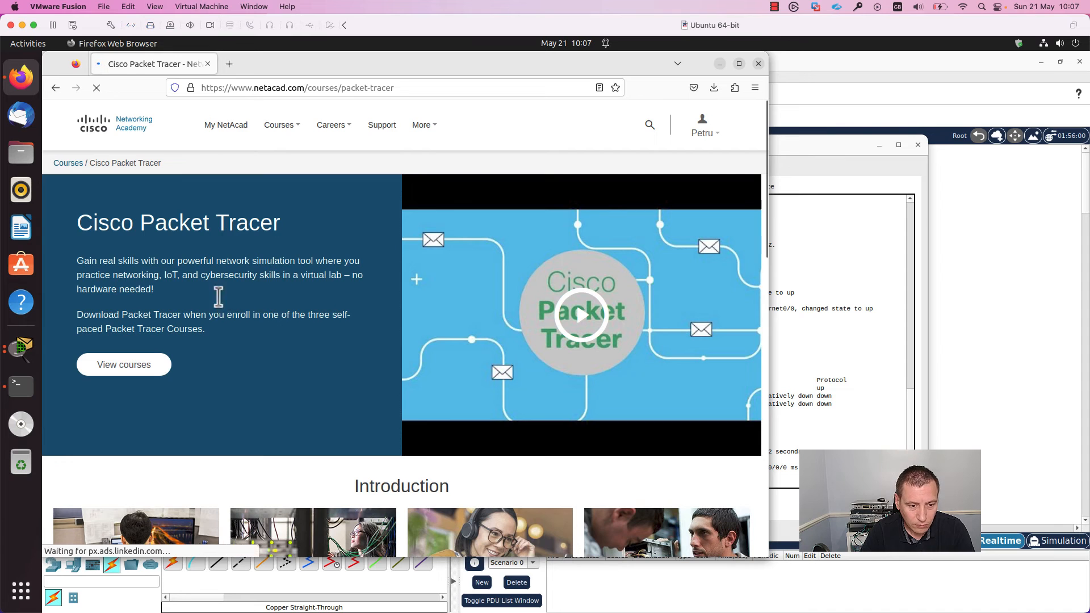
scroll("down", 3)
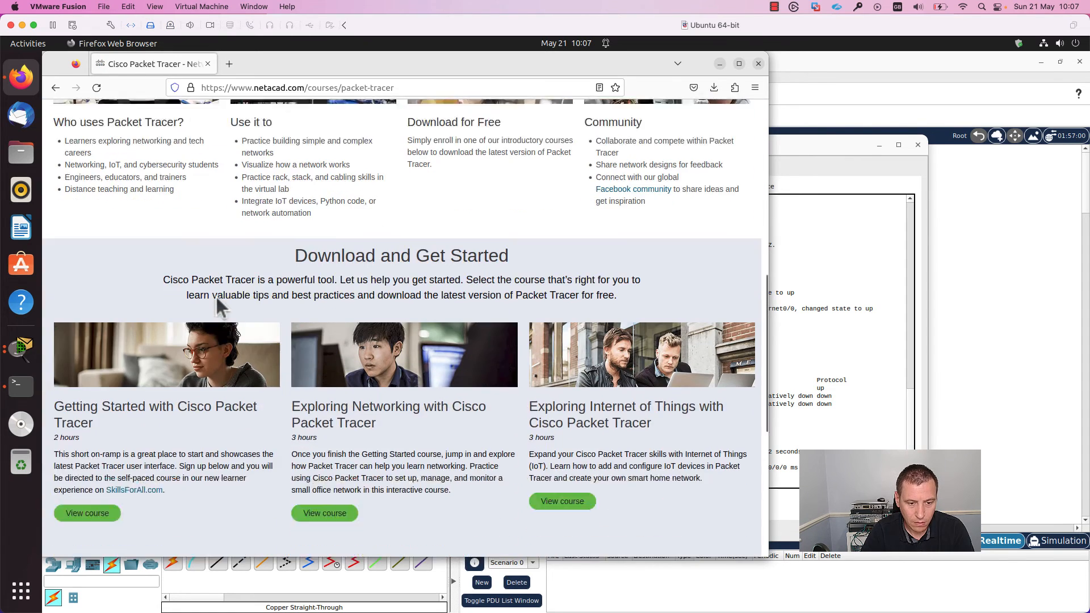
scroll("down", 3)
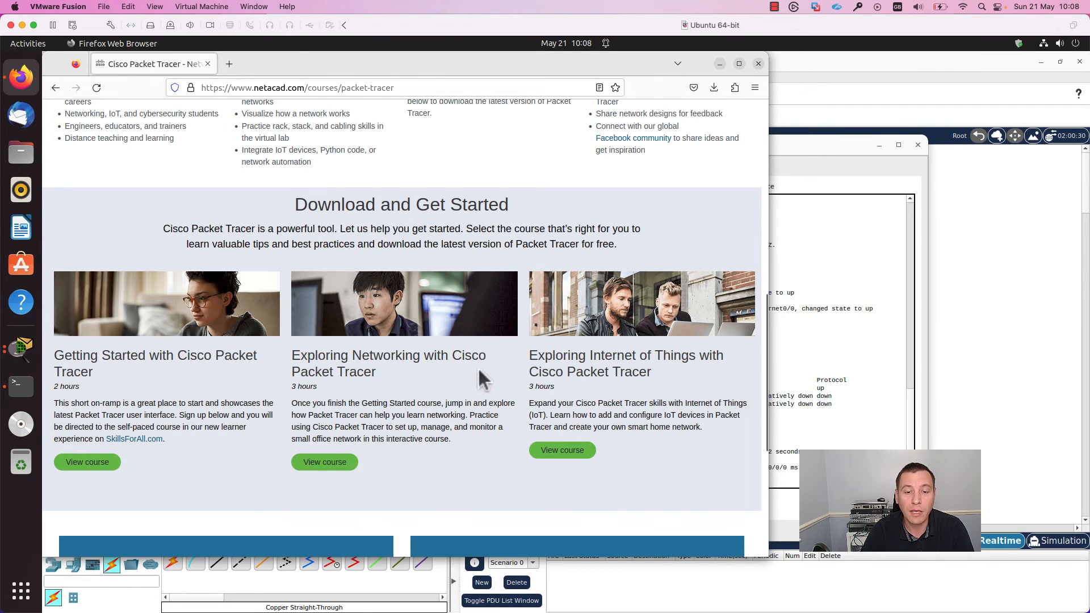
mouse_move(668, 389)
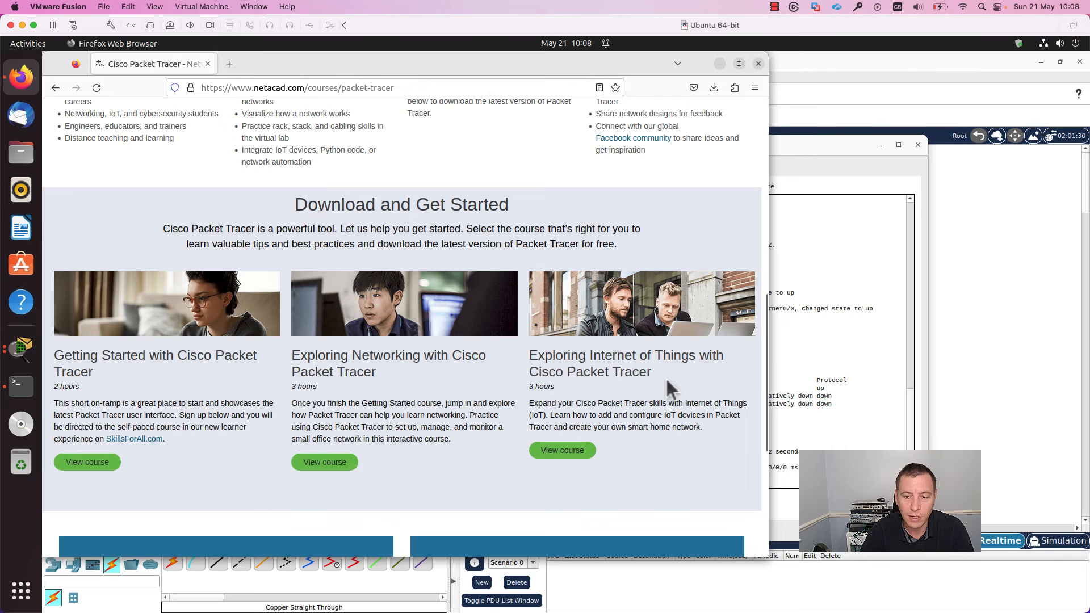
mouse_move(524, 377)
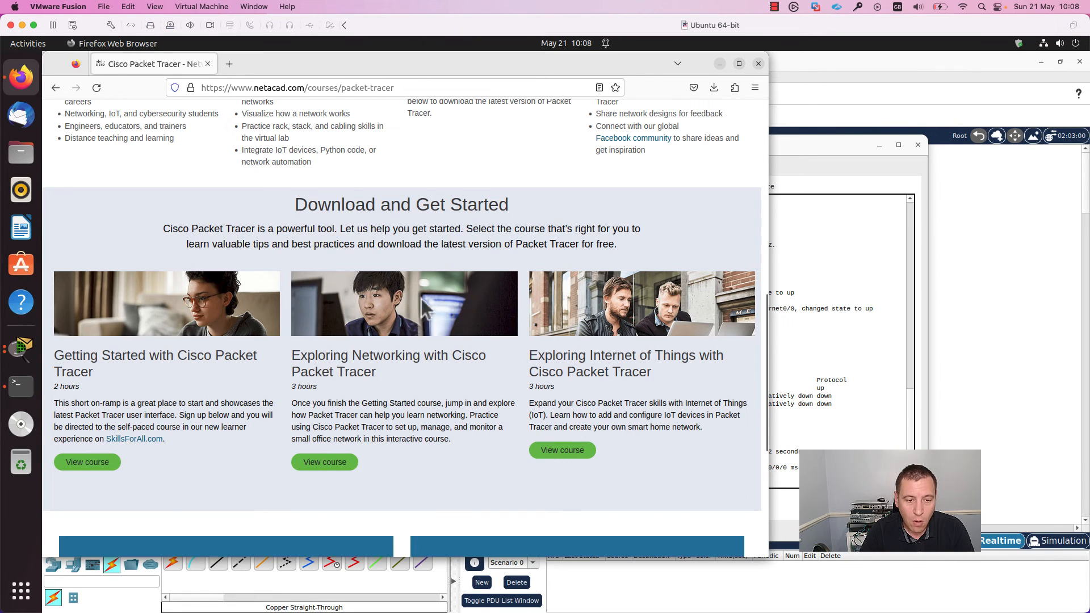
mouse_move(299, 268)
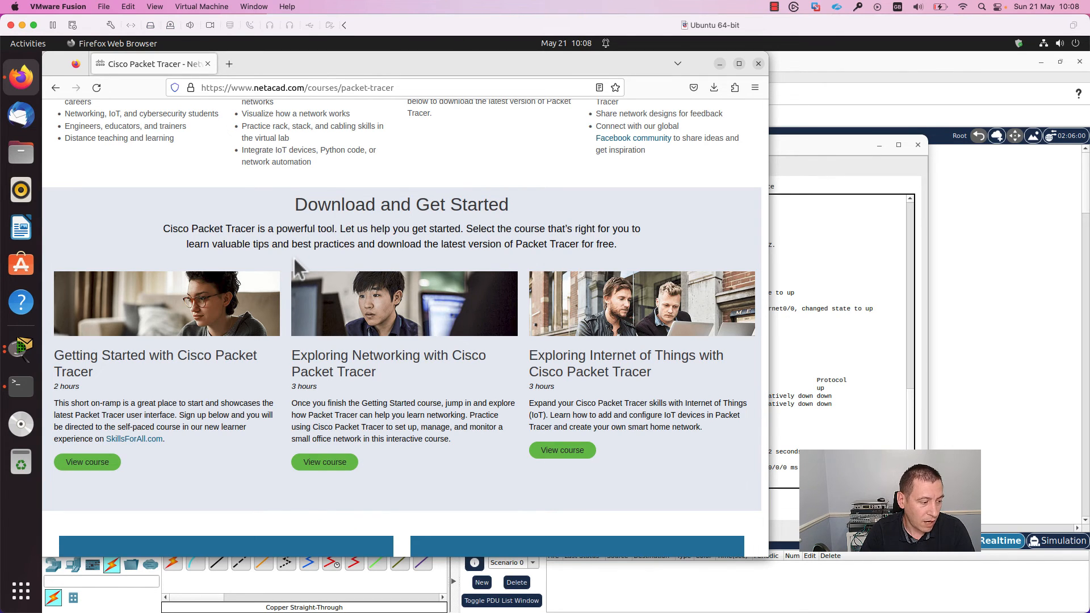
mouse_move(341, 250)
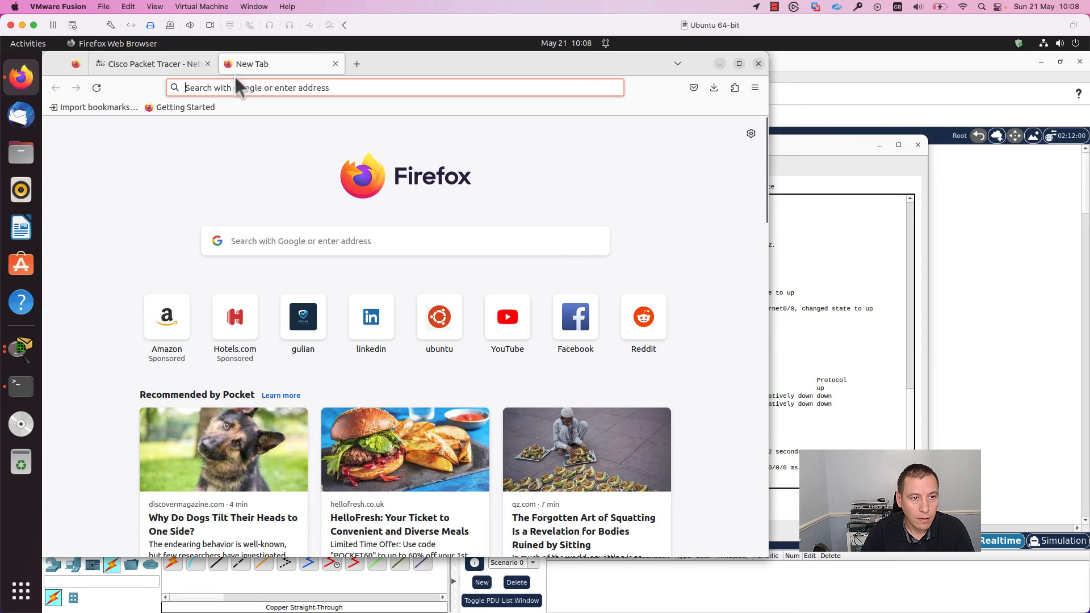
Step: Load blog.certskills.com config-lab-200-301 in a new tab and open 'Config Lab: Pat w/ a Pool 1'
type("https://blog.certskills.com/category/hands-on/config-lab-200-301/")
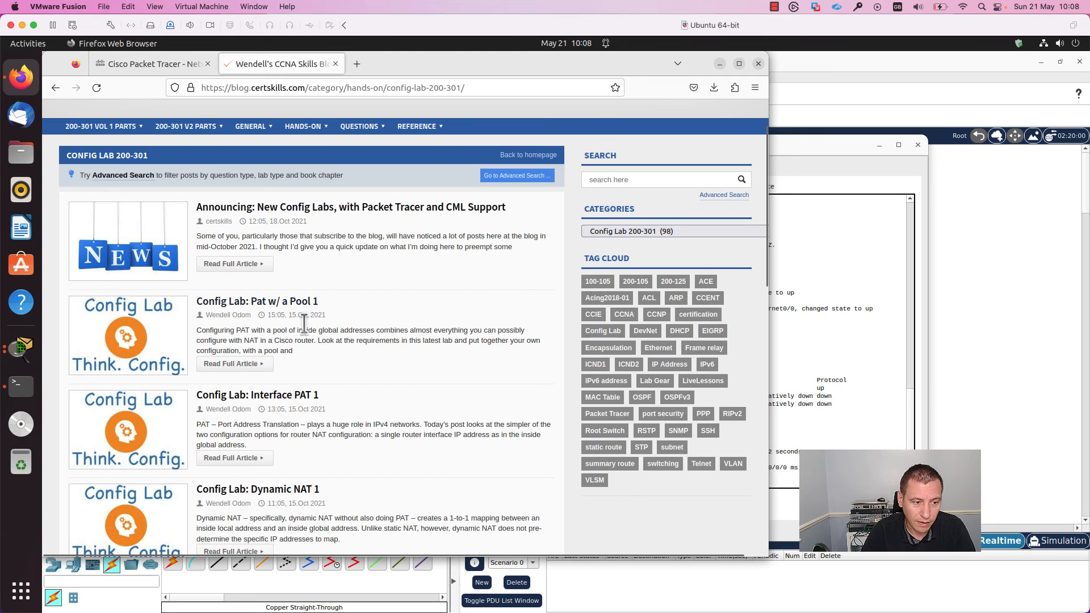
left_click(256, 301)
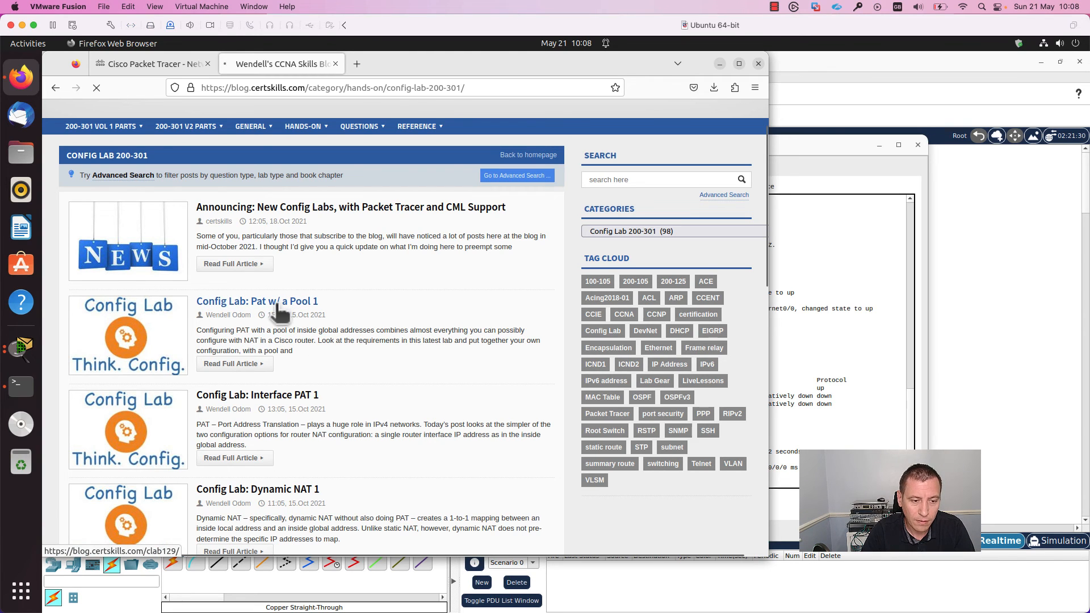
left_click(256, 301)
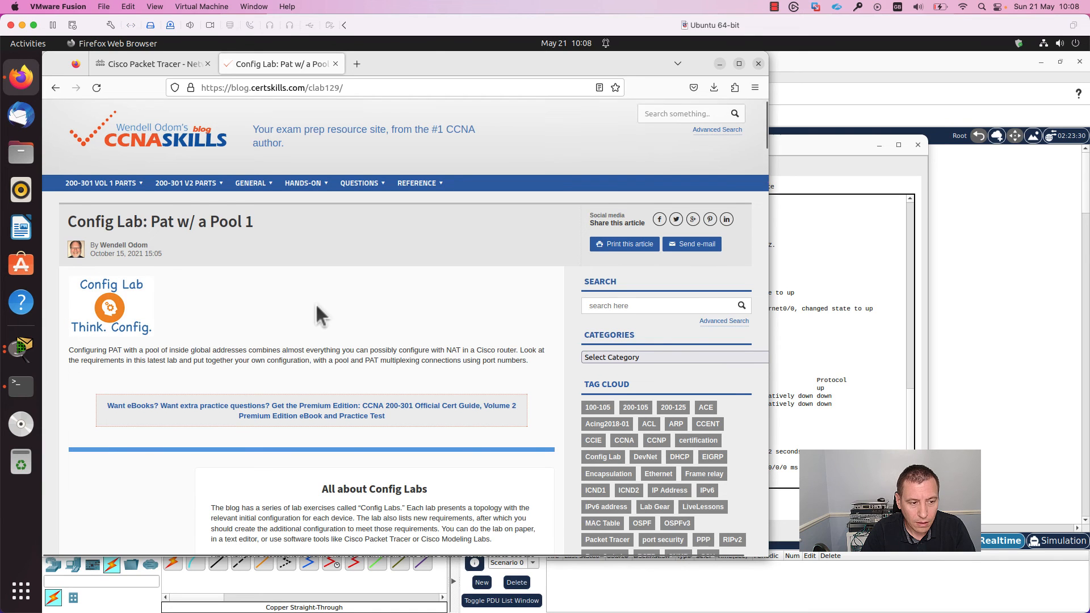
Step: Scroll through the lab's PAT requirements, topology, initial R1/R2 configs and answer sections
scroll("down", 3)
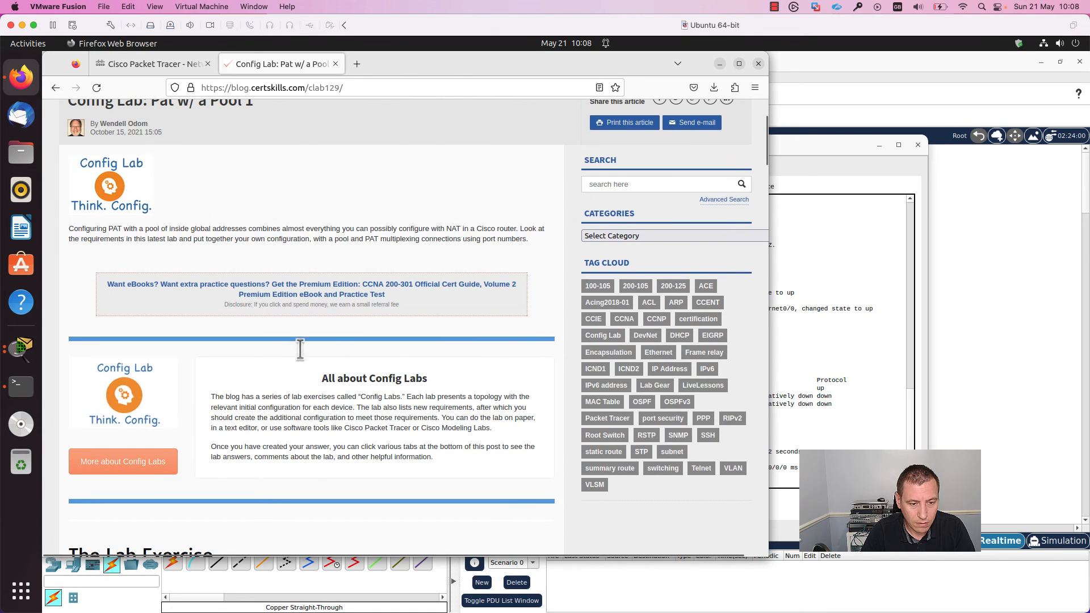
scroll("down", 3)
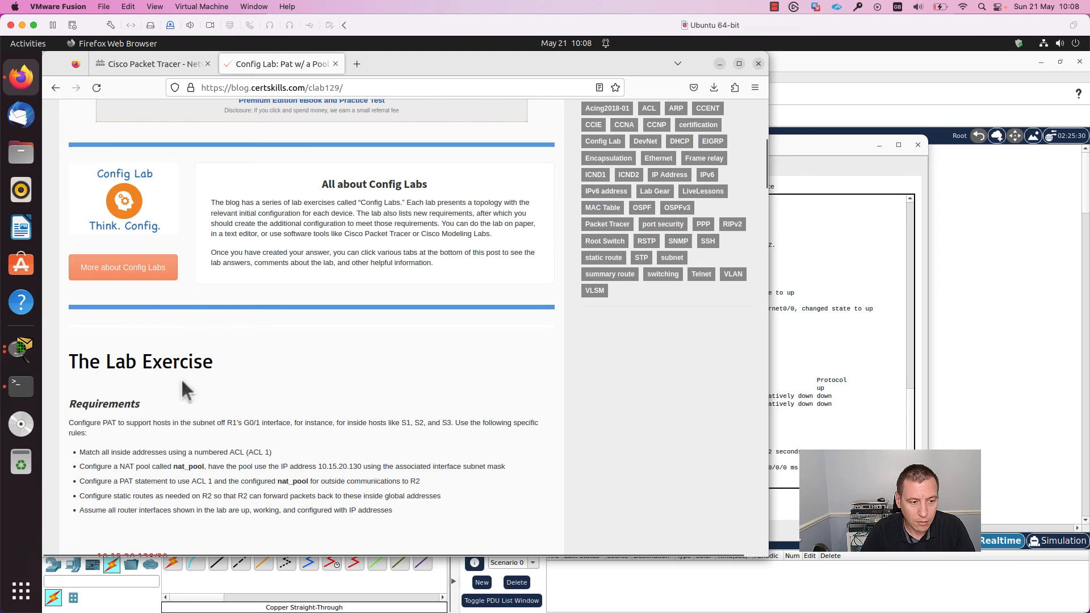
scroll("down", 3)
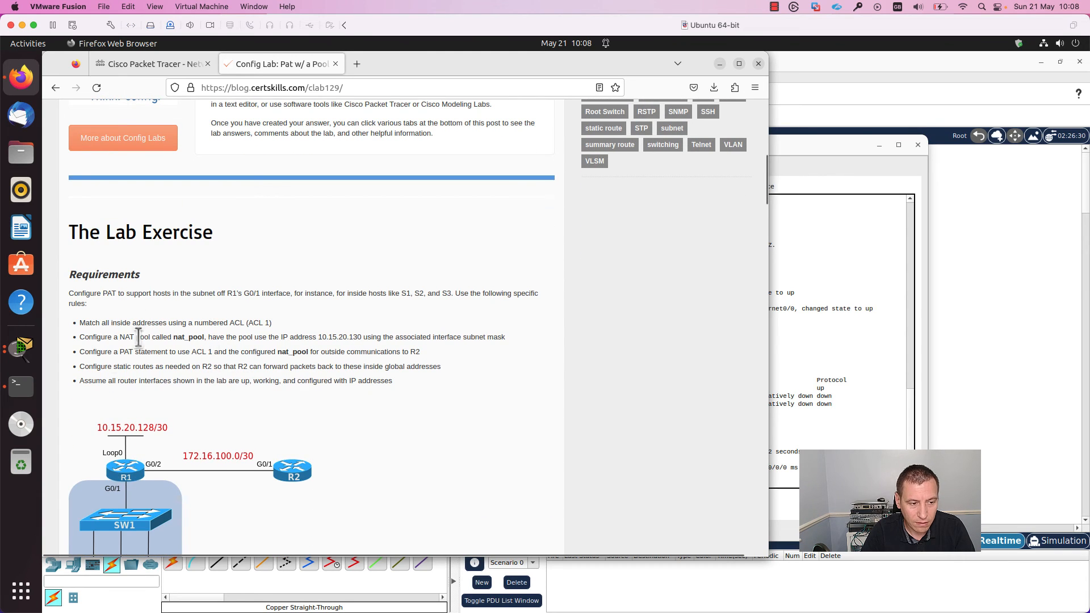
scroll("down", 3)
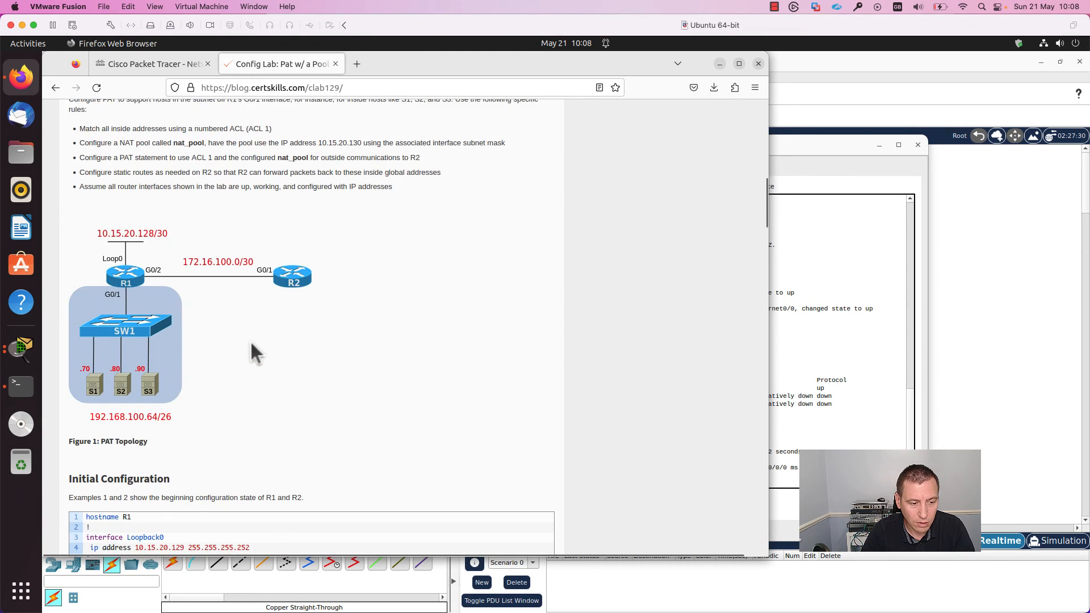
scroll("down", 3)
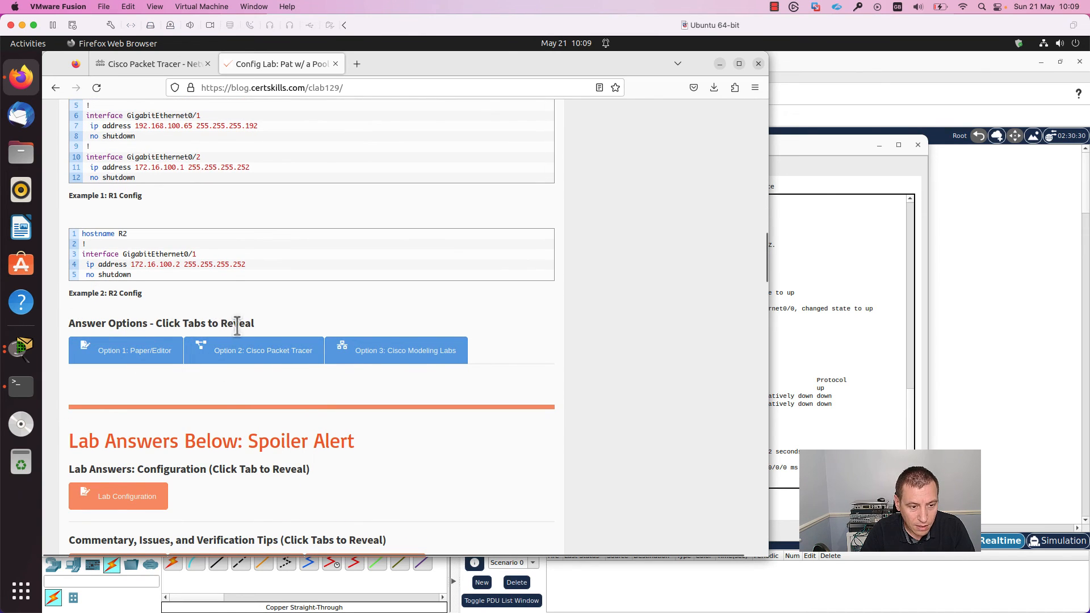
scroll("down", 3)
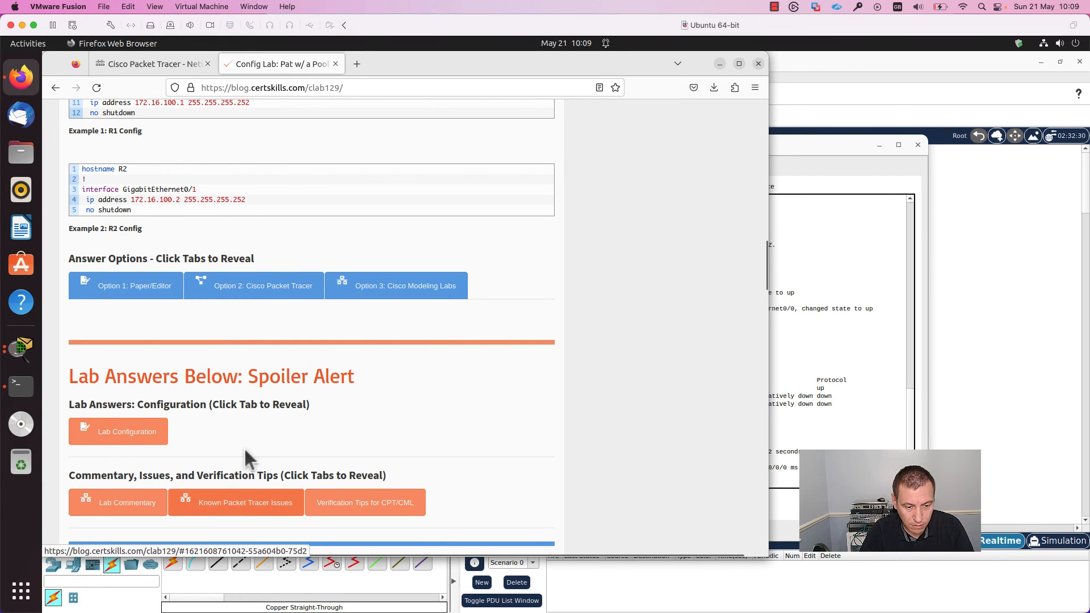
scroll("down", 3)
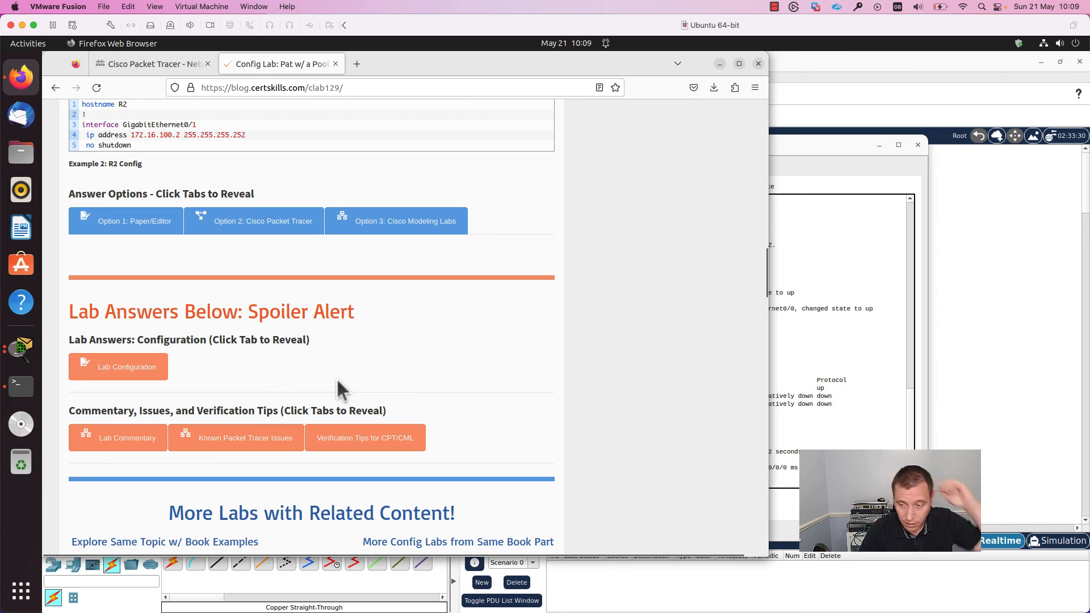
scroll("down", 3)
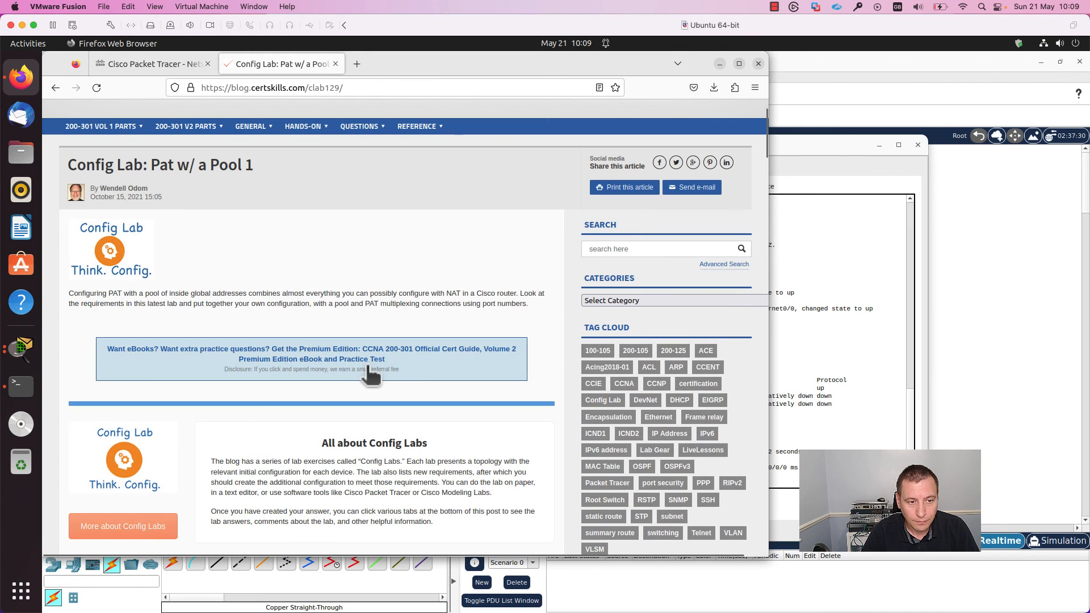
scroll("down", 3)
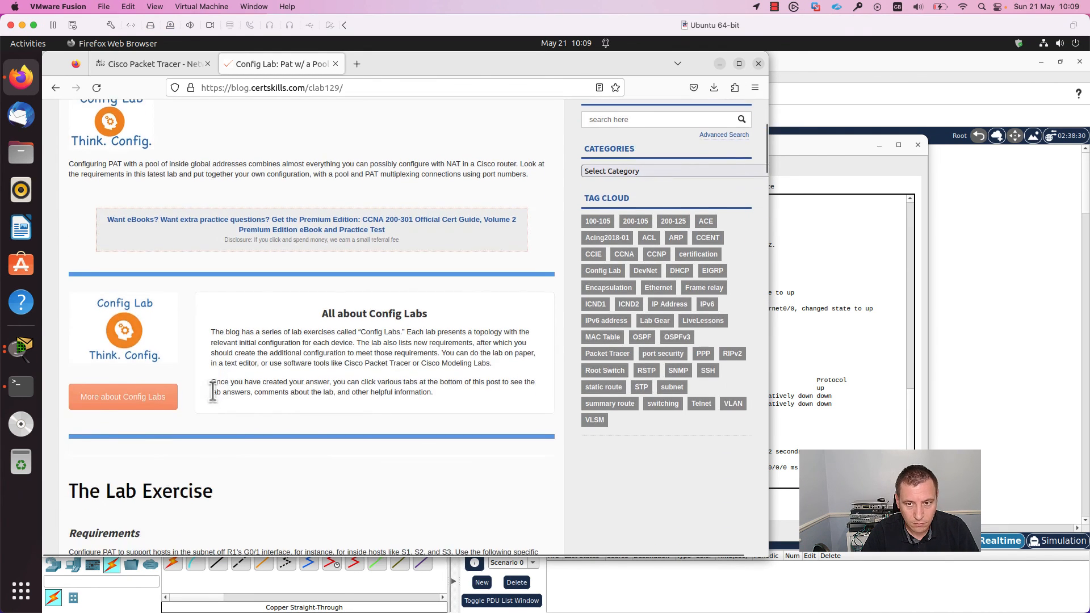
scroll("down", 3)
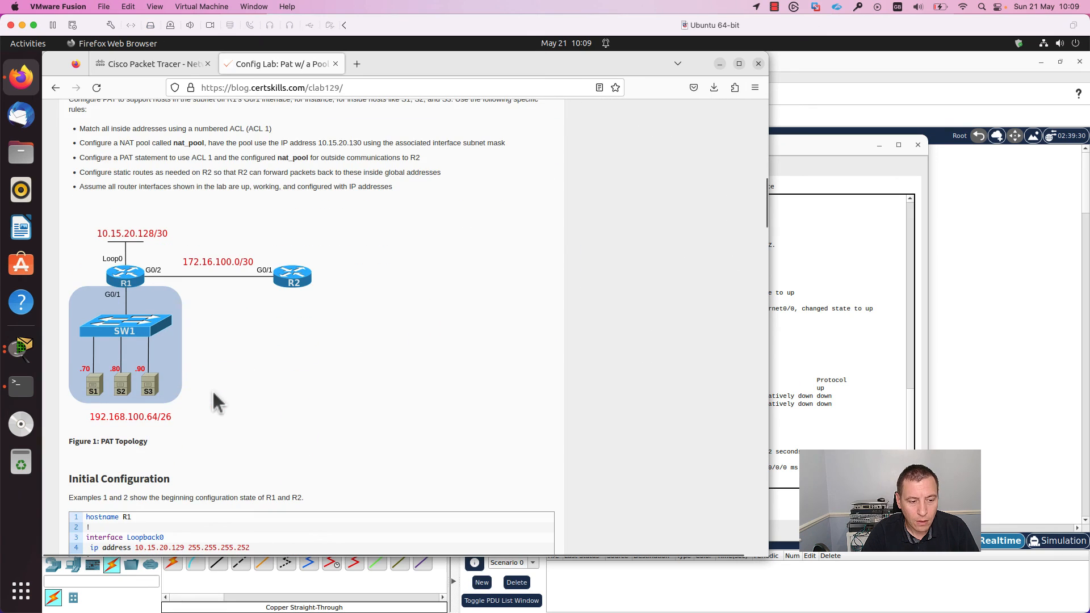
scroll("down", 3)
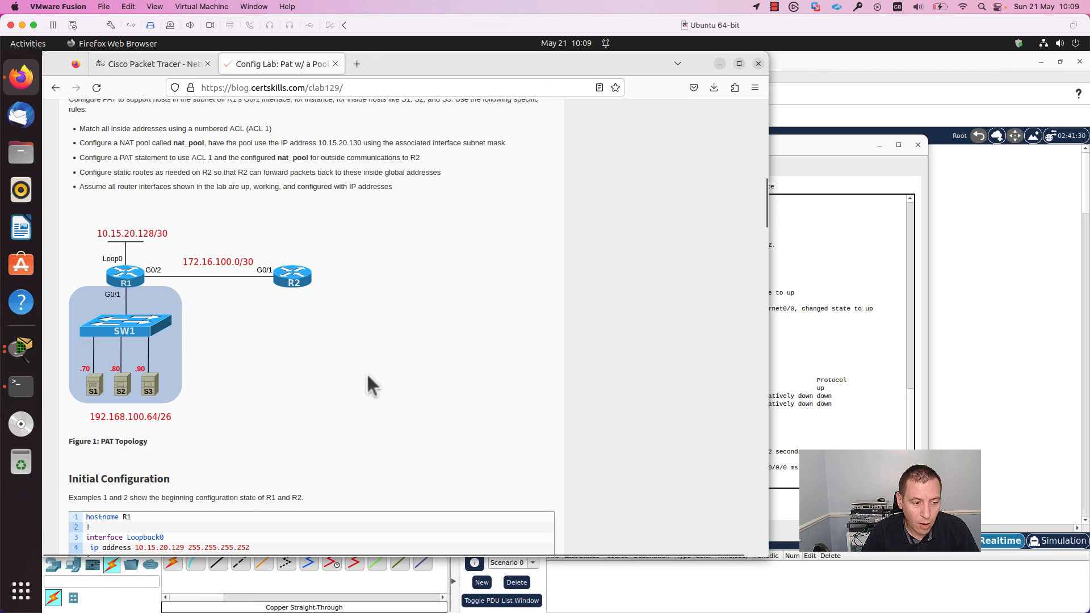
scroll("down", 3)
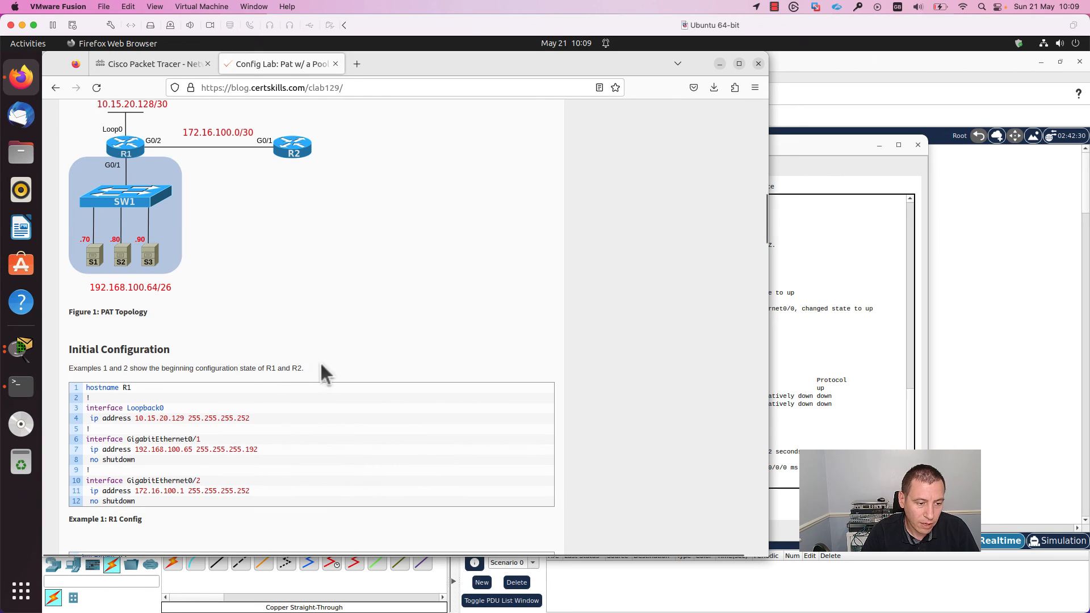
scroll("down", 3)
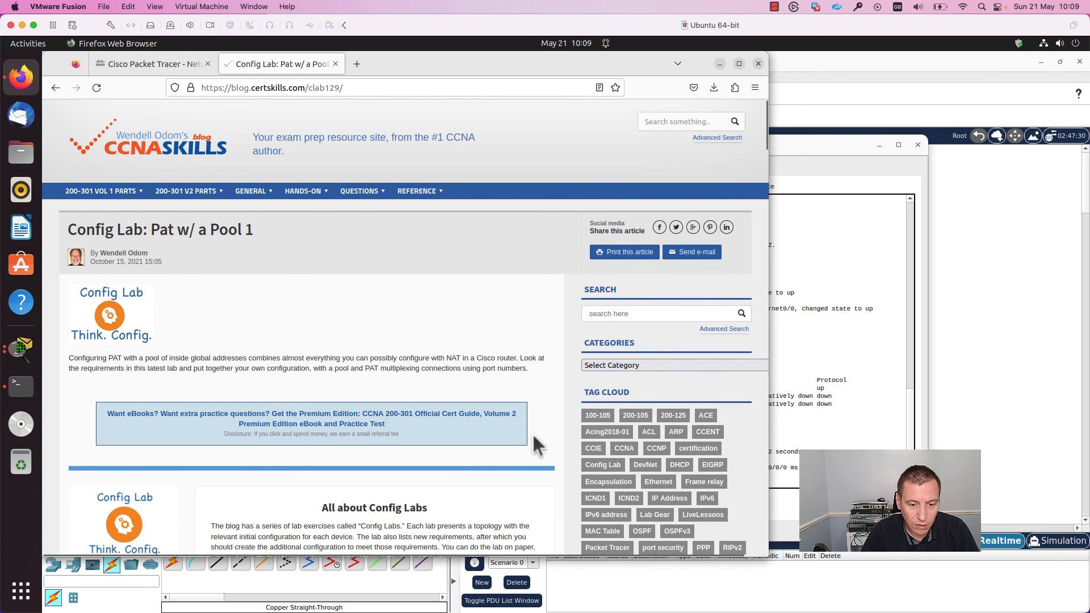
scroll("down", 3)
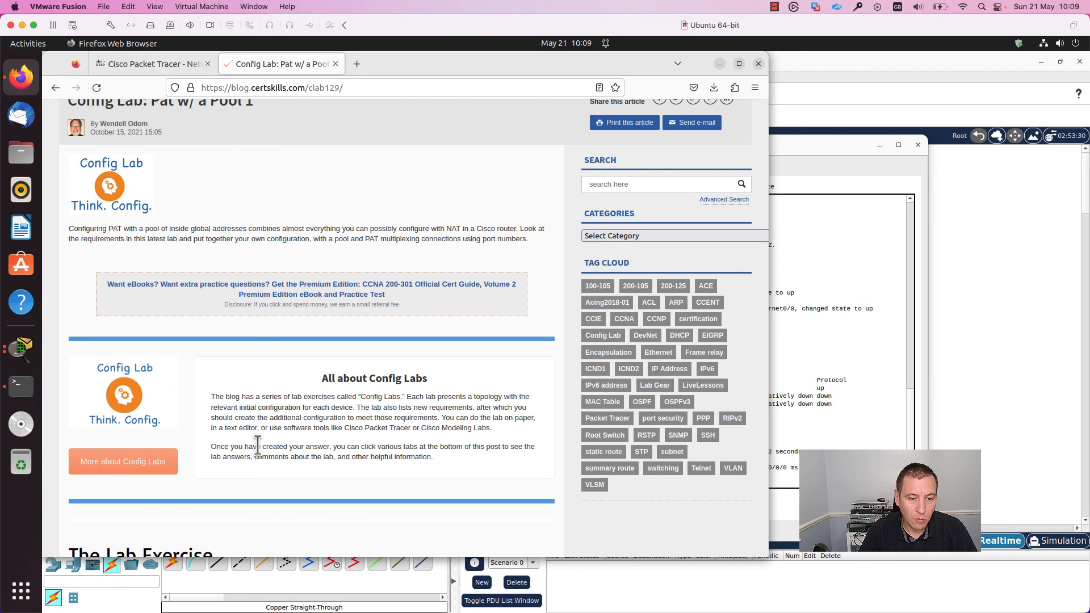
mouse_move(263, 447)
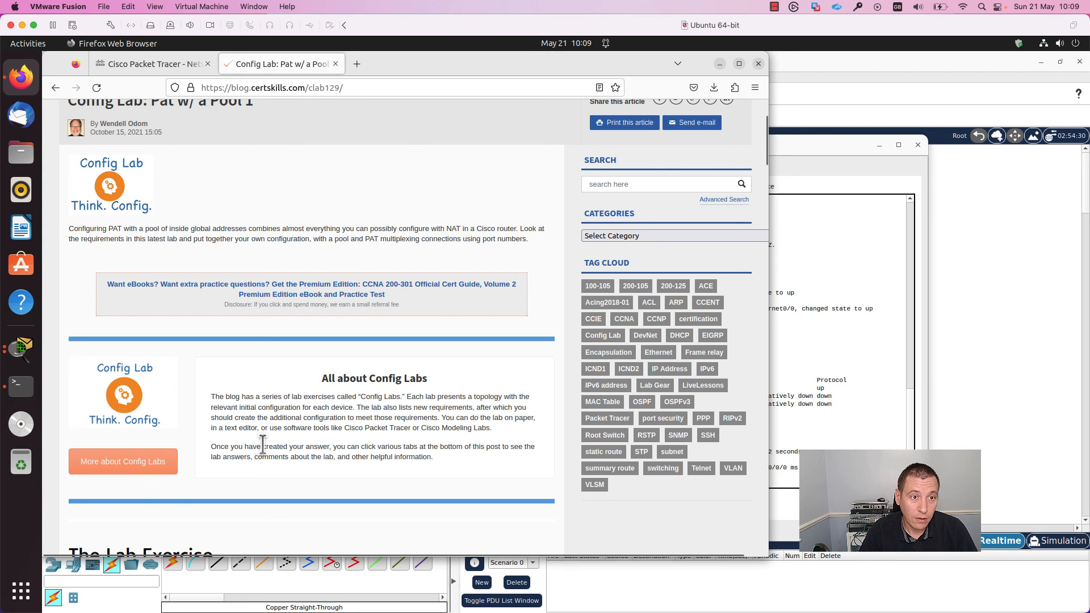